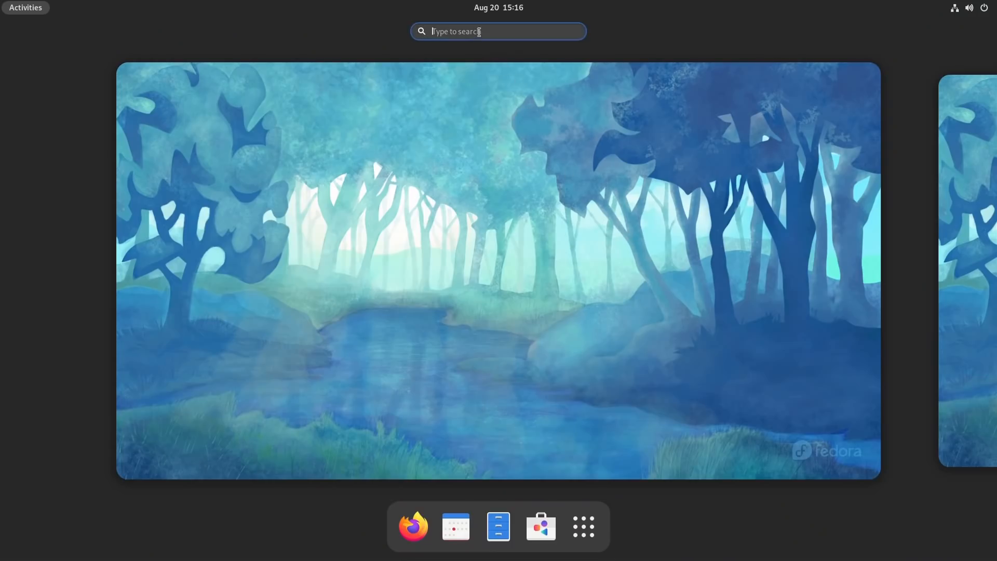
# Search the overview for 'browser' to list Web, Firefox and installable browsers
pyautogui.write('b')
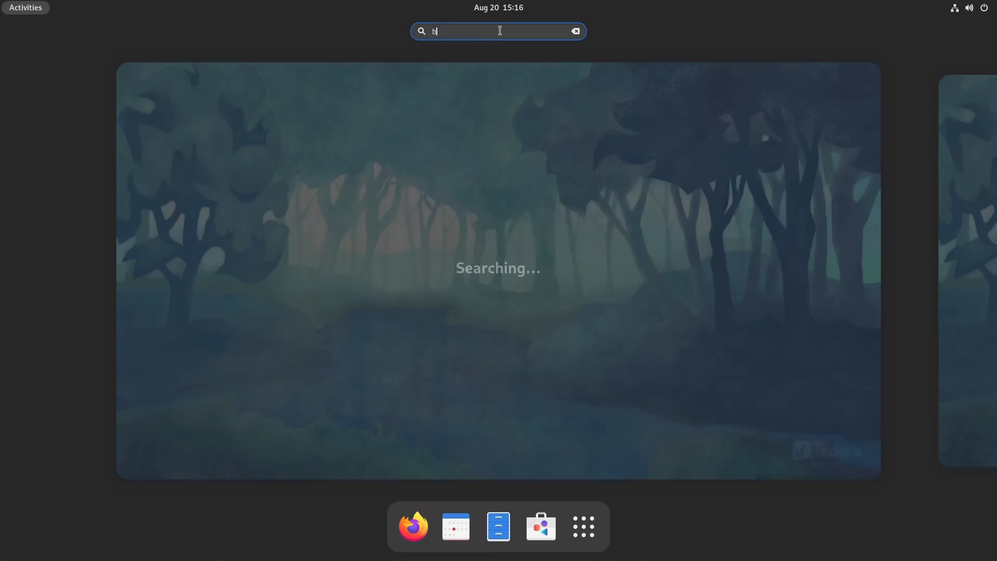
pyautogui.write('rowser')
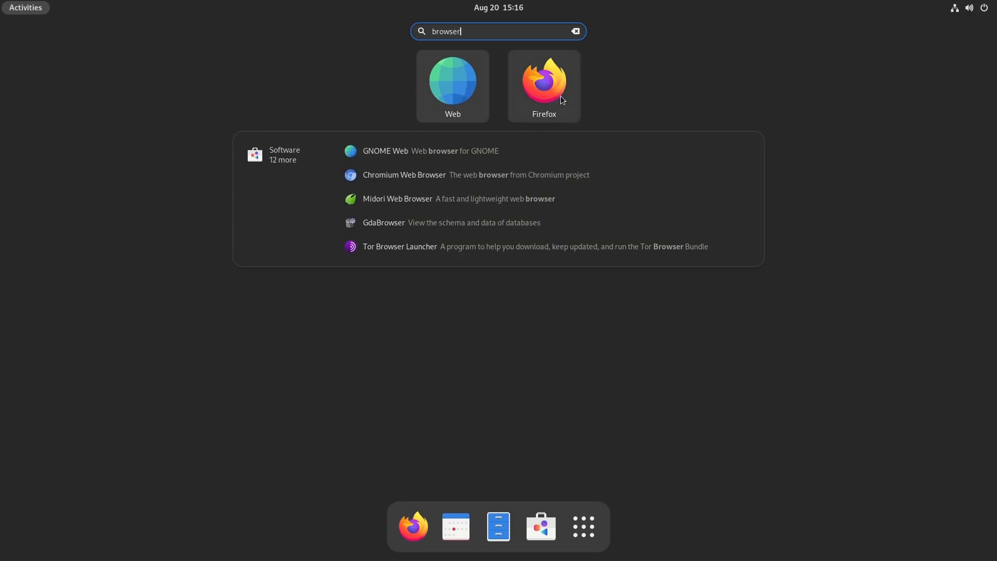
pyautogui.moveTo(531, 104)
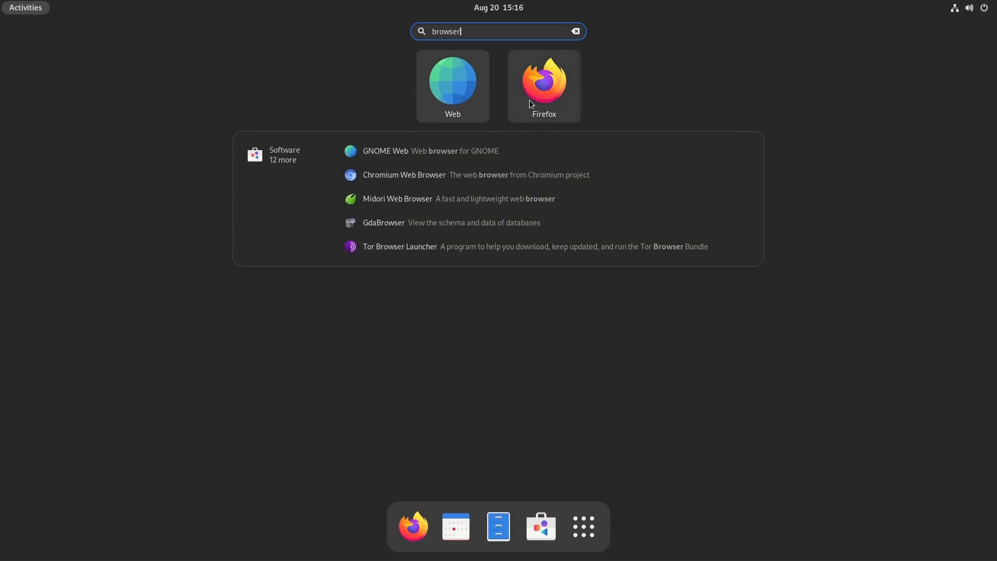
pyautogui.click(543, 81)
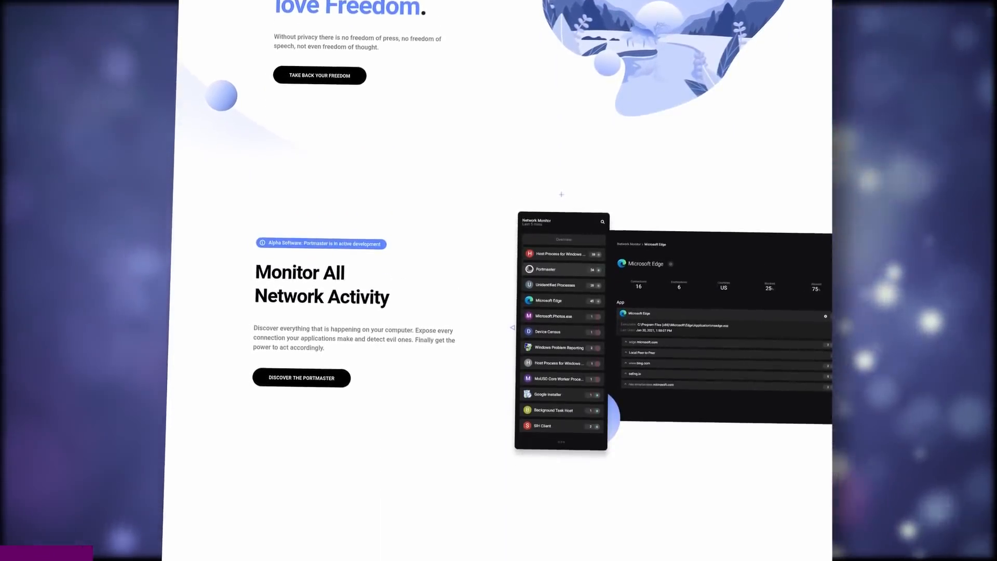
# Show Discord's connections in Network Monitor and expand its Global Peer-to-Peer history
pyautogui.scroll(-3)
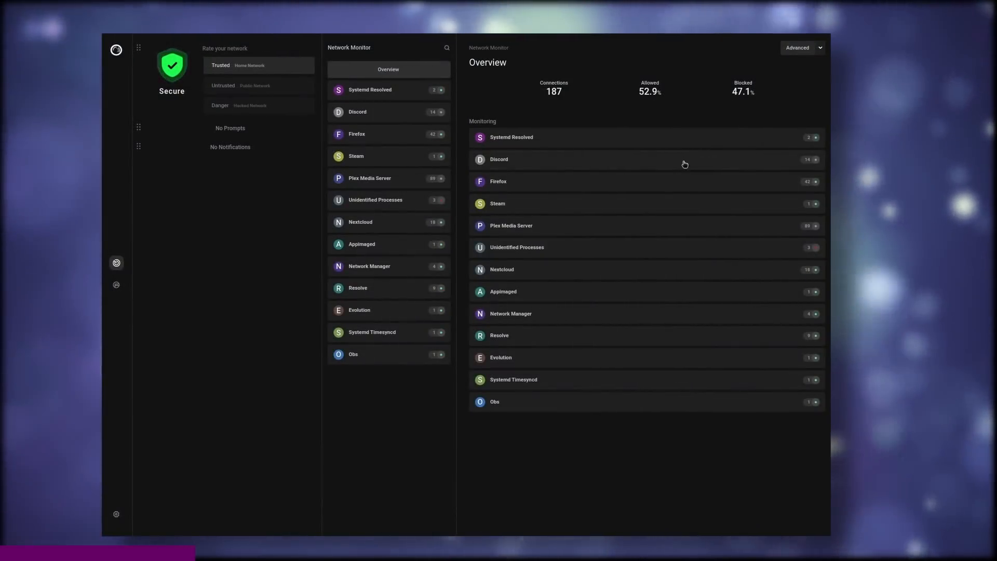
pyautogui.click(499, 159)
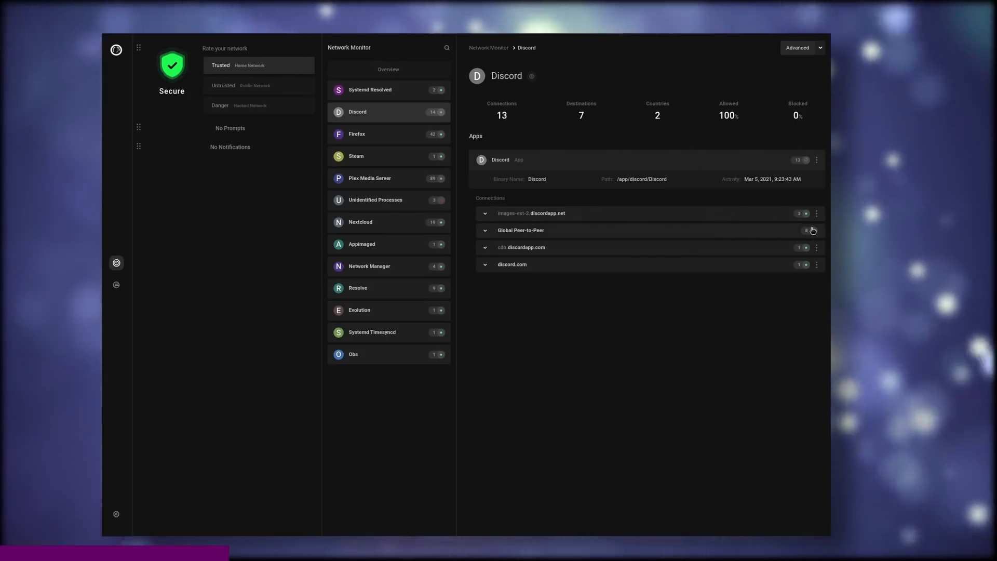
pyautogui.click(521, 231)
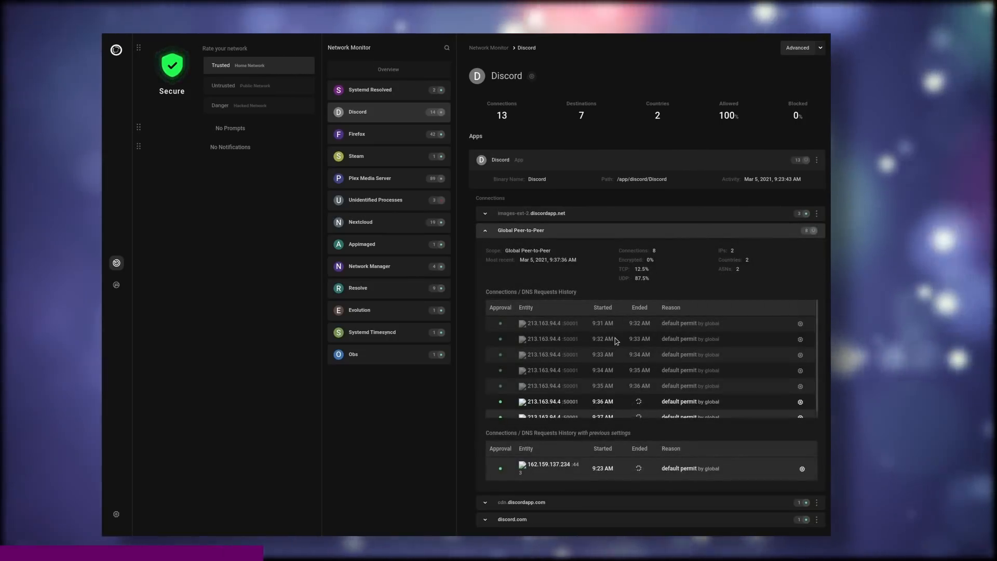
pyautogui.scroll(-3)
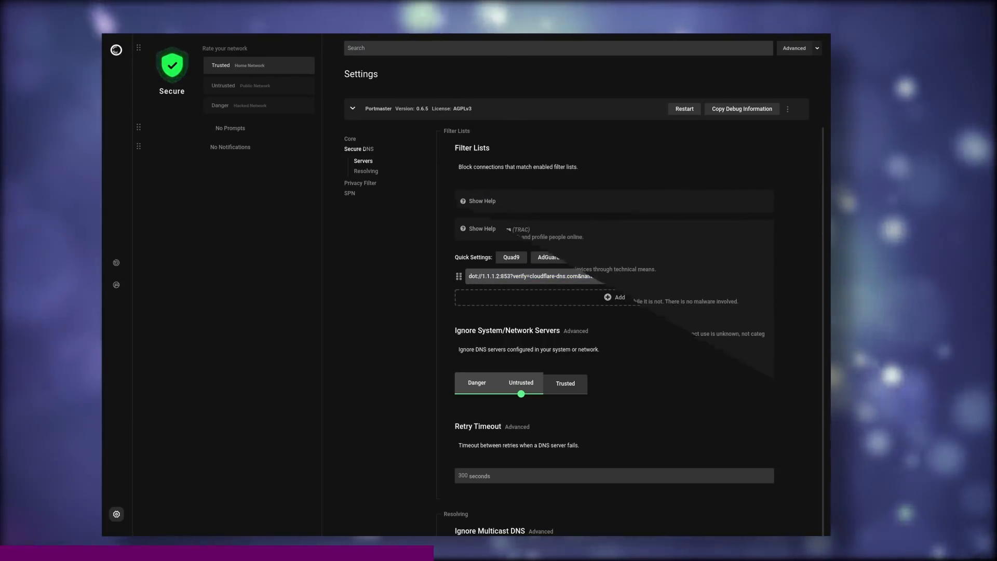
# View the privacy filter's Filter Lists and DNS Filtering, then Plex Media Server's general settings
pyautogui.click(360, 158)
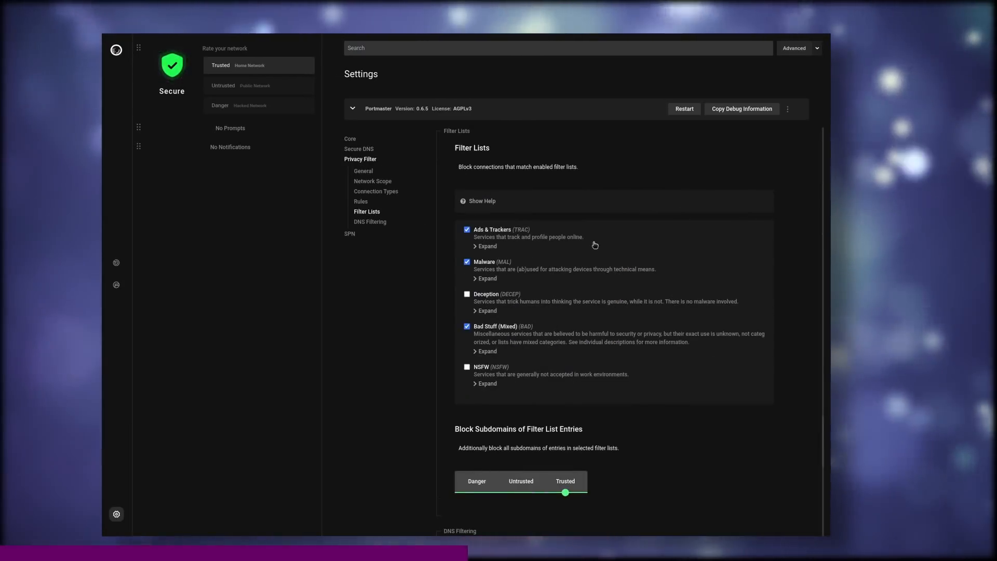
pyautogui.moveTo(370, 221)
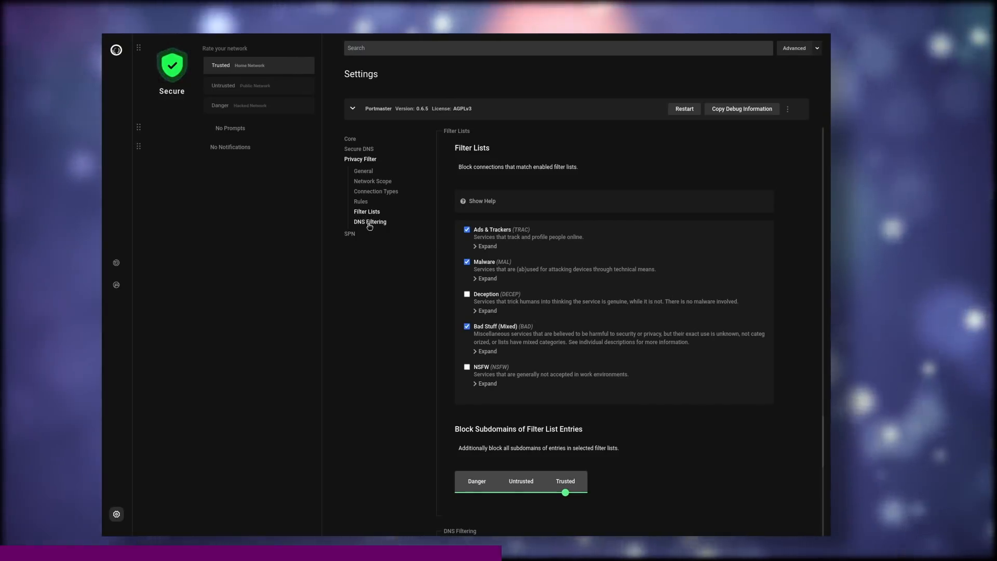
pyautogui.click(370, 221)
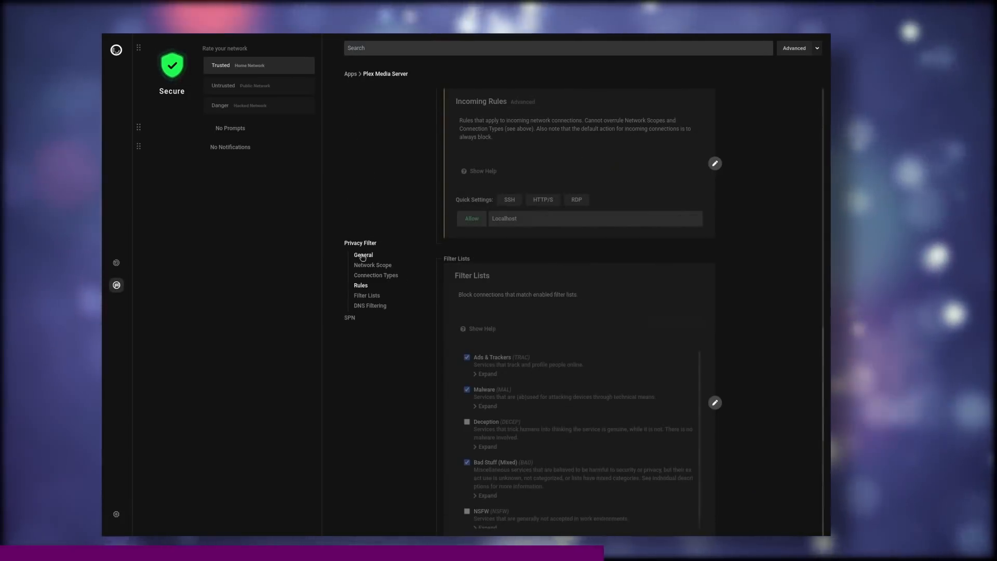
pyautogui.click(364, 255)
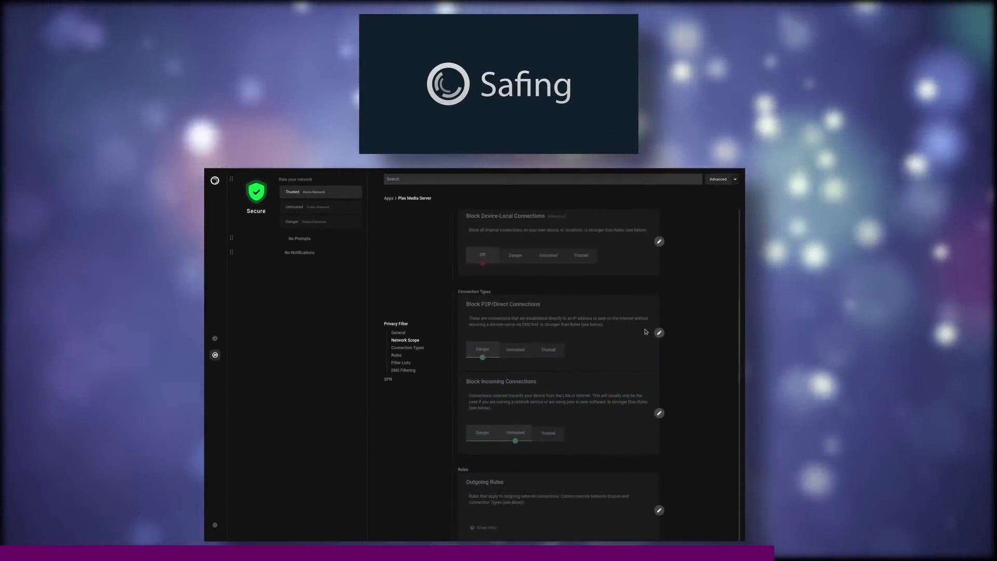
pyautogui.scroll(-3)
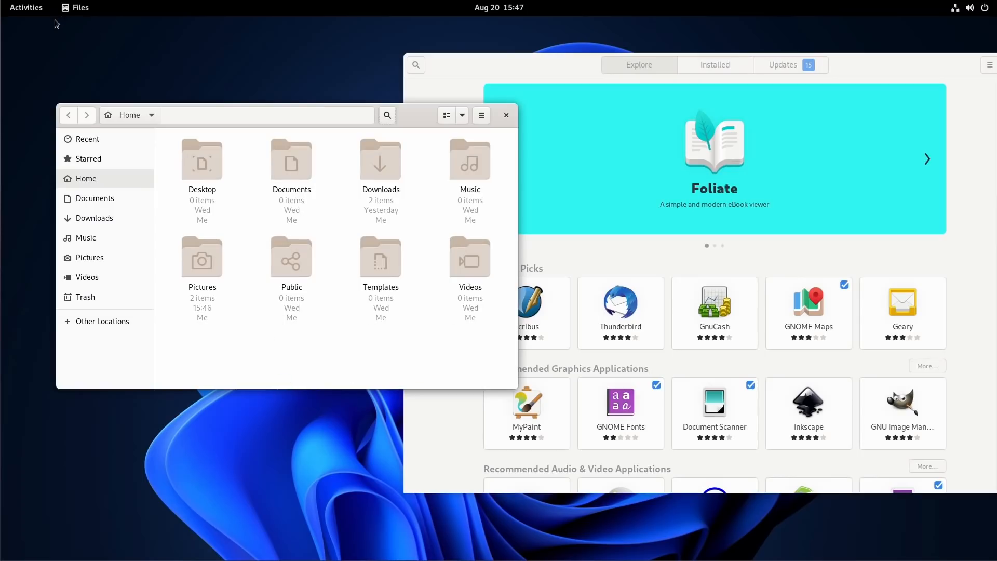
# Search the Activities overview for 'manager' and browse the matching apps
pyautogui.click(26, 8)
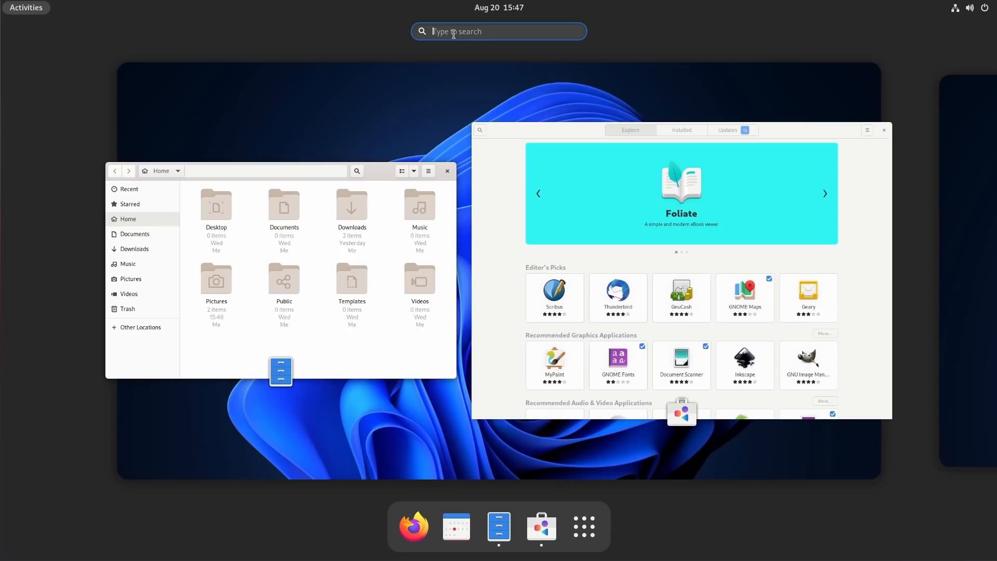
pyautogui.write('manager')
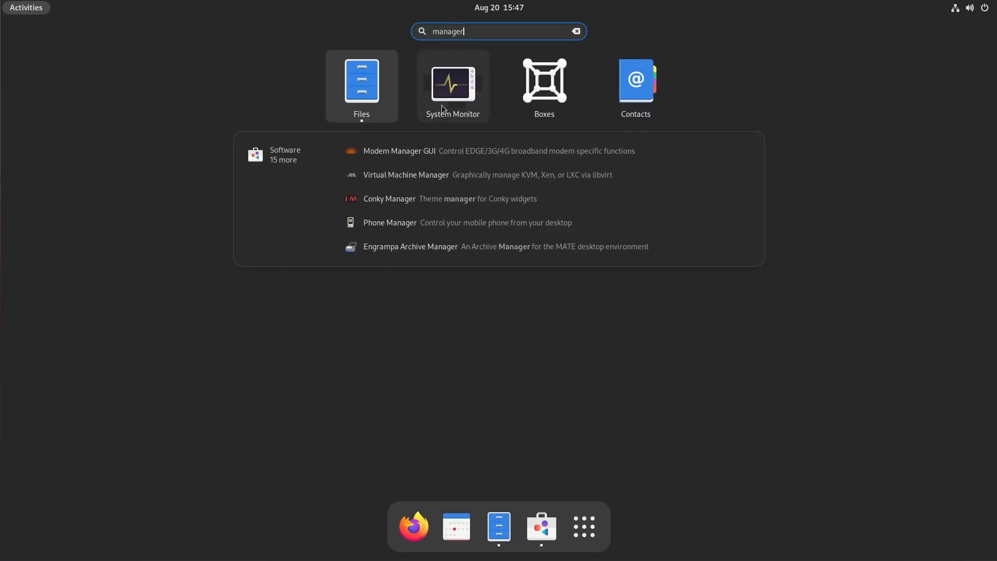
pyautogui.click(360, 80)
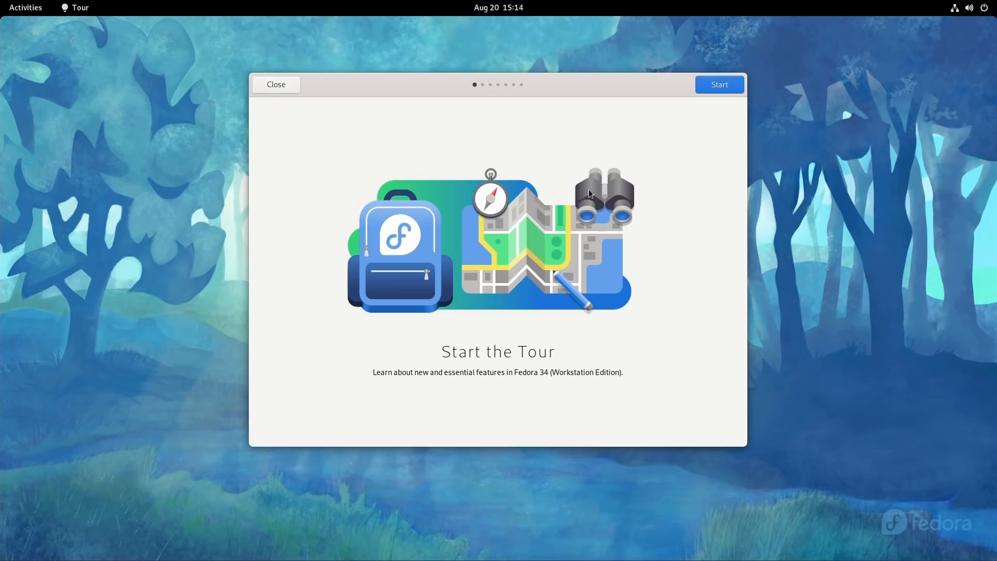
pyautogui.moveTo(537, 263)
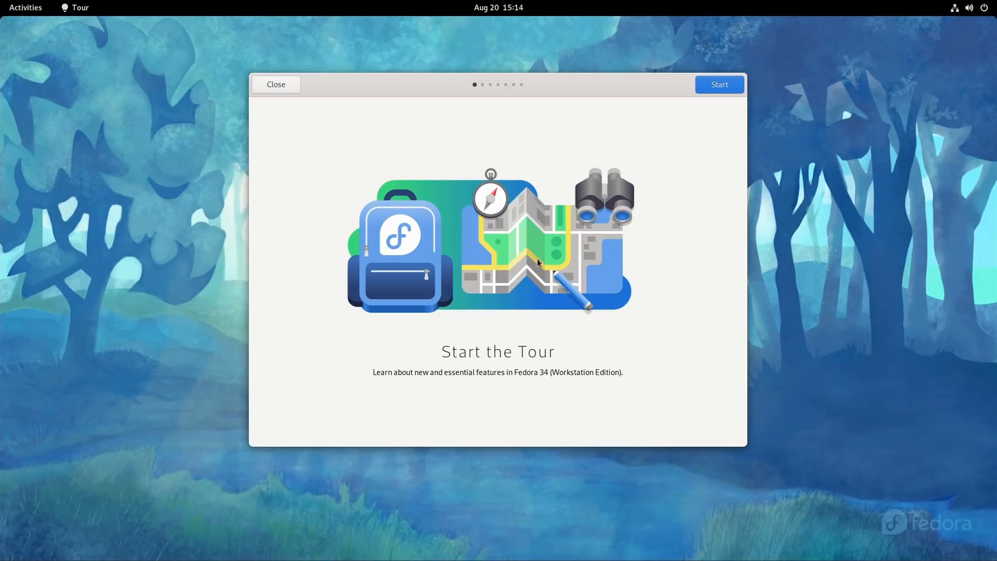
# Begin the GNOME Tour and try the overview while reading its first pages
pyautogui.click(719, 85)
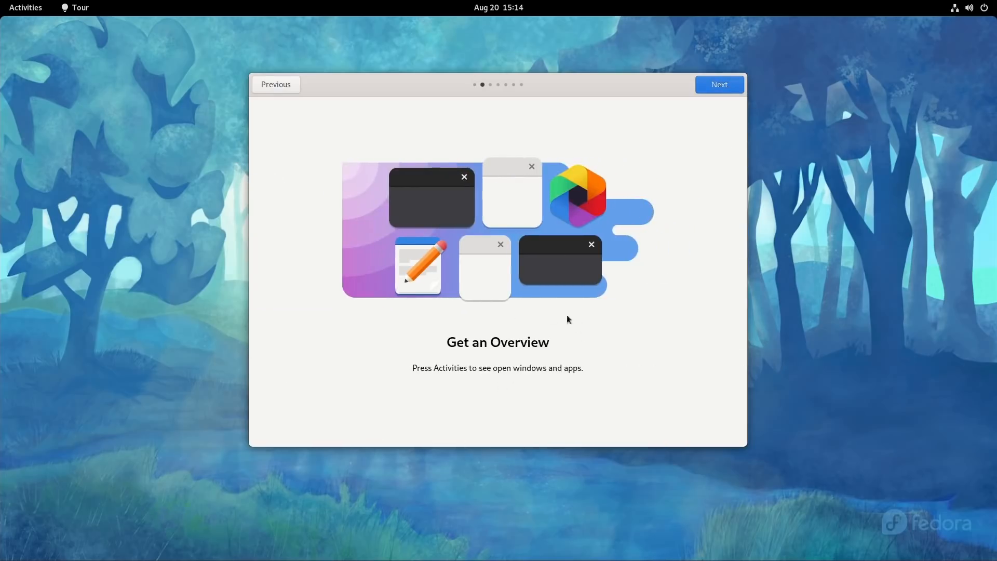
pyautogui.moveTo(550, 376)
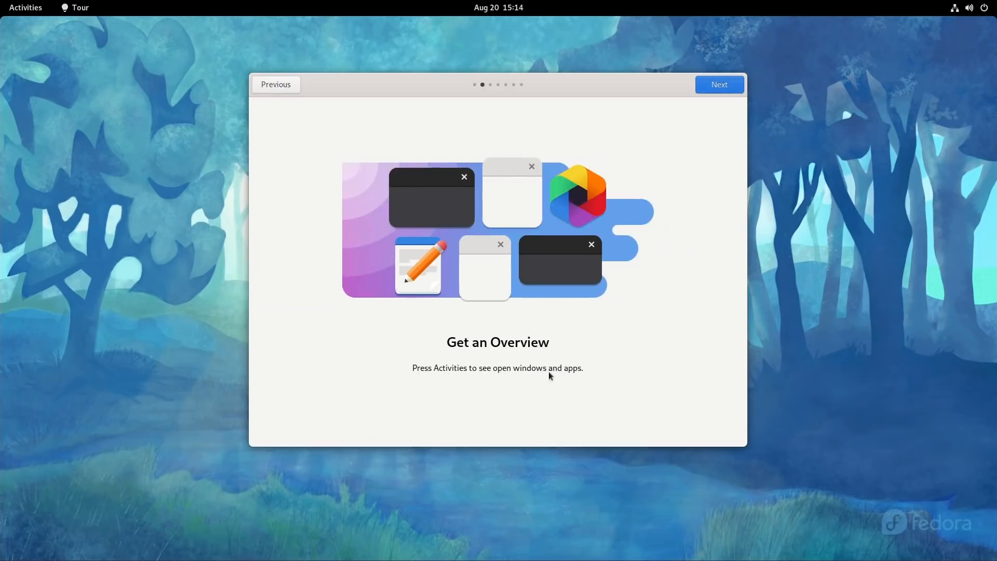
pyautogui.click(25, 7)
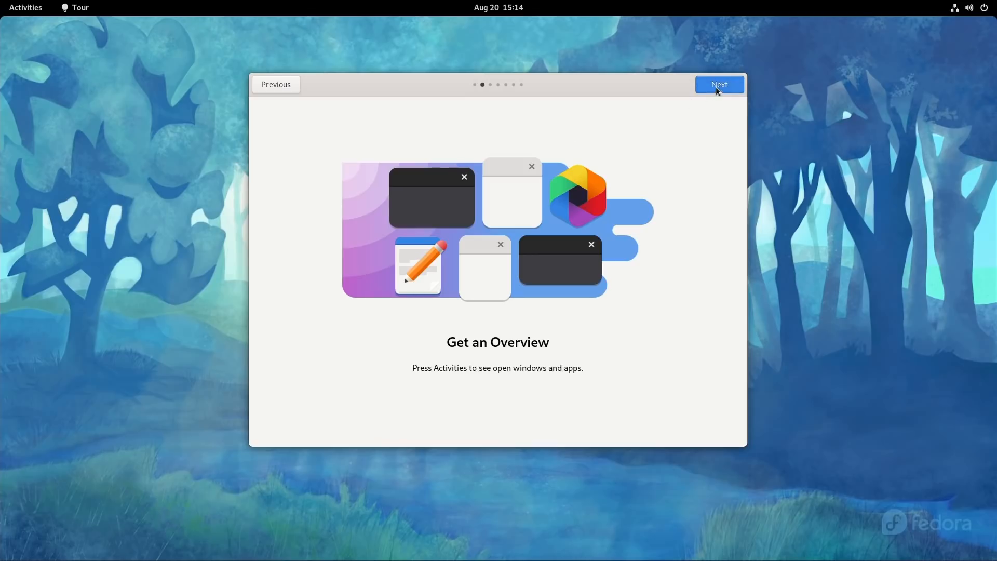
pyautogui.click(719, 85)
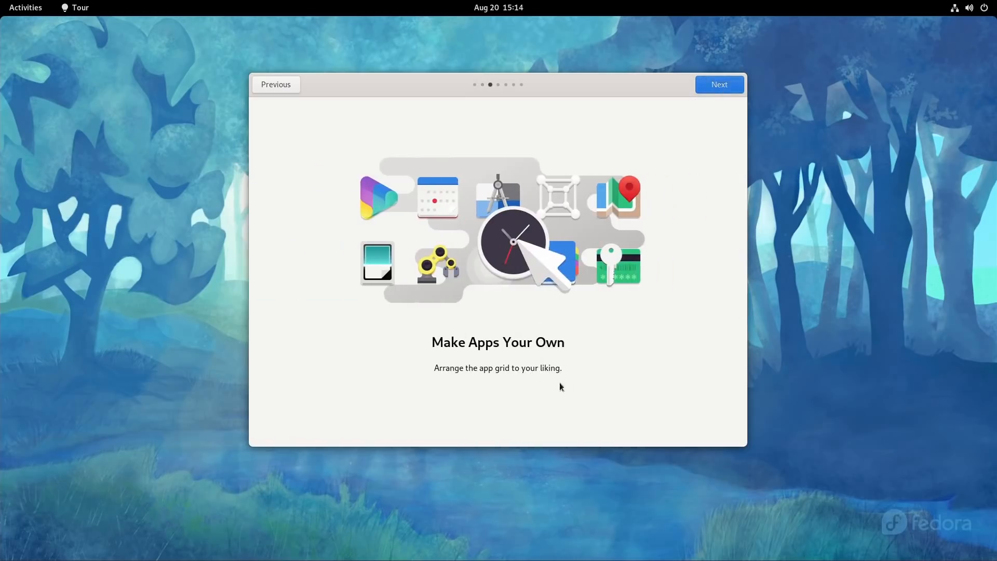
pyautogui.moveTo(97, 106)
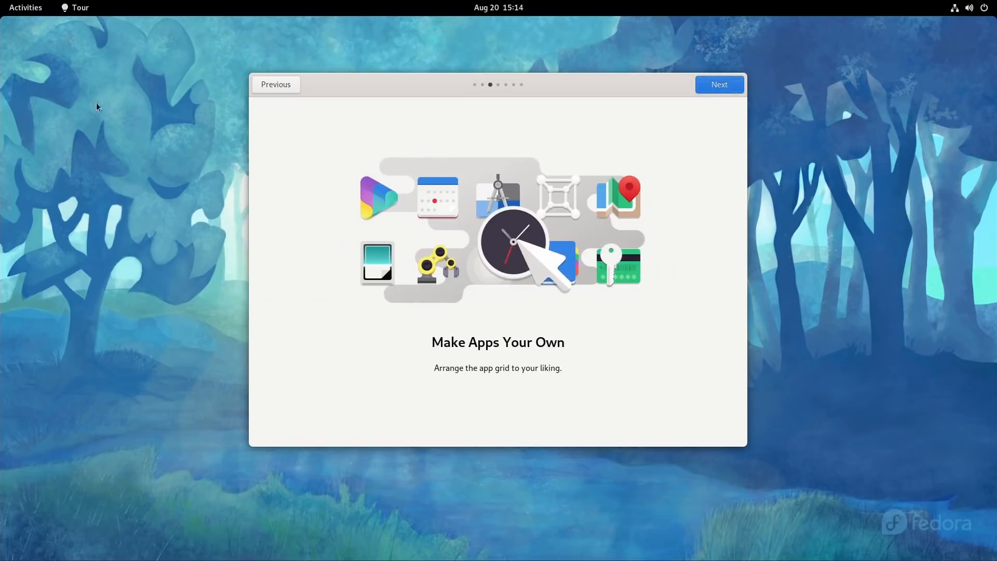
pyautogui.click(25, 7)
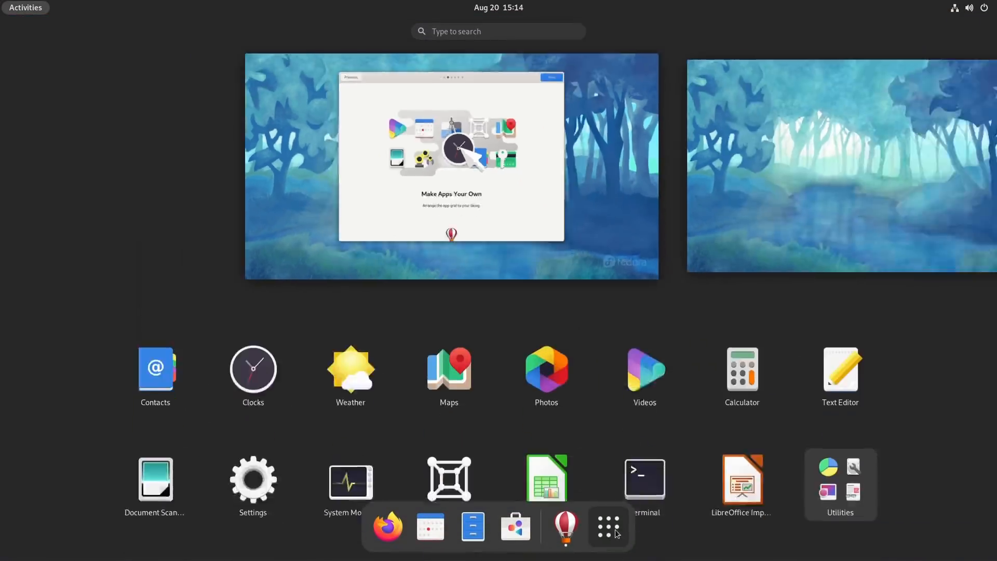
pyautogui.click(607, 526)
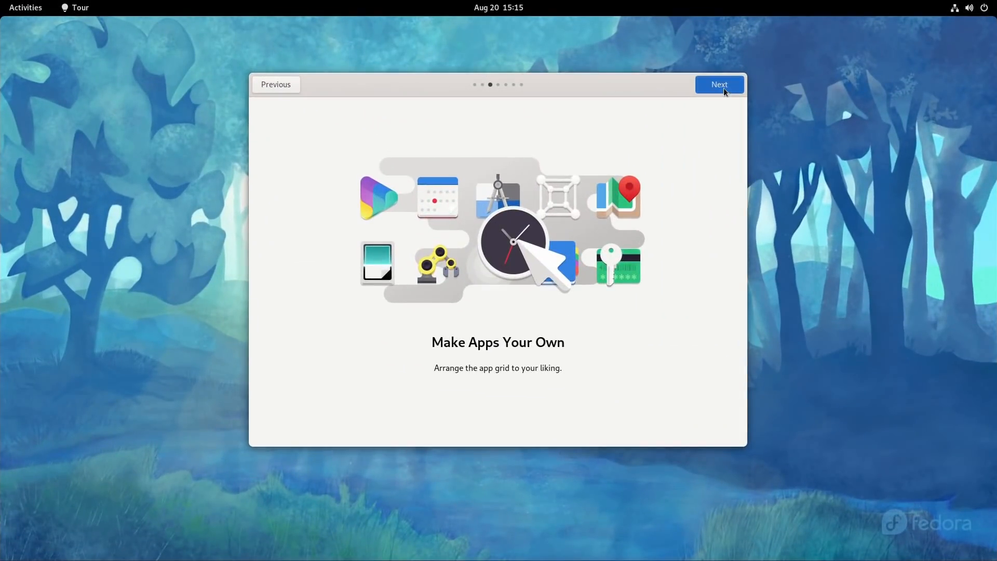
# Advance through the workspaces and remaining tour pages and close the tour
pyautogui.click(719, 84)
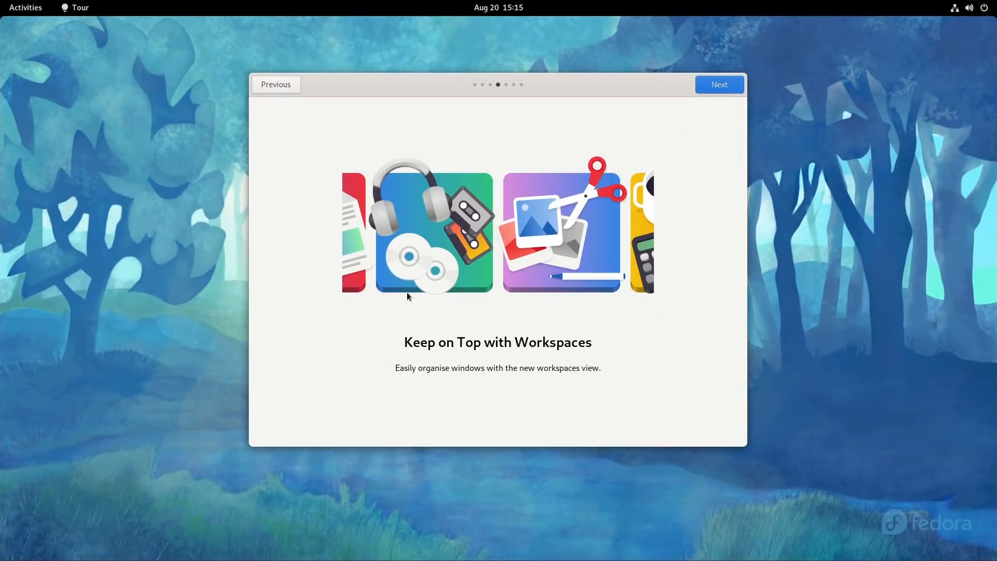
pyautogui.click(25, 7)
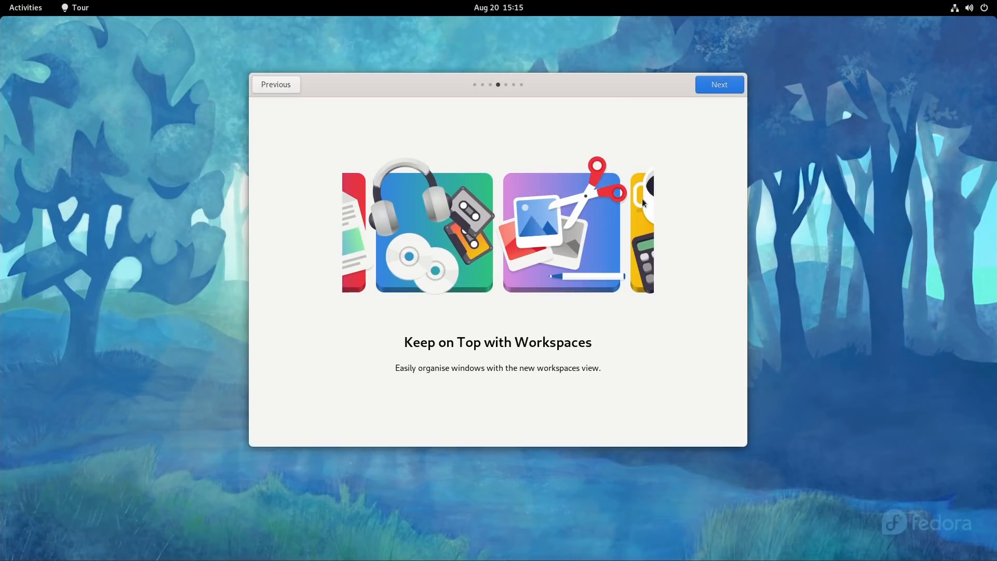
pyautogui.moveTo(708, 100)
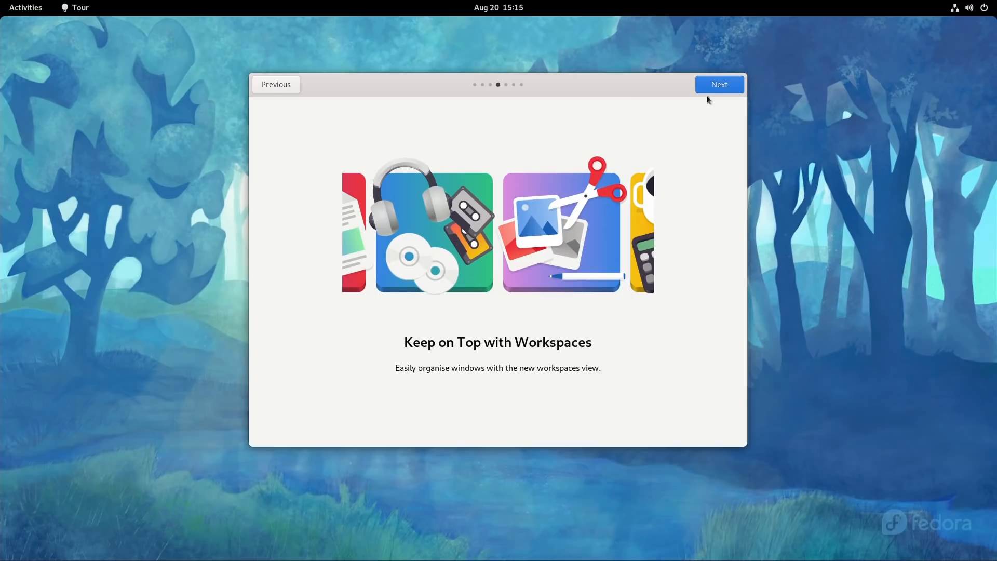
pyautogui.click(718, 84)
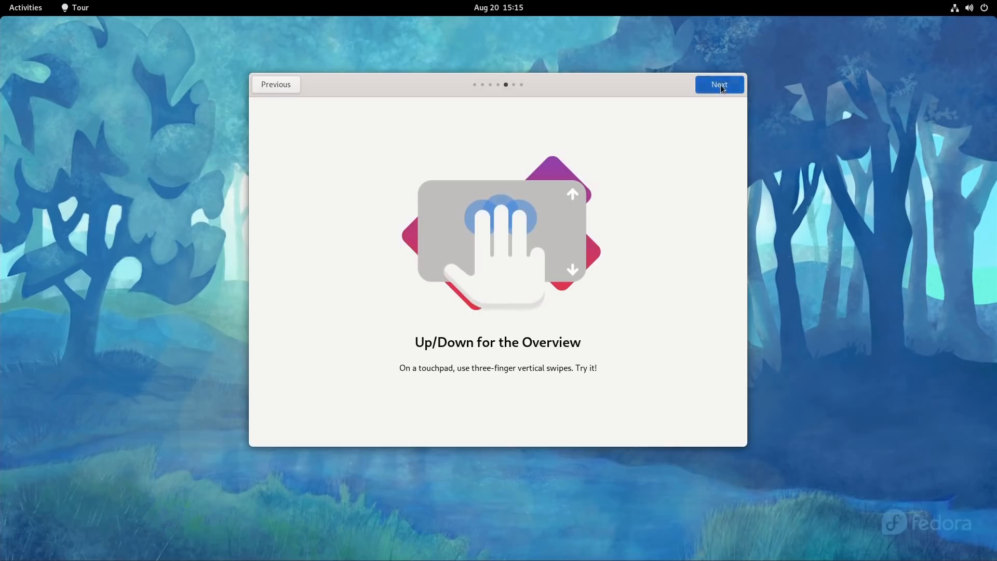
pyautogui.click(719, 84)
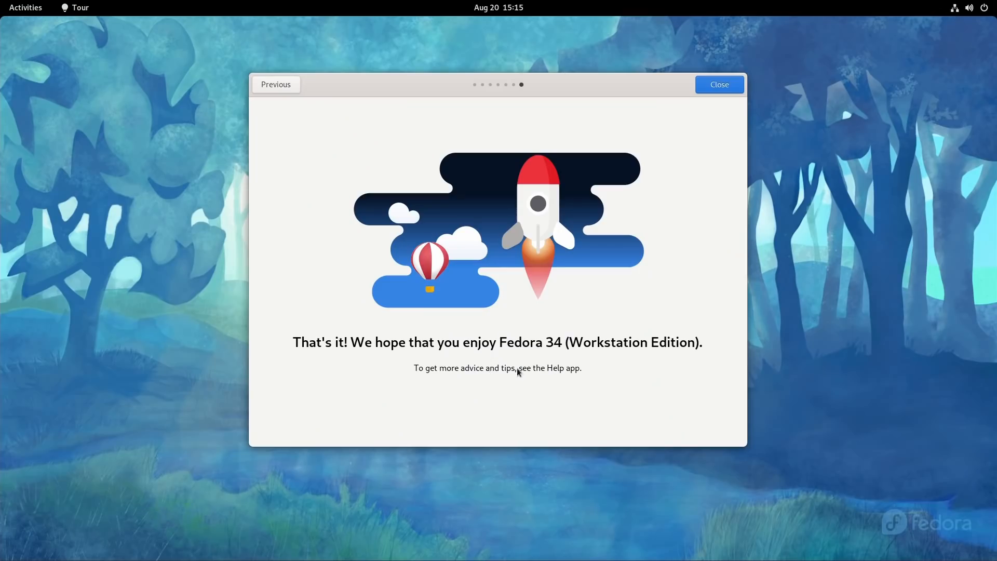
pyautogui.moveTo(507, 388)
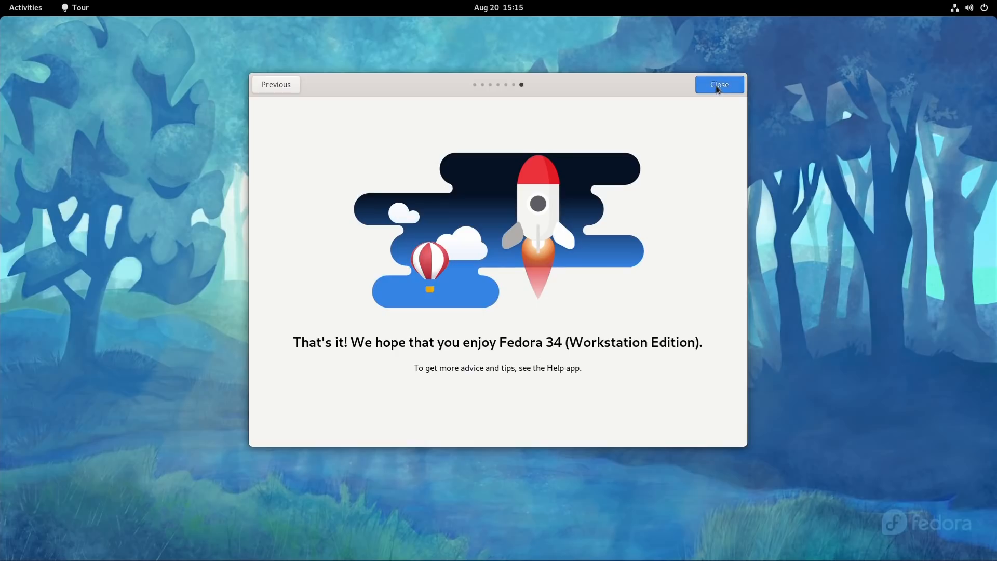
pyautogui.click(719, 84)
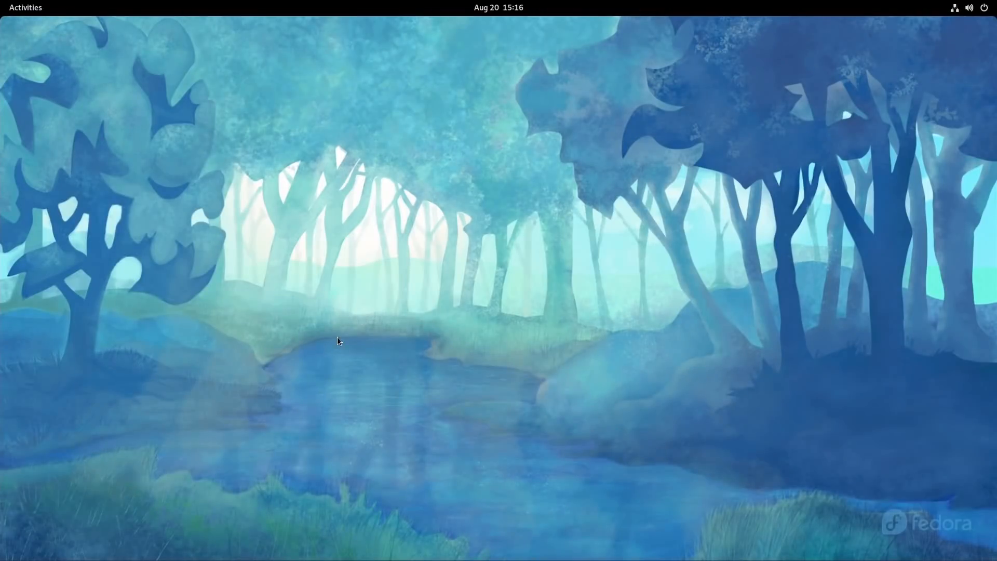
pyautogui.moveTo(20, 15)
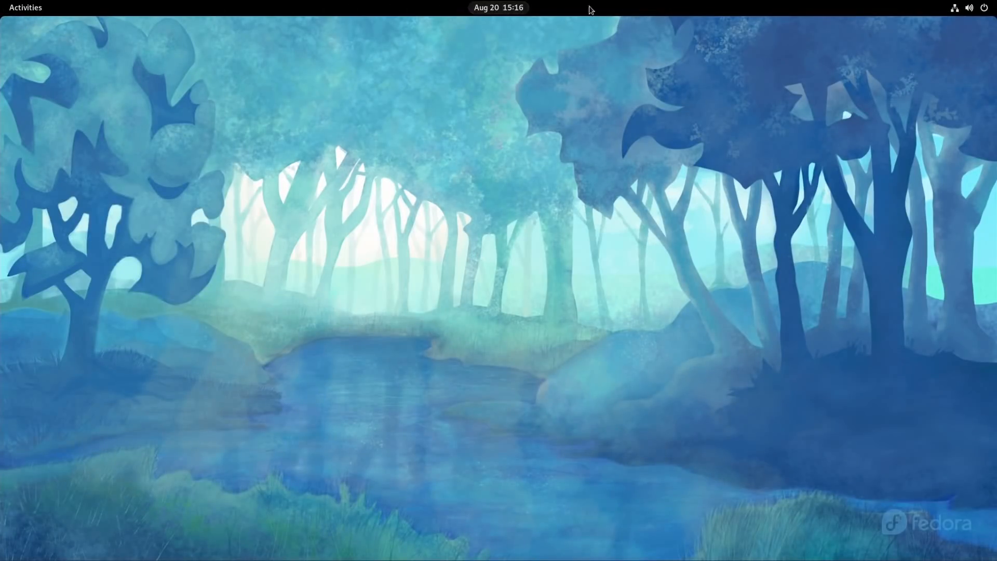
pyautogui.moveTo(898, 14)
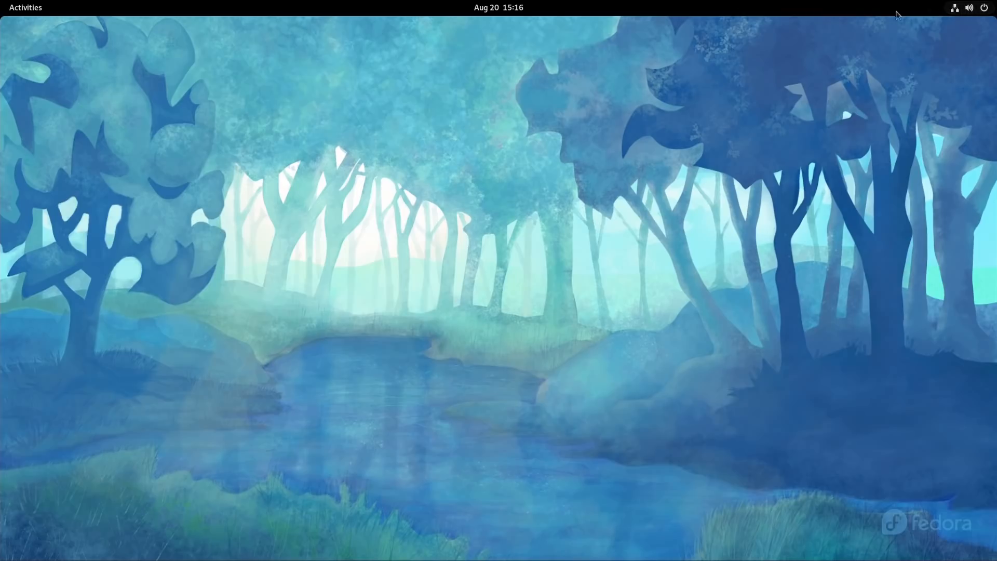
pyautogui.moveTo(553, 20)
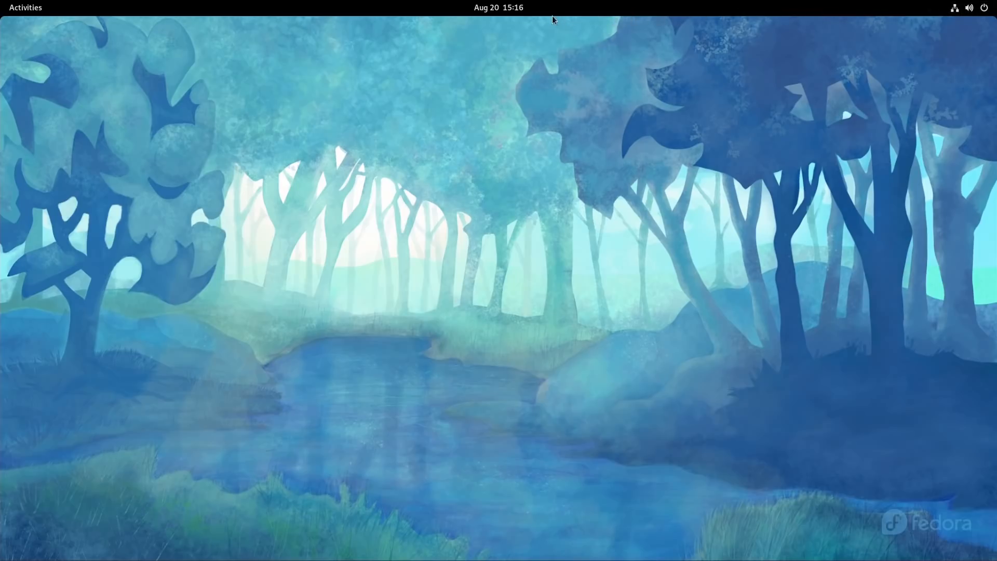
# Show the calendar and notifications, then the Activities overview with its dash
pyautogui.click(498, 7)
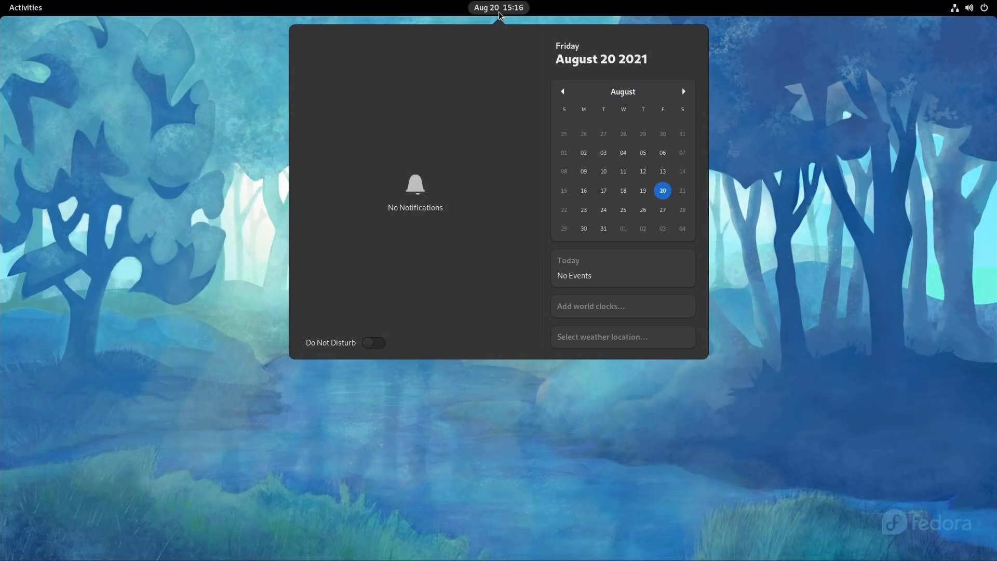
pyautogui.moveTo(579, 184)
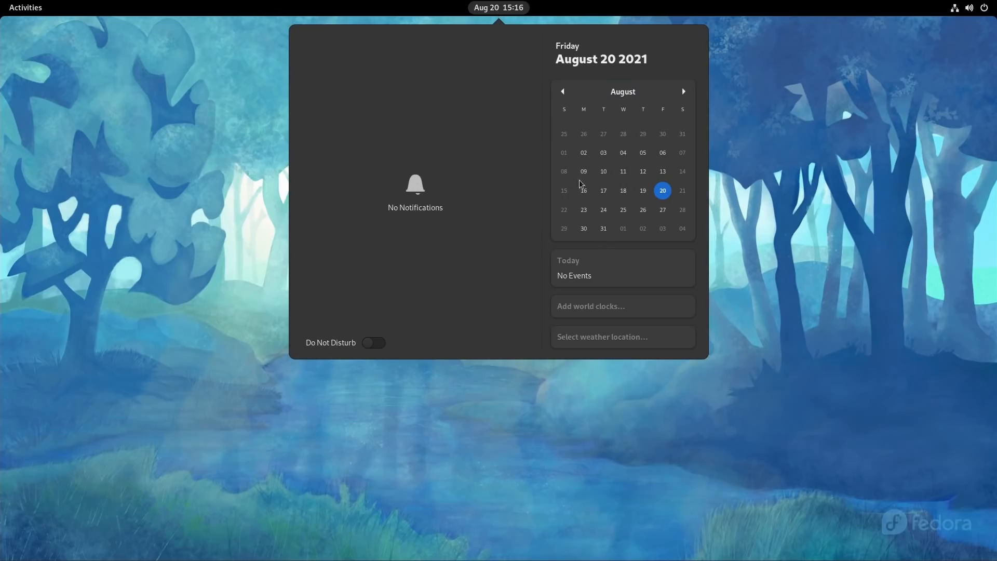
pyautogui.moveTo(969, 15)
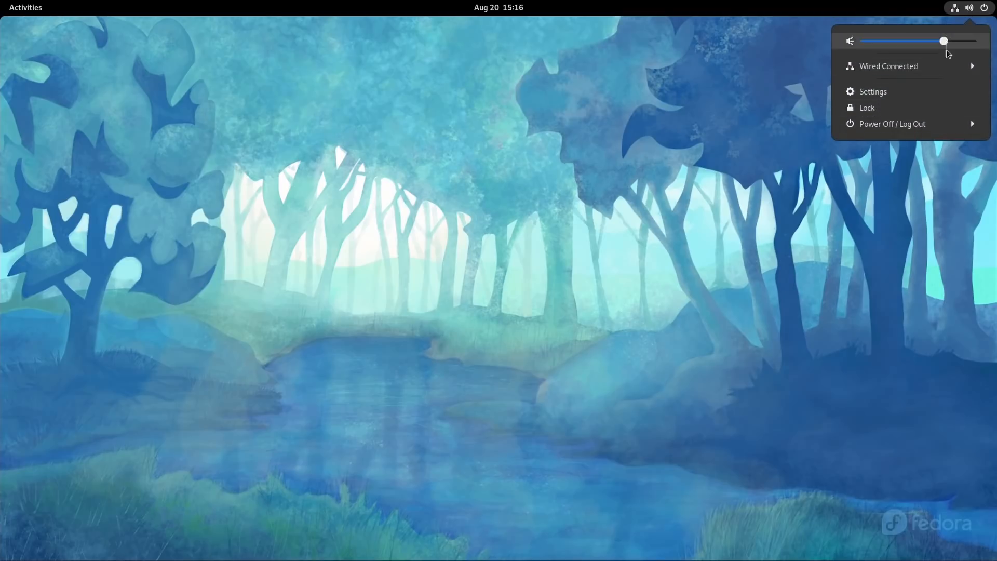
pyautogui.moveTo(935, 83)
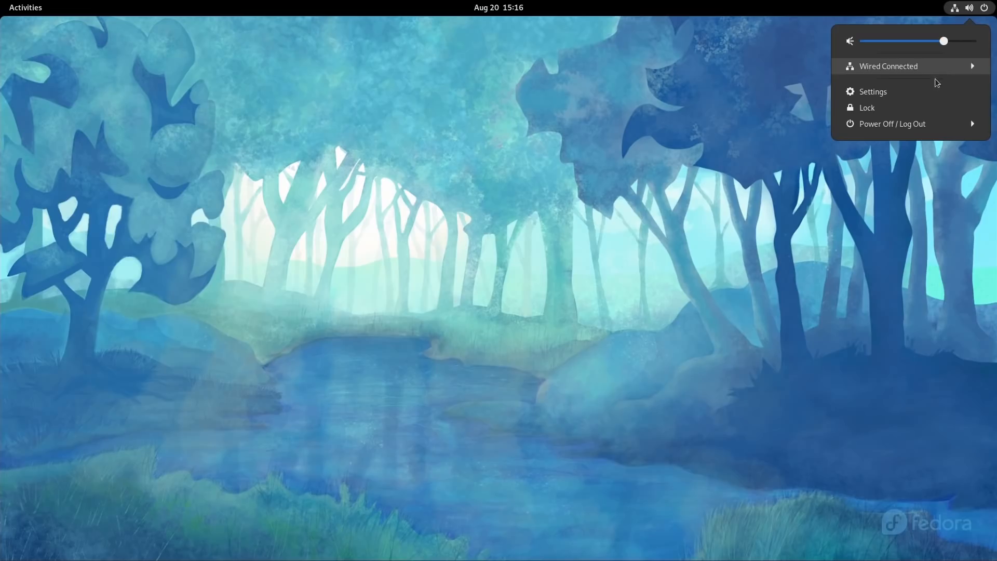
pyautogui.click(25, 7)
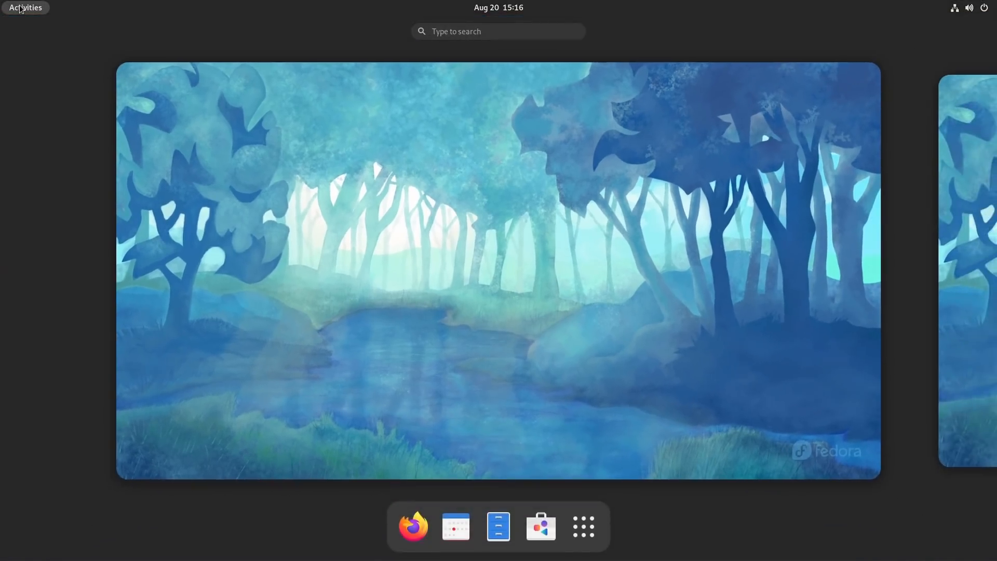
pyautogui.moveTo(488, 117)
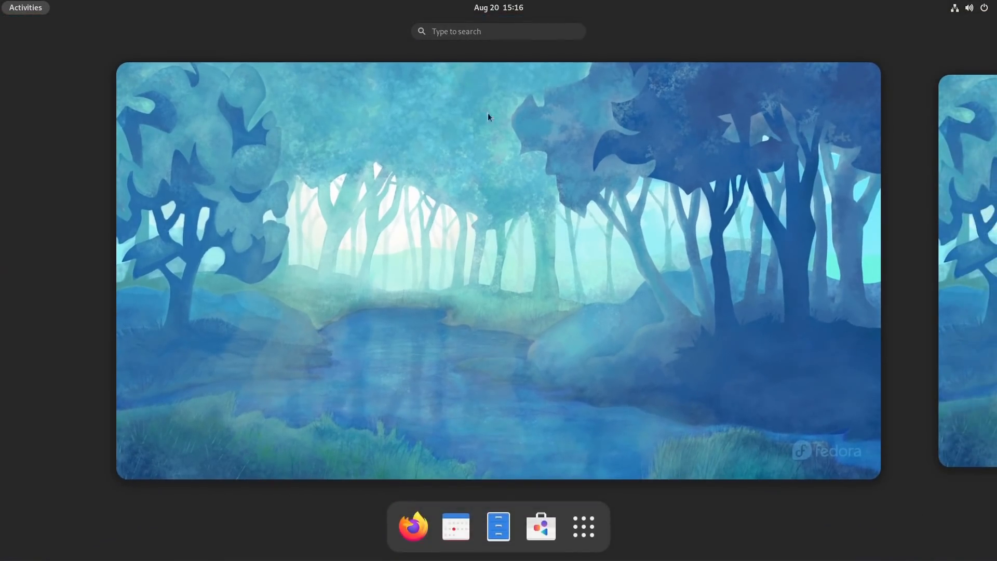
# Search the overview for 'browser', then show the full grid of installed applications
pyautogui.click(497, 32)
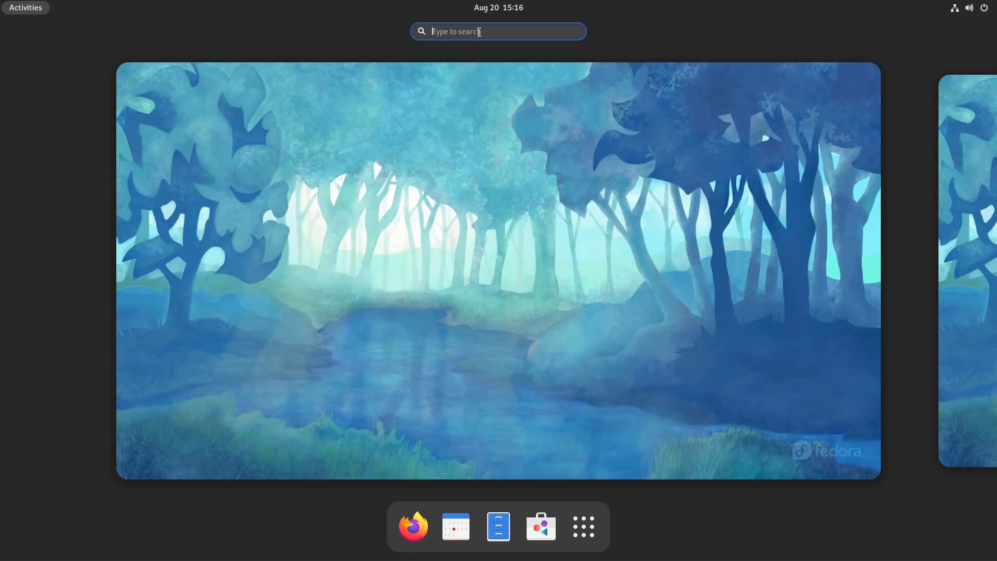
pyautogui.write('b')
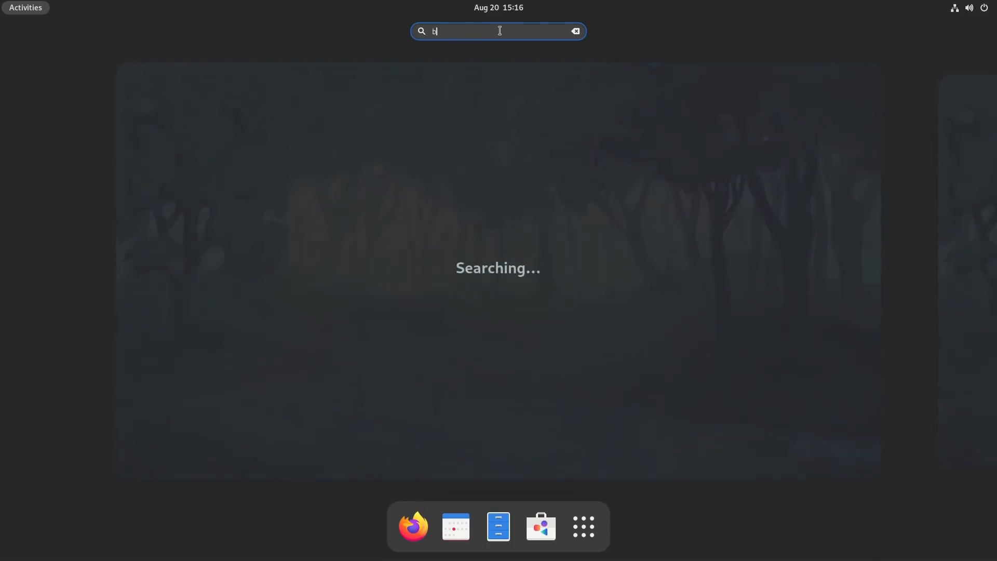
pyautogui.write('rowser')
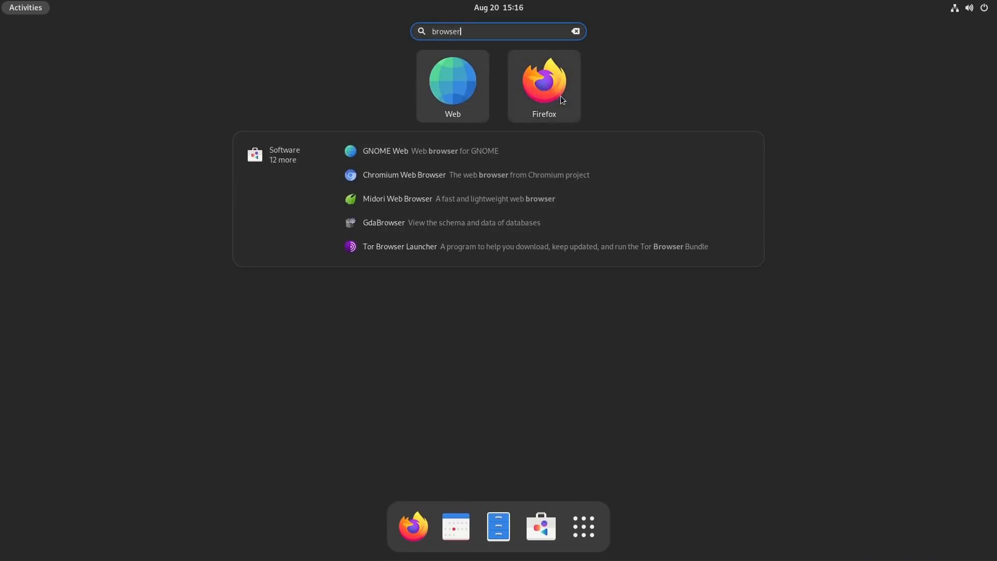
pyautogui.moveTo(536, 103)
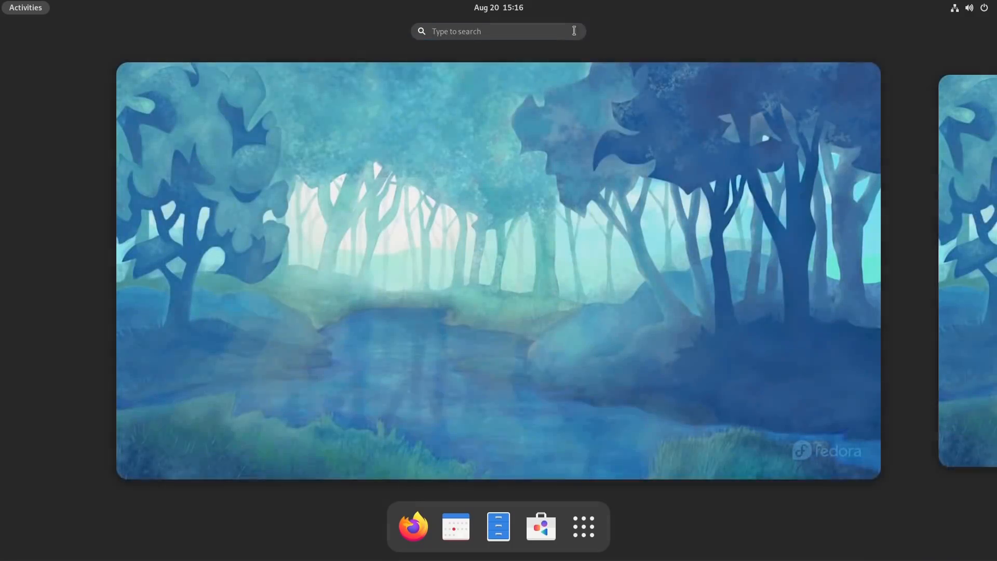
pyautogui.click(582, 525)
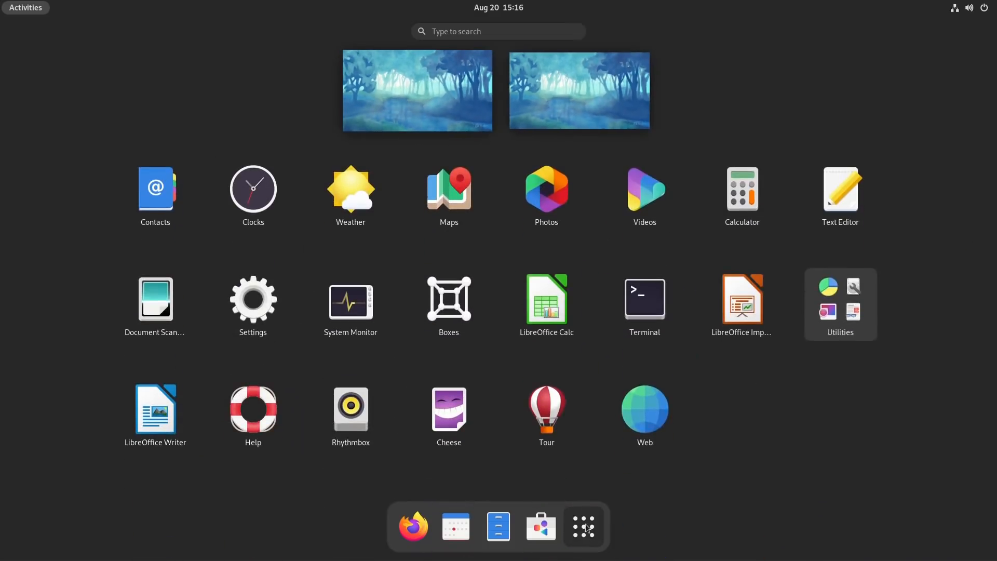
pyautogui.moveTo(350, 194)
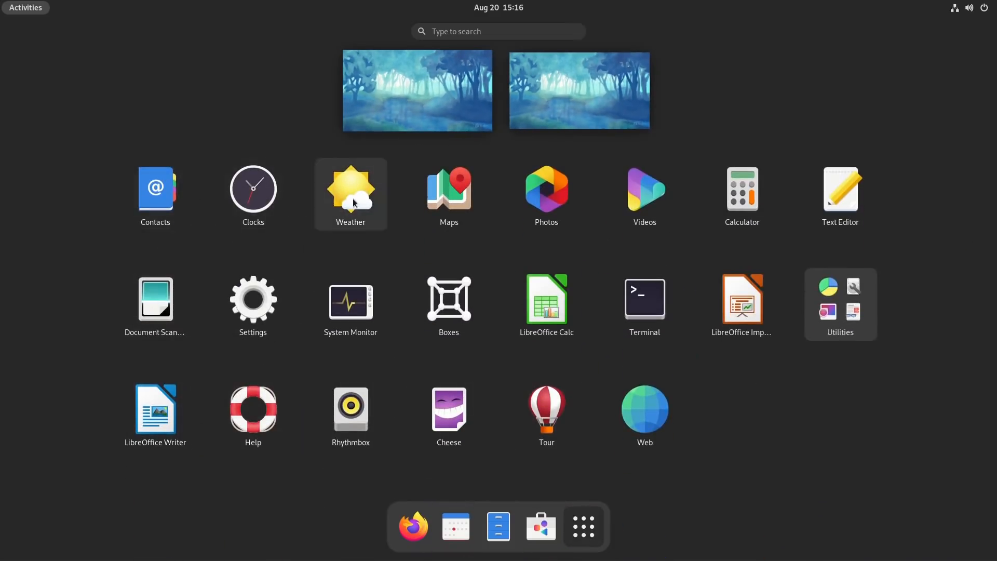
pyautogui.moveTo(155, 299)
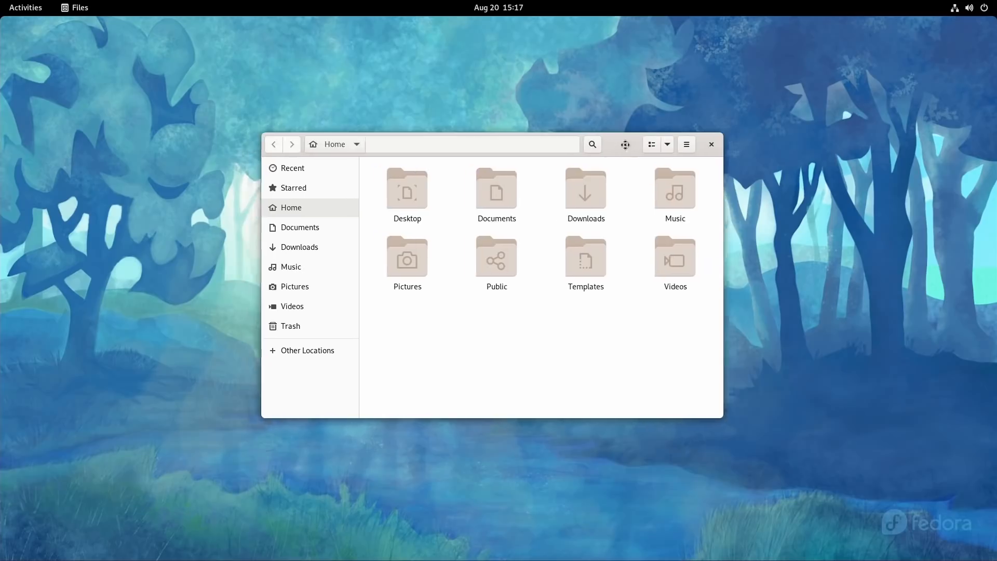
# Move the Files window, open the empty Documents folder and search for 'docum'
pyautogui.moveTo(496, 143); pyautogui.dragTo(472, 129)
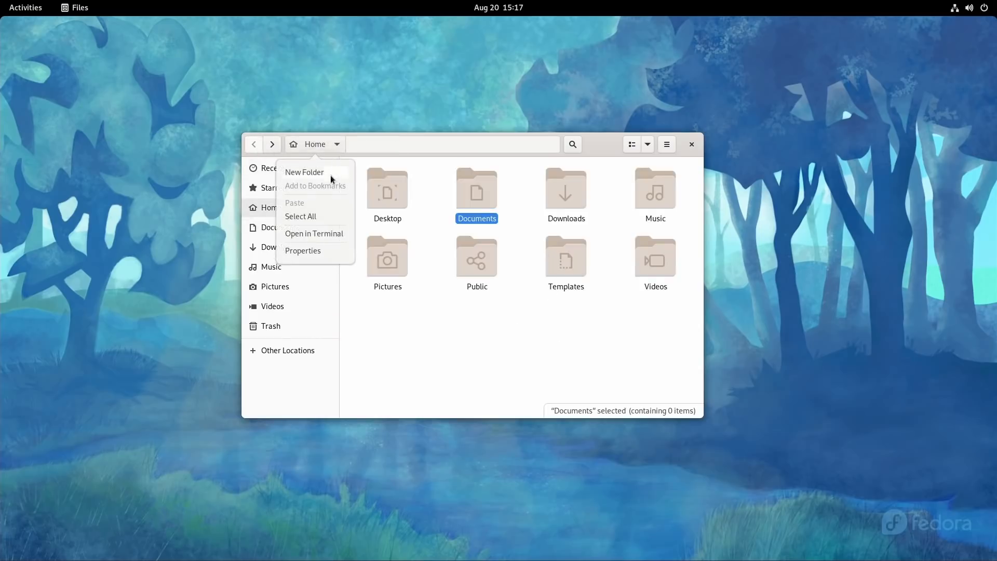
pyautogui.doubleClick(477, 190)
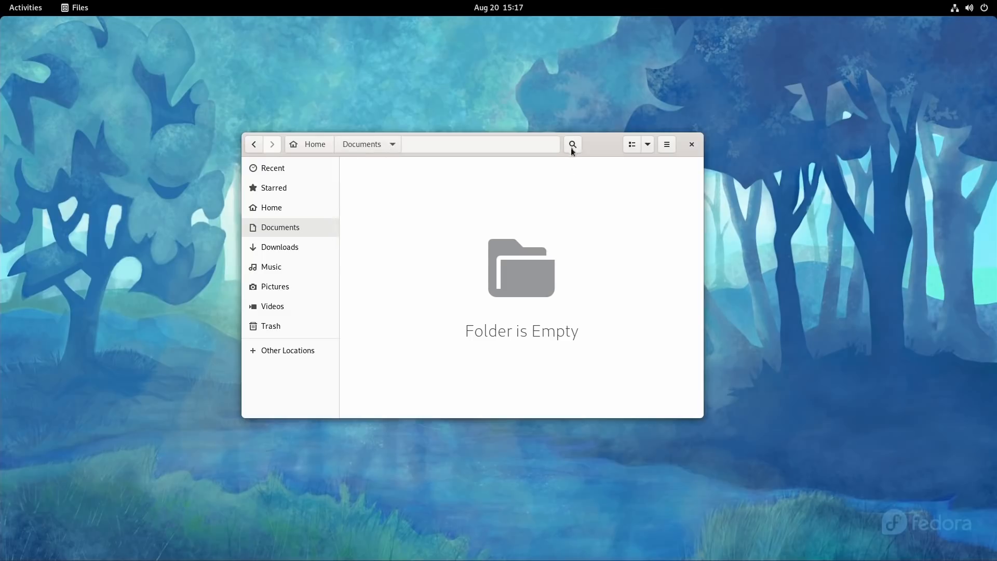
pyautogui.write('docum')
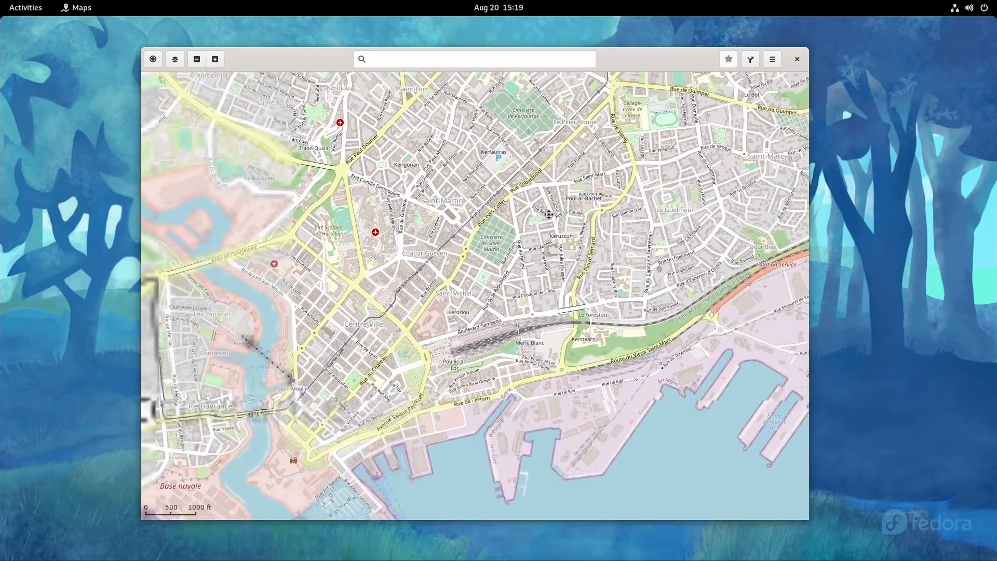
# Check the map layers options and try locating, dismissing the location services prompt
pyautogui.click(175, 58)
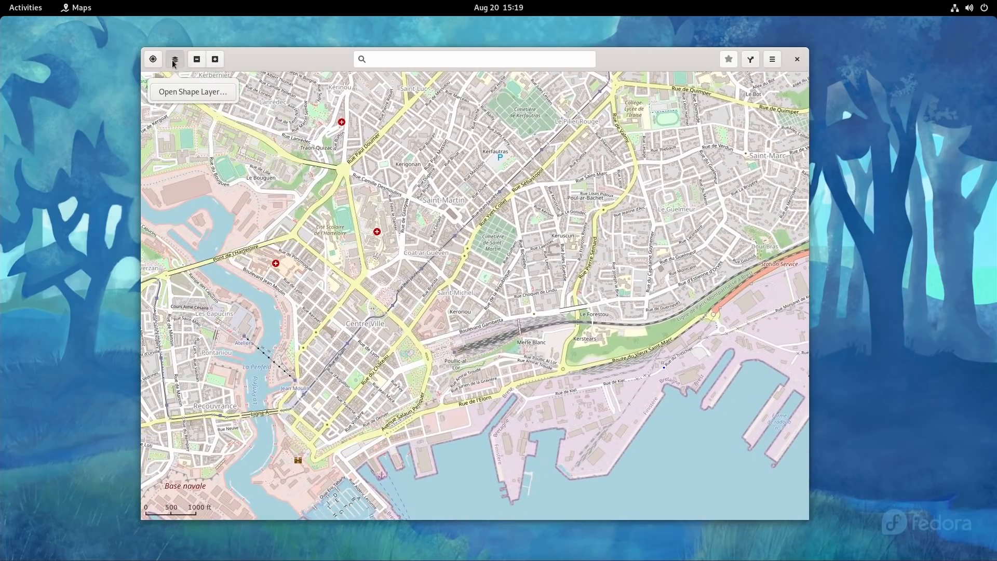
pyautogui.click(153, 58)
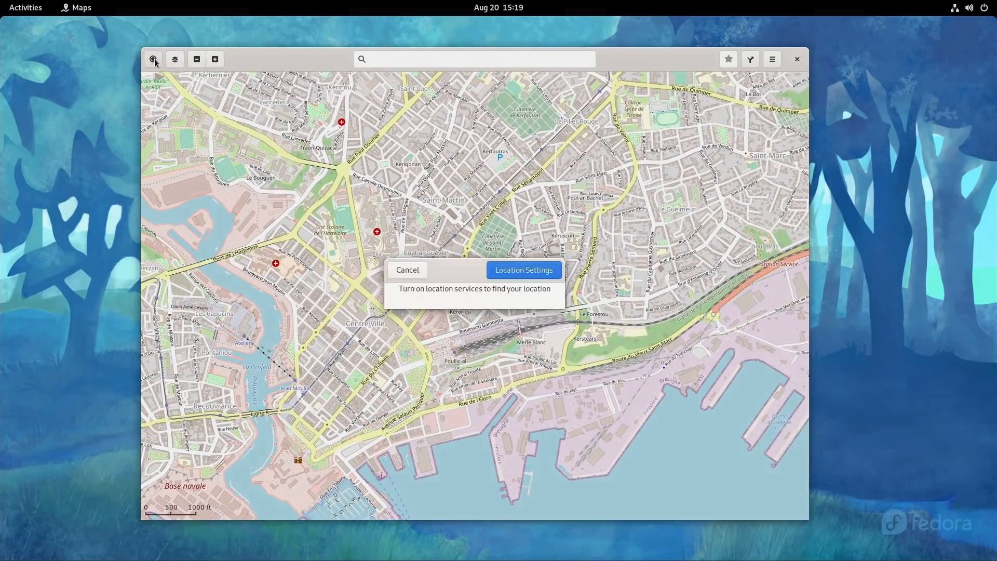
pyautogui.click(407, 270)
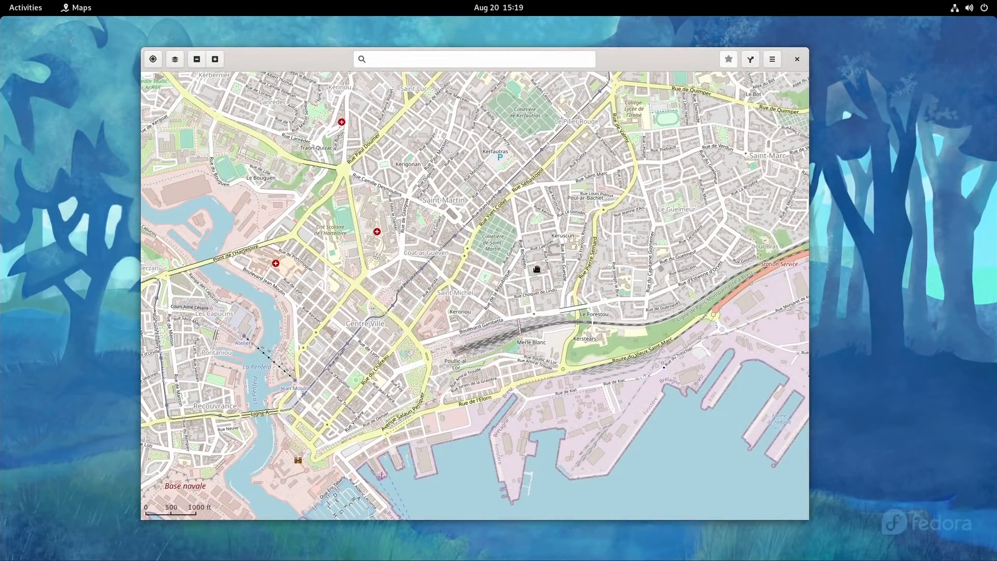
pyautogui.moveTo(539, 176)
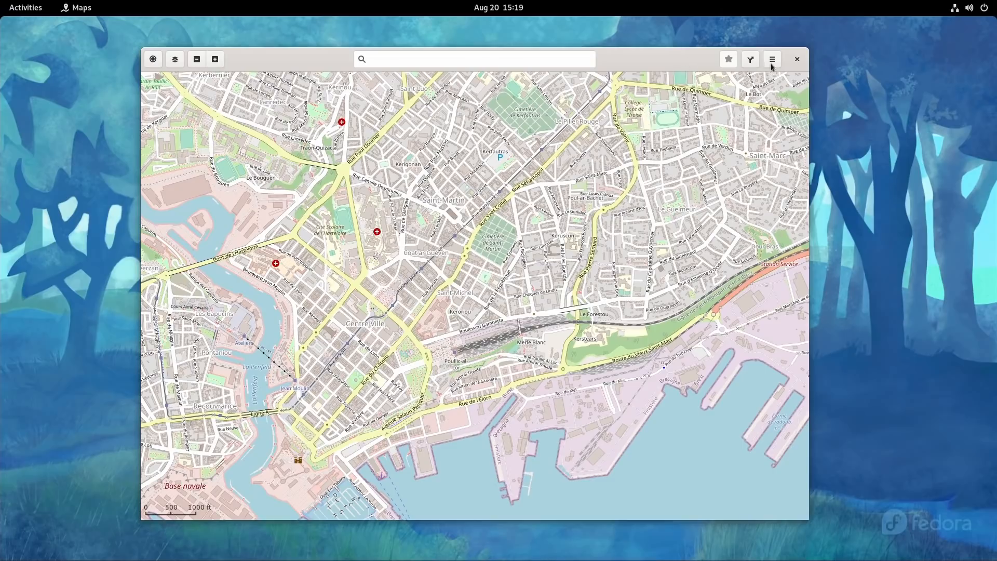
# Open route planning set to public transport and show the About Maps dialog
pyautogui.click(749, 58)
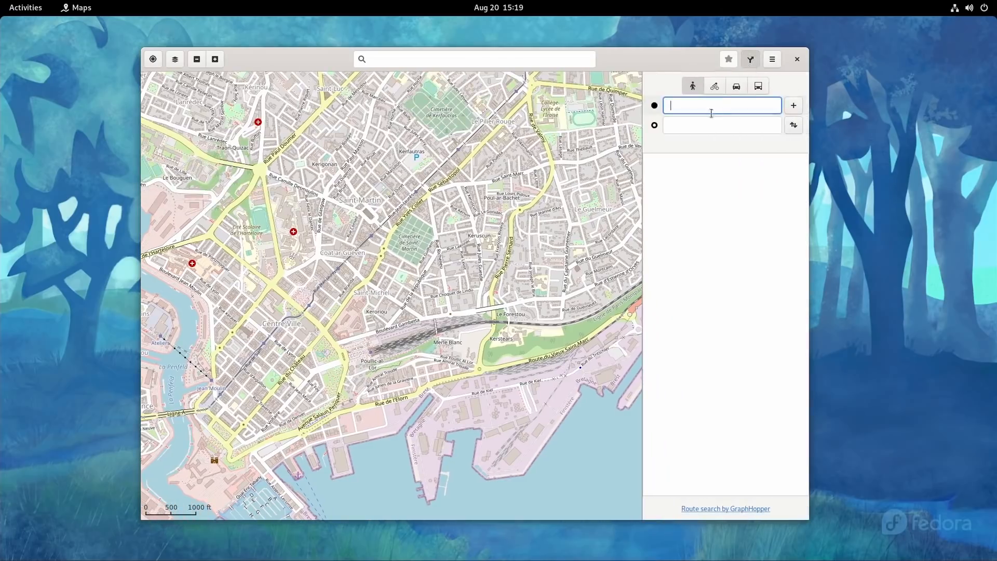
pyautogui.click(757, 86)
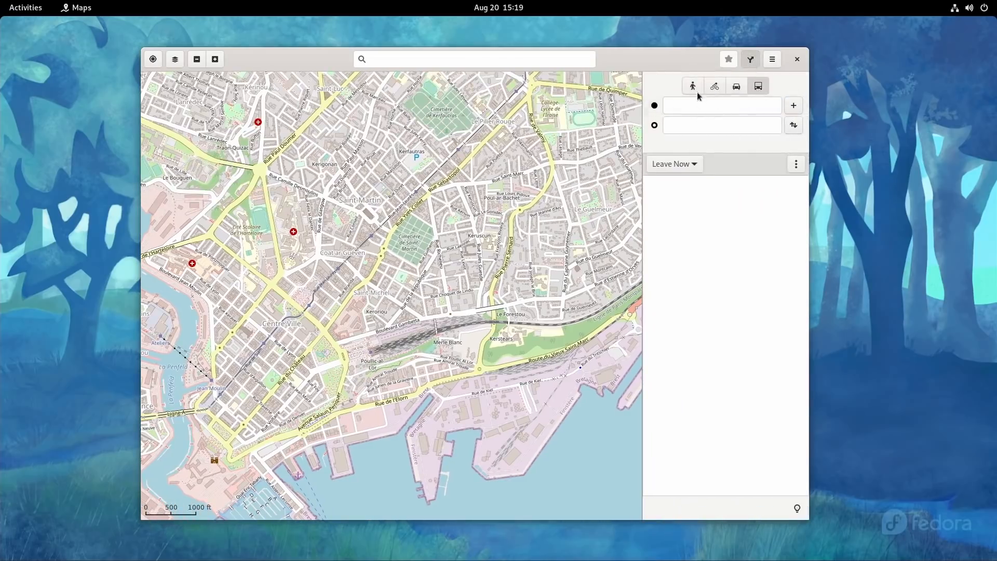
pyautogui.click(772, 58)
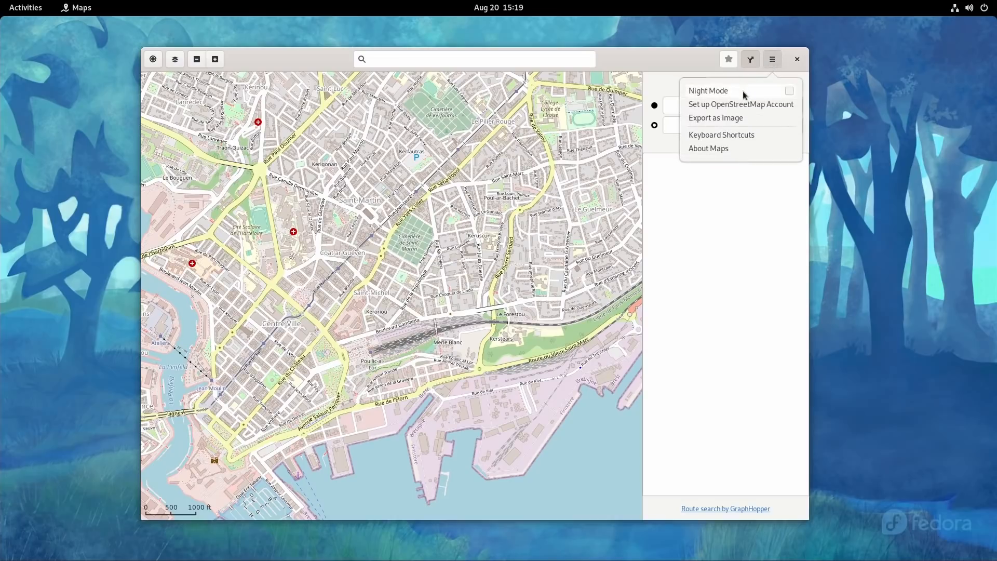
pyautogui.moveTo(750, 104)
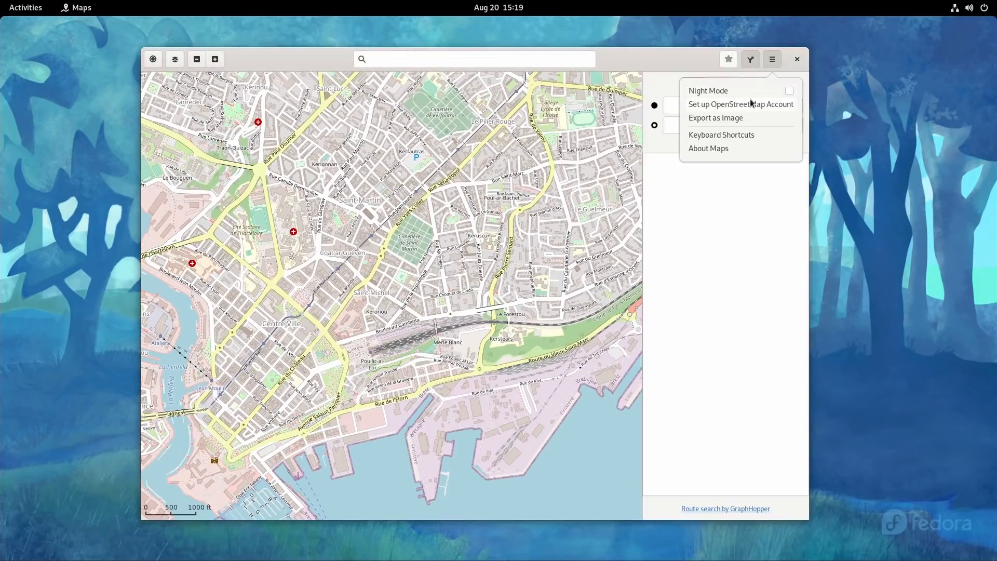
pyautogui.click(707, 148)
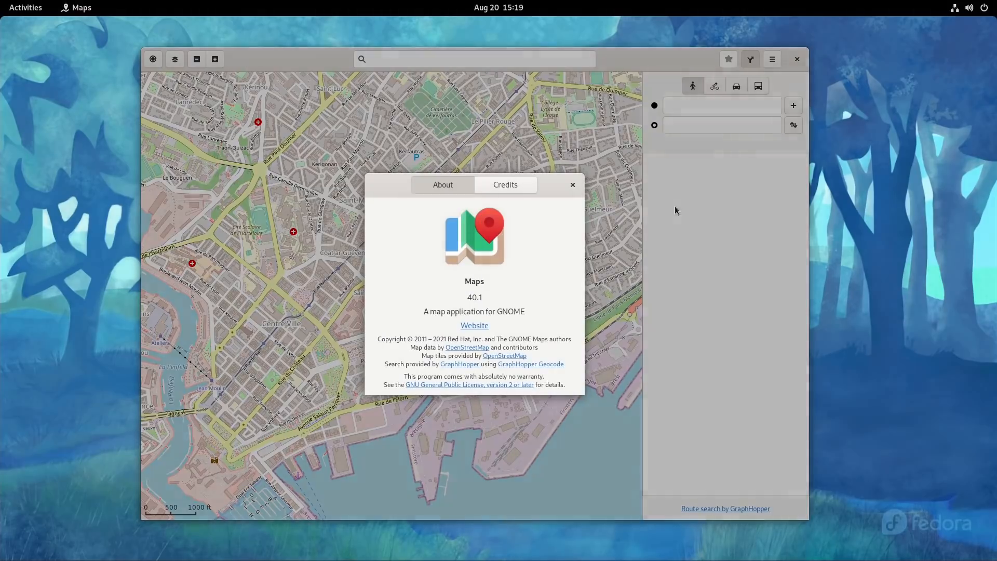
pyautogui.click(571, 185)
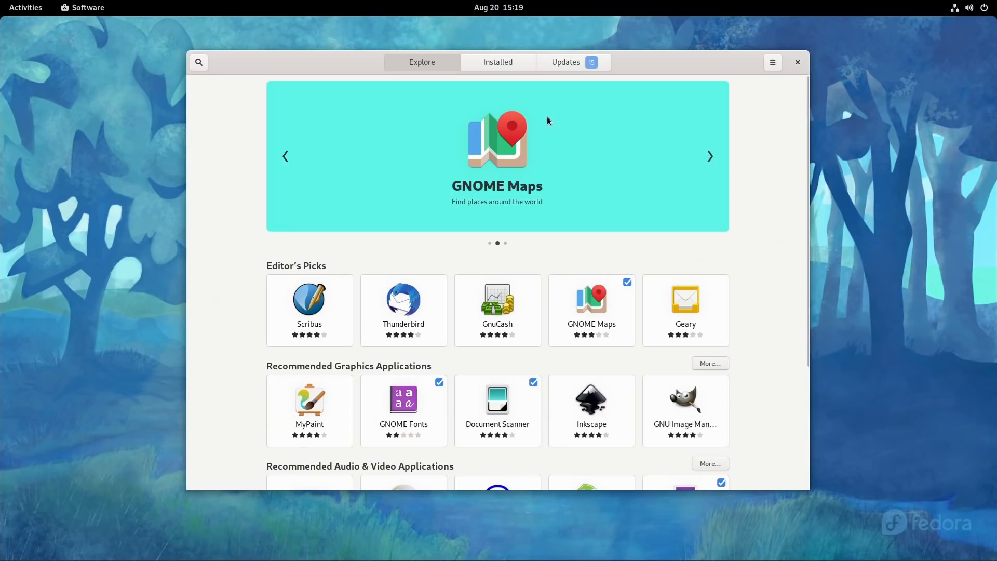
pyautogui.moveTo(634, 79)
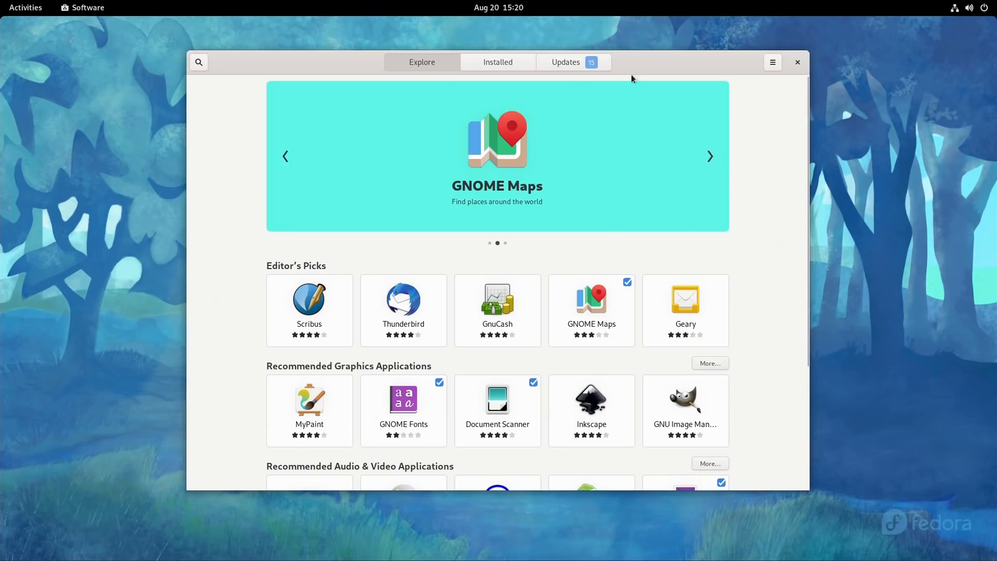
# Cycle the featured apps carousel to the Foliate app
pyautogui.click(710, 157)
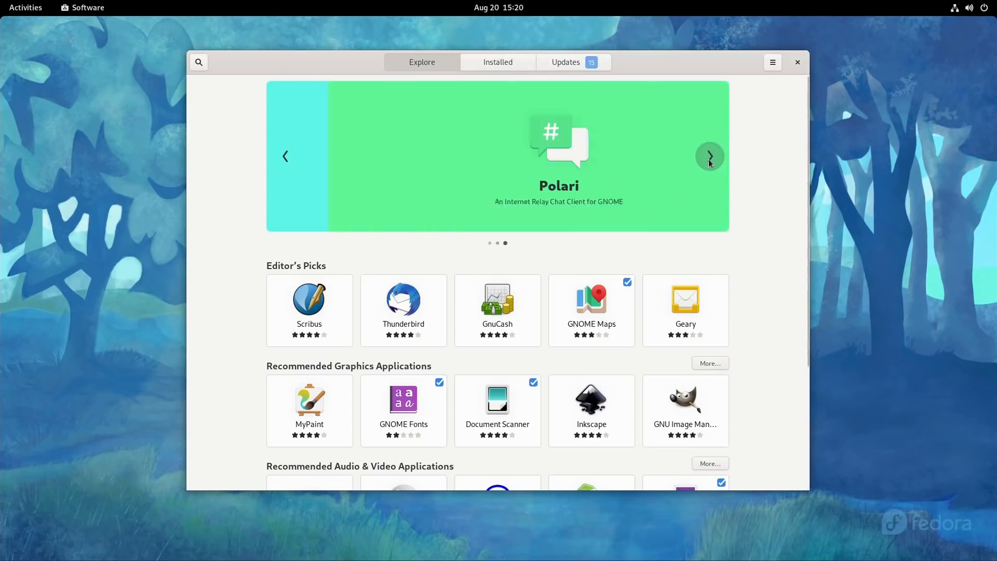
pyautogui.click(709, 156)
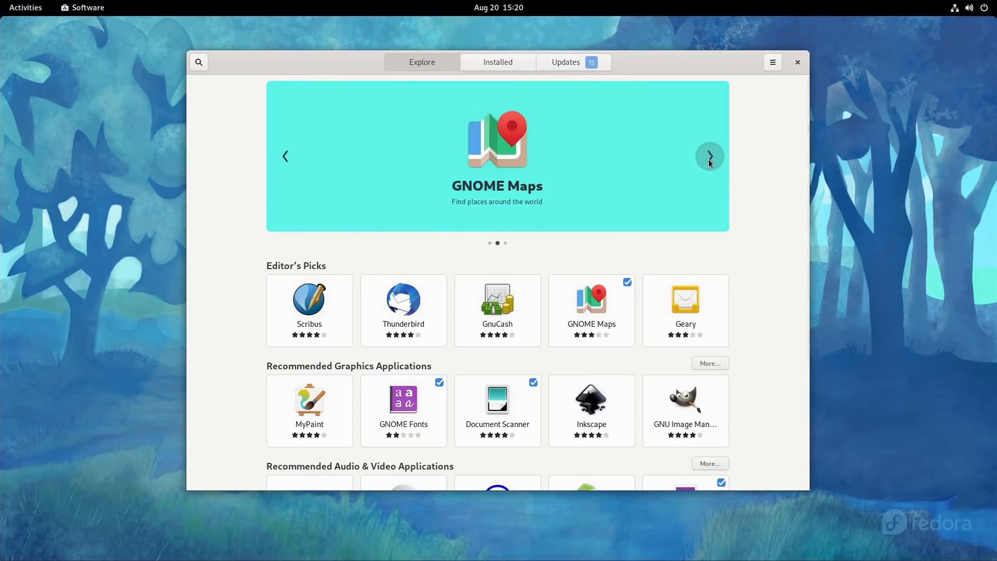
pyautogui.click(709, 156)
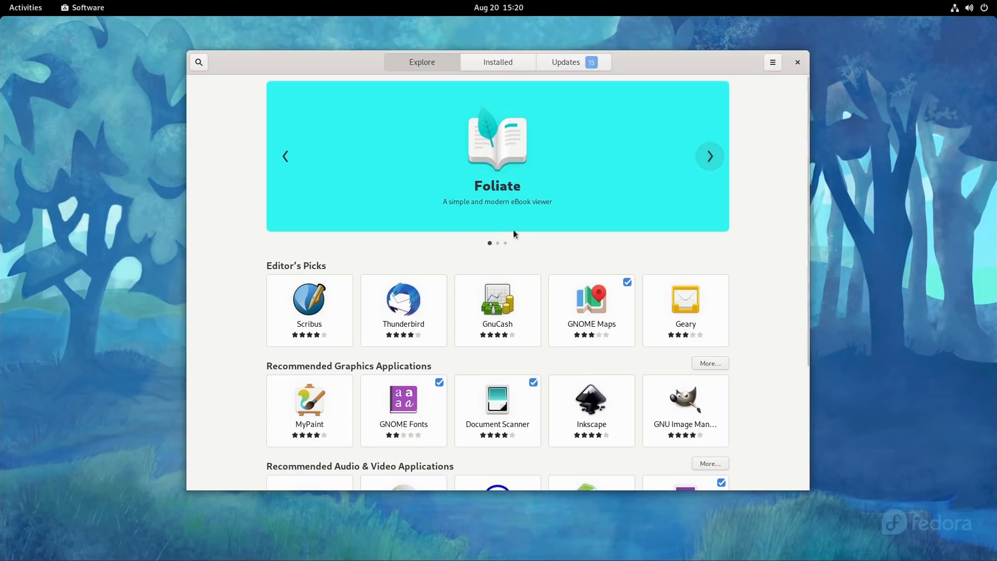
pyautogui.moveTo(401, 203)
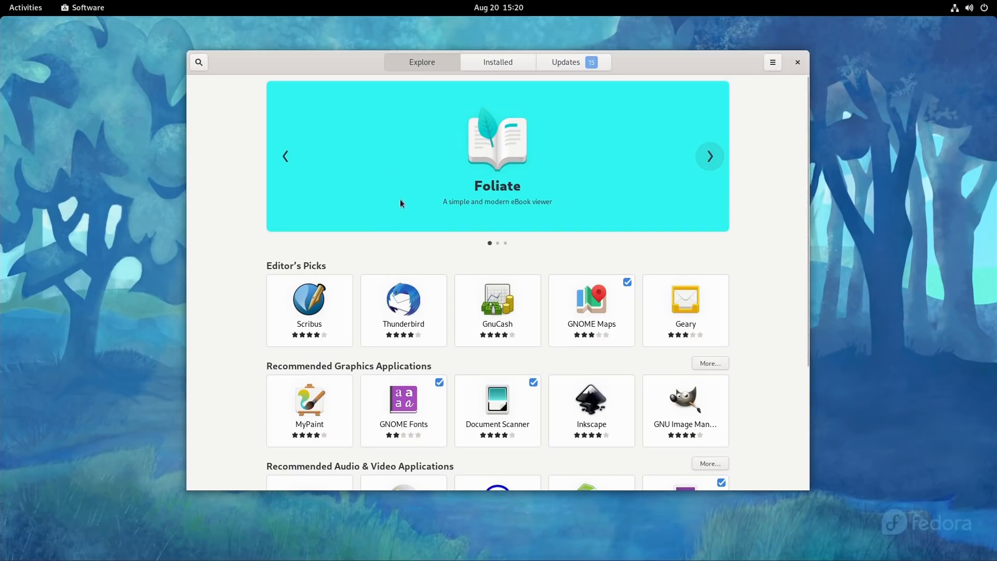
# Review the Installed apps and pending Updates lists, then return to the Explore page
pyautogui.click(497, 61)
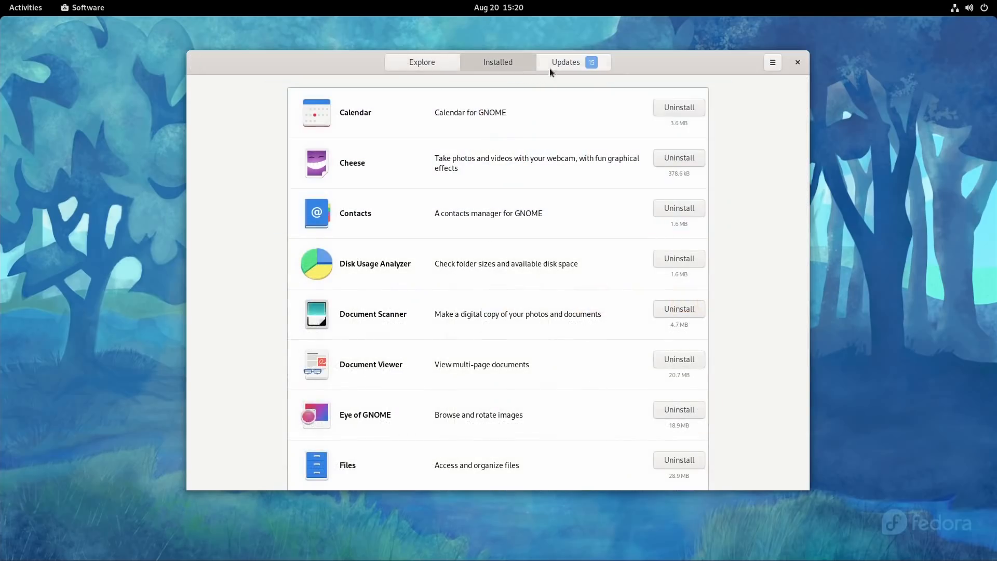
pyautogui.click(565, 61)
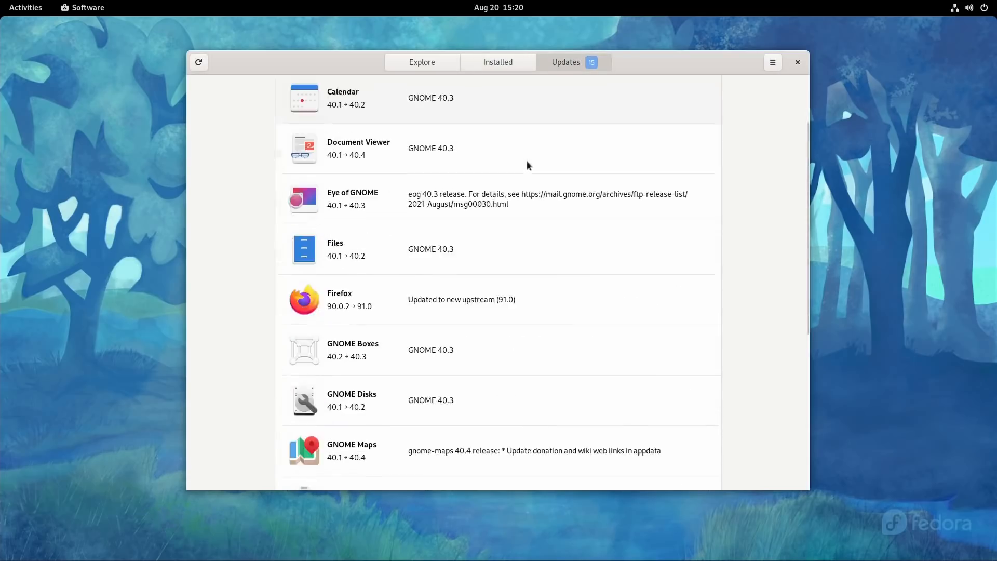
pyautogui.scroll(-3)
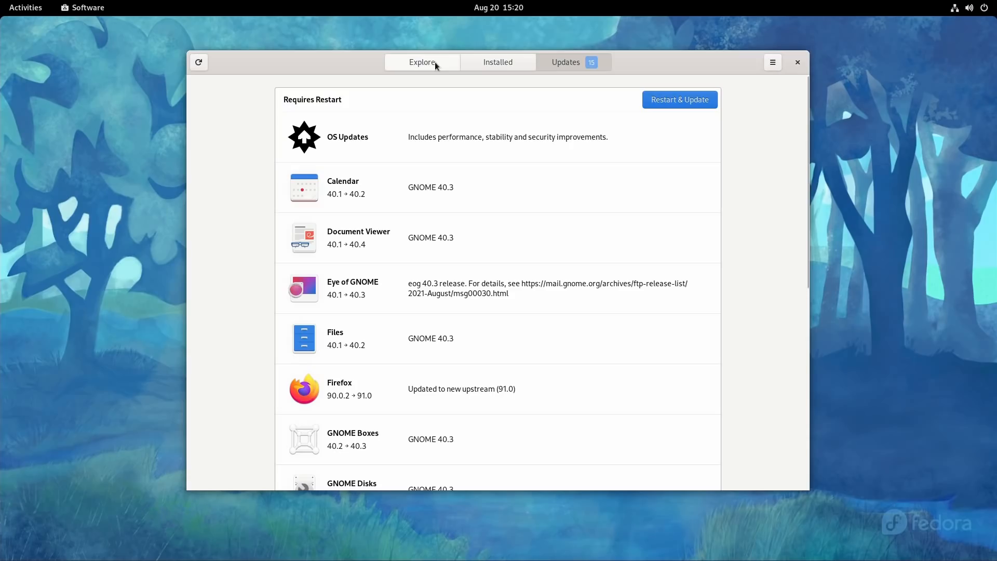
pyautogui.click(422, 61)
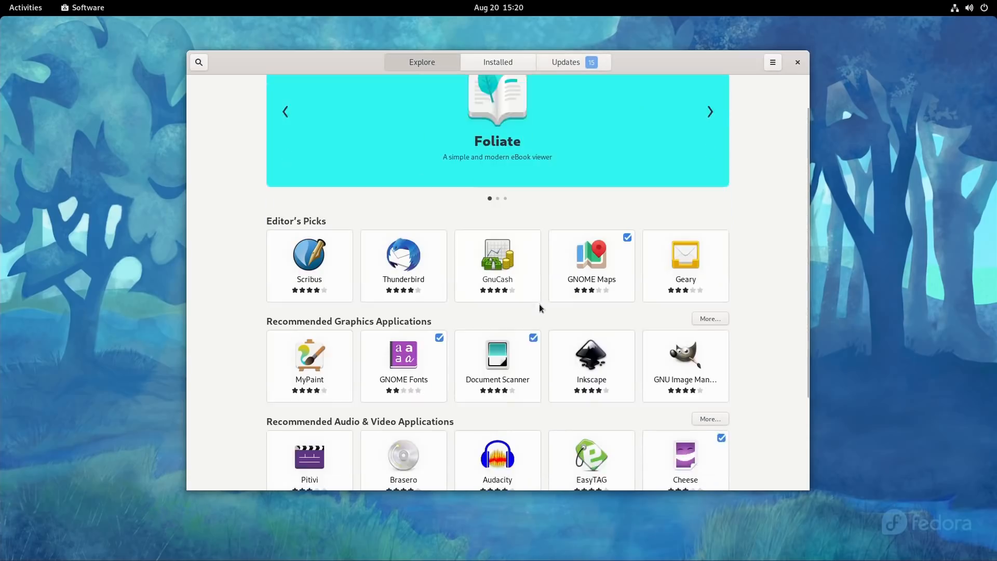
pyautogui.scroll(-3)
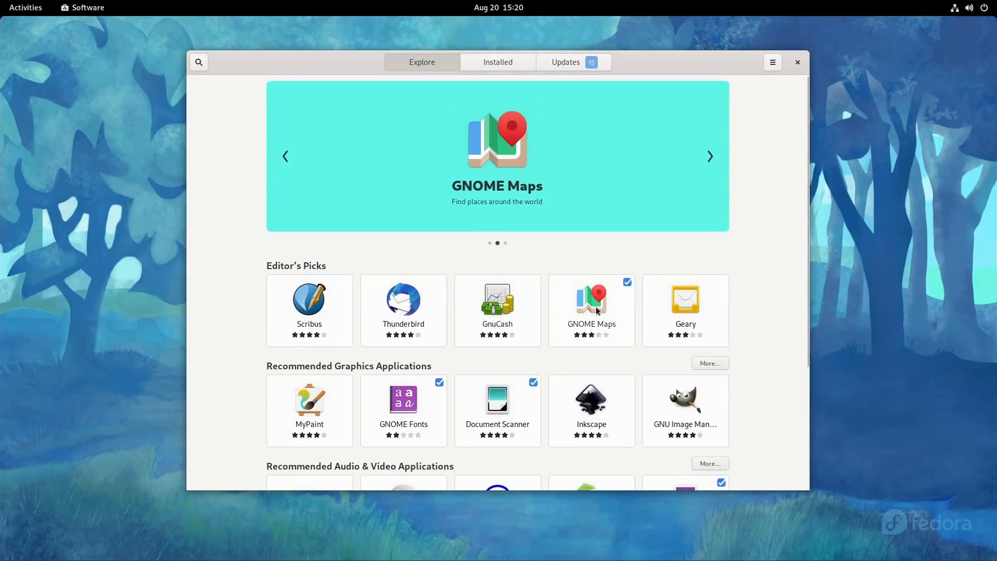
pyautogui.moveTo(459, 253)
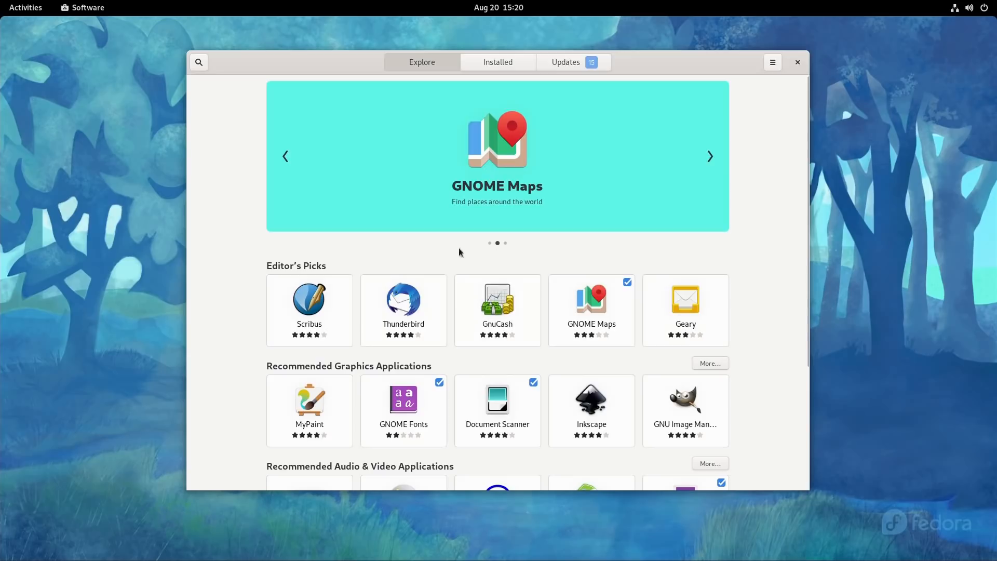
pyautogui.moveTo(200, 77)
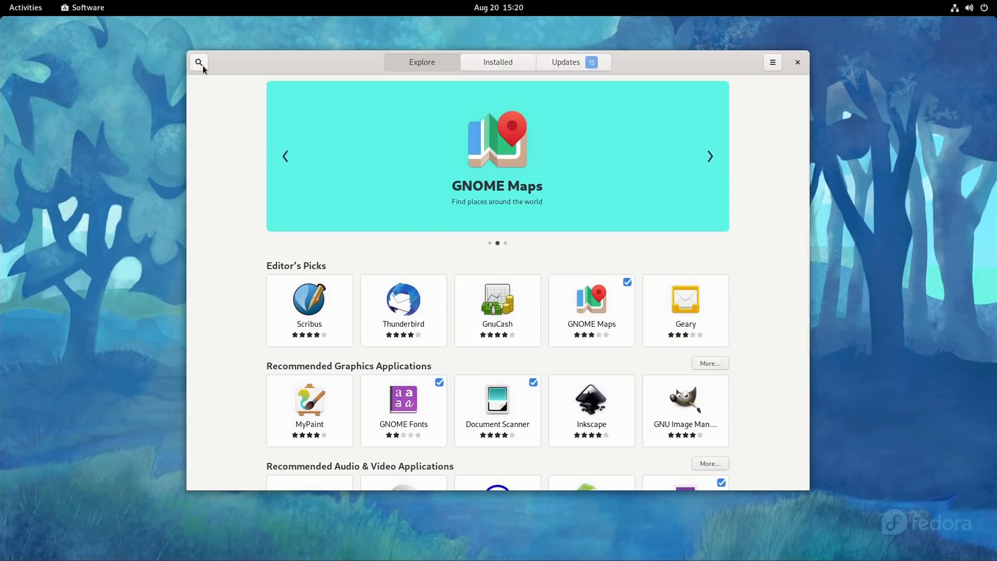
# Search the Software catalogue for 'photosh', then replace the query with 'office'
pyautogui.click(199, 61)
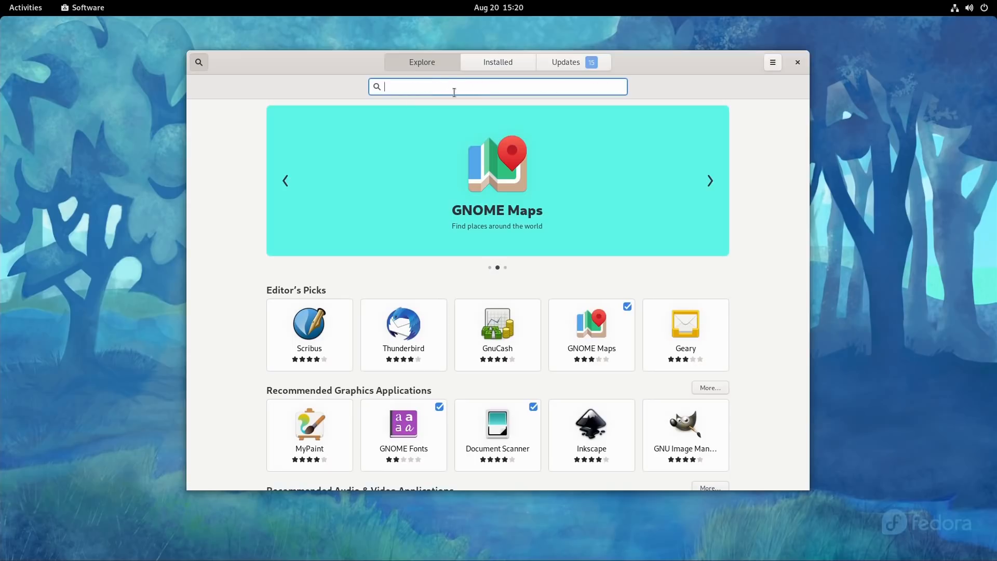
pyautogui.write('photoshop')
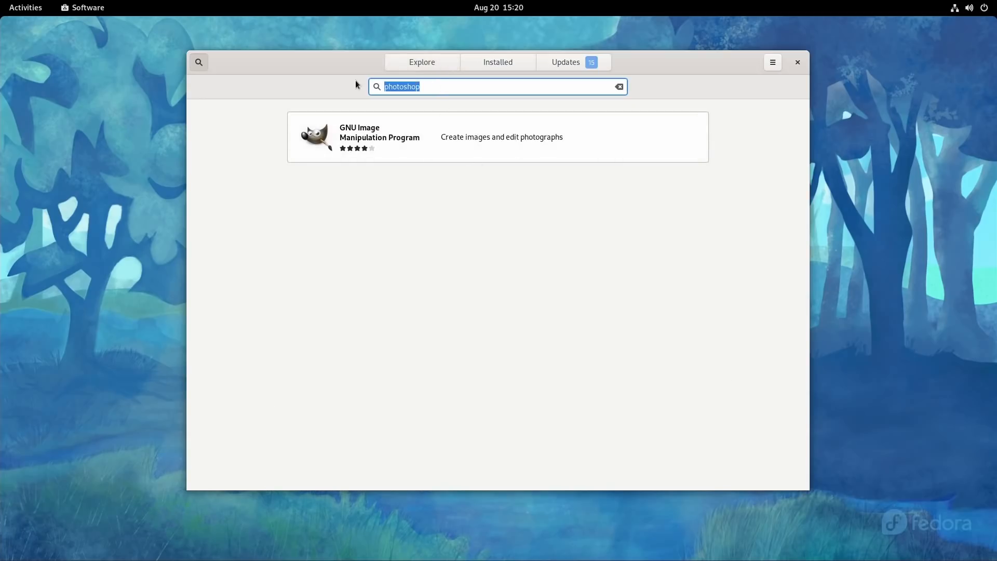
pyautogui.write('office')
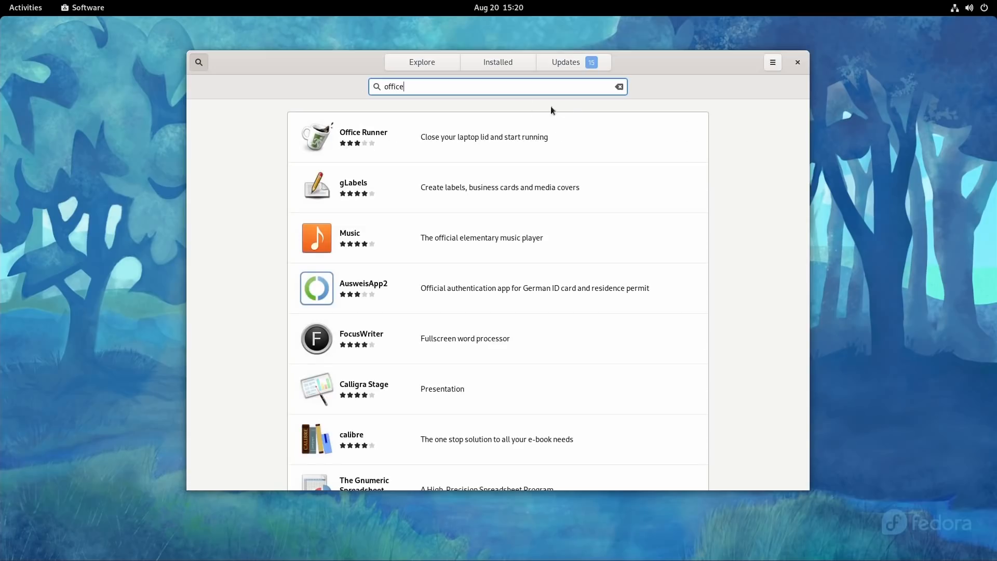
# Scroll through the office results listing LibreOffice Writer, Calc and Impress as installed
pyautogui.scroll(-3)
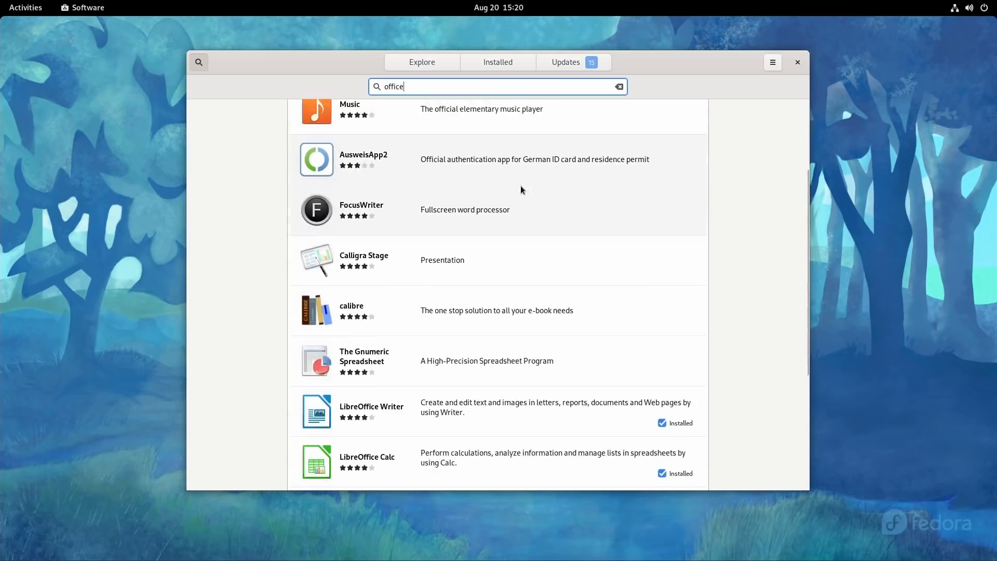
pyautogui.scroll(-3)
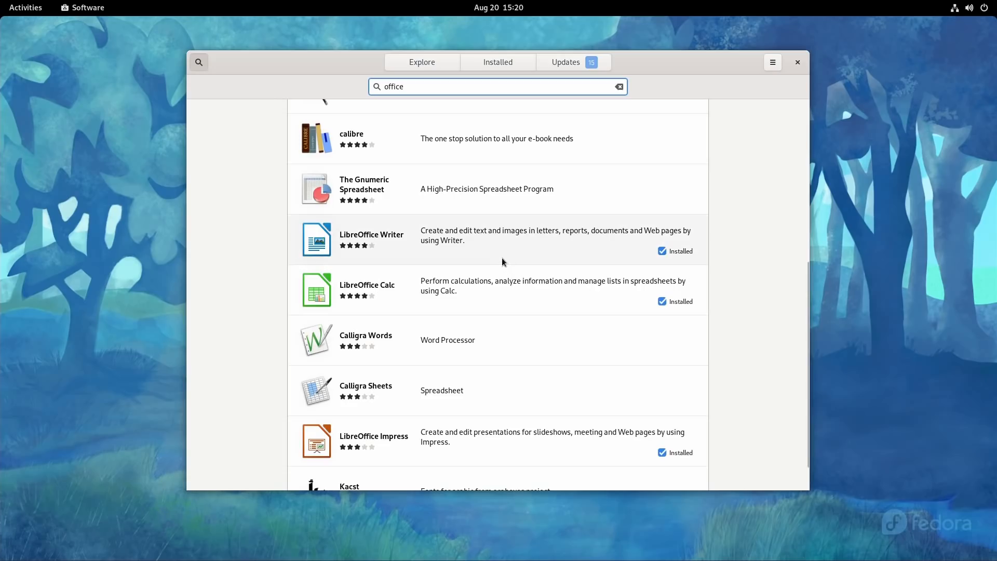
pyautogui.scroll(-3)
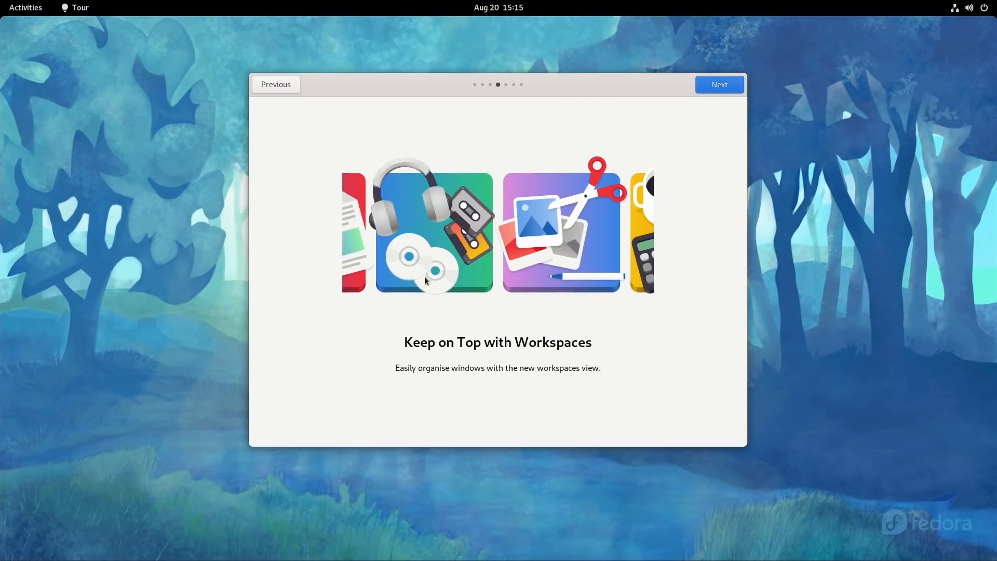
pyautogui.moveTo(115, 78)
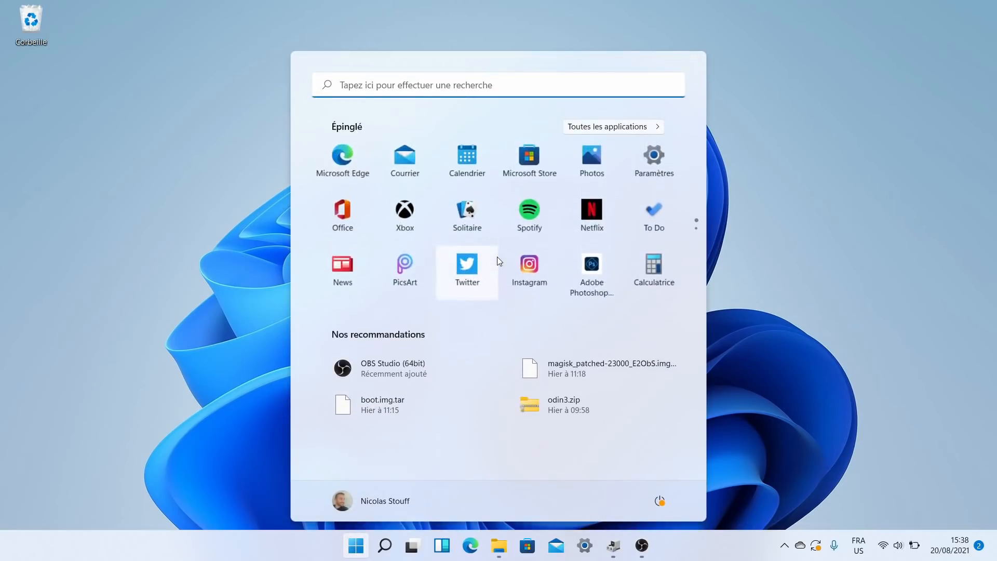
# Show the full app list in the Start menu, return to pinned apps and close the menu
pyautogui.click(607, 127)
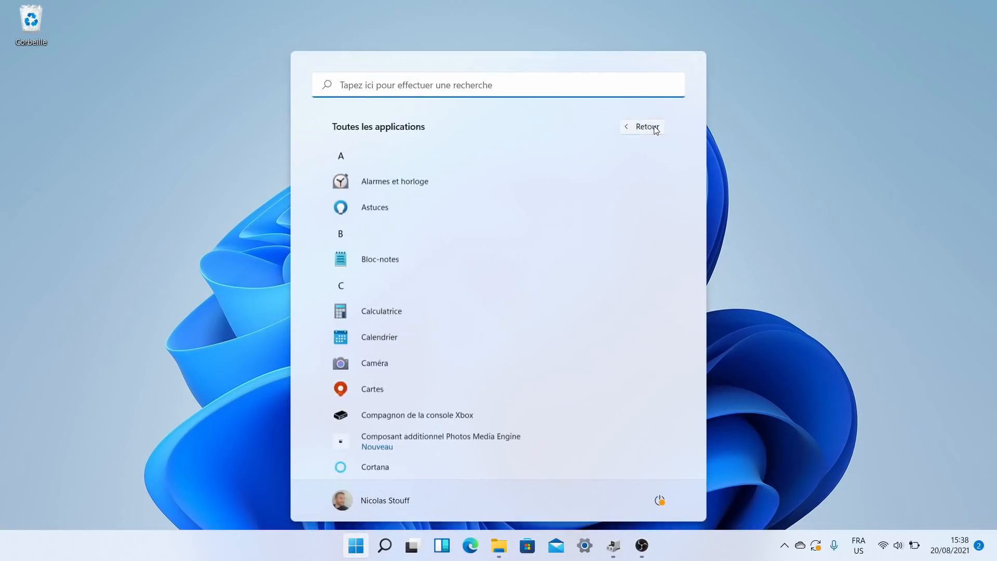
pyautogui.click(641, 126)
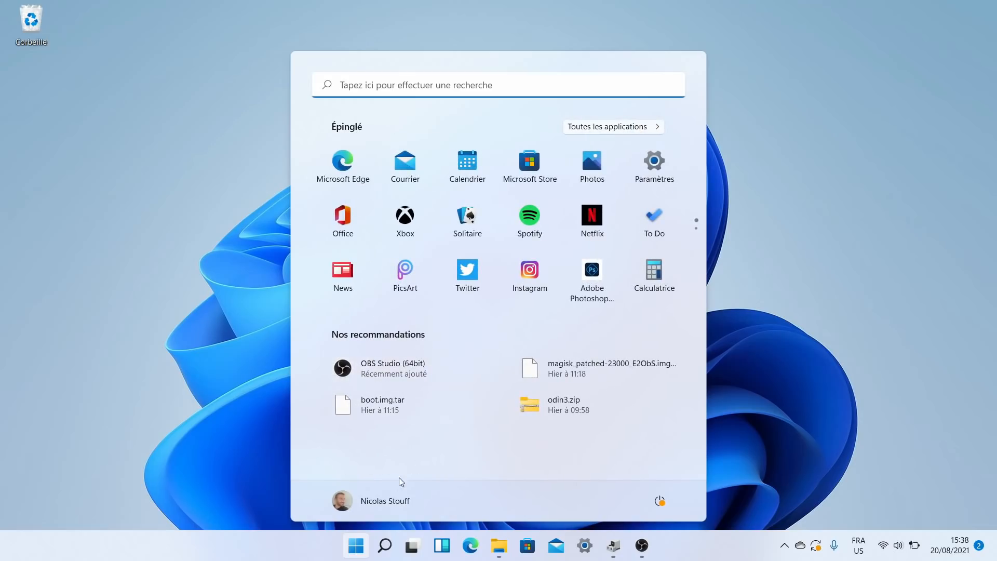
pyautogui.click(355, 546)
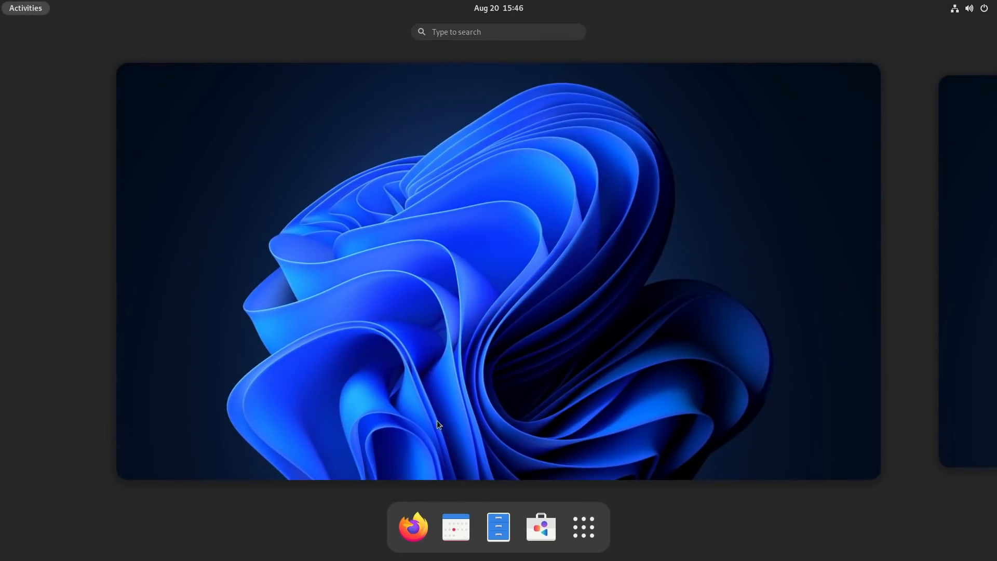
pyautogui.moveTo(437, 530)
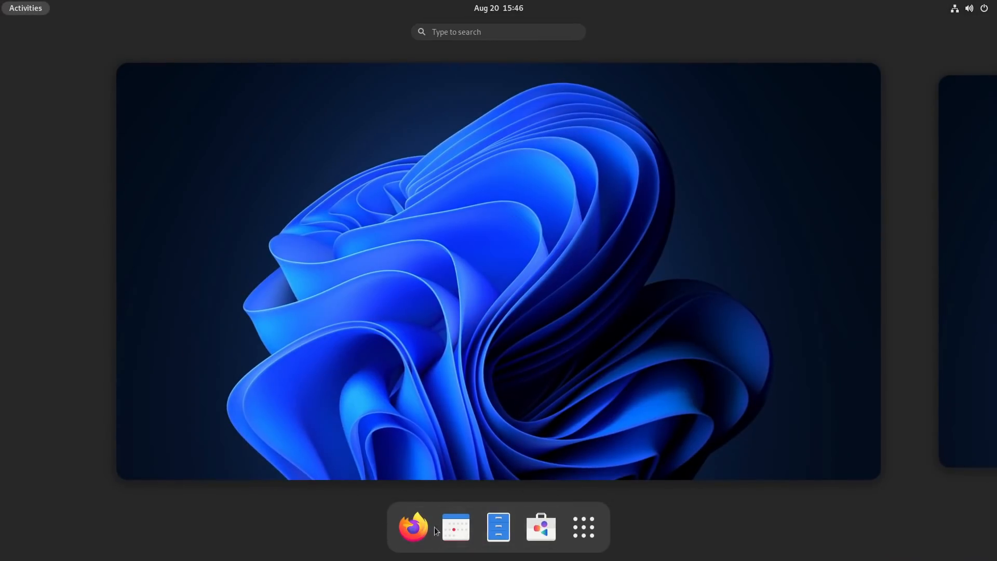
pyautogui.click(582, 527)
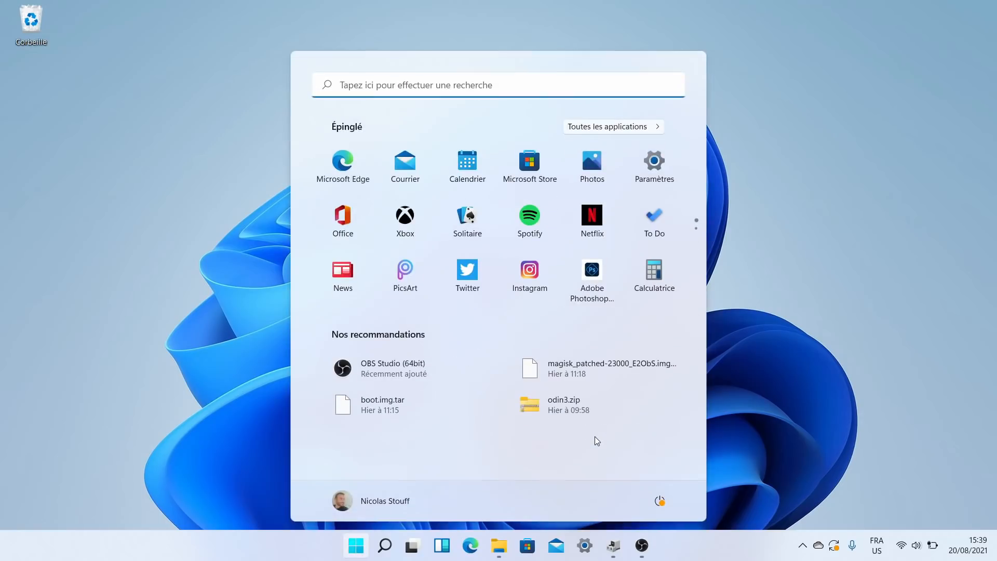
# Launch File Explorer via a Start search for 'fichier', then hide it from the taskbar
pyautogui.write('fichier')
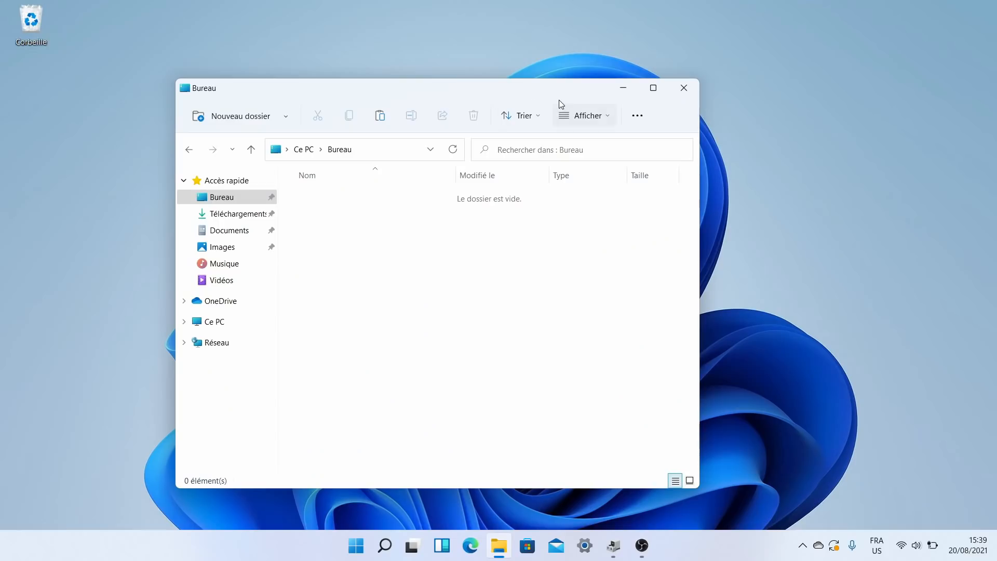
pyautogui.moveTo(500, 546)
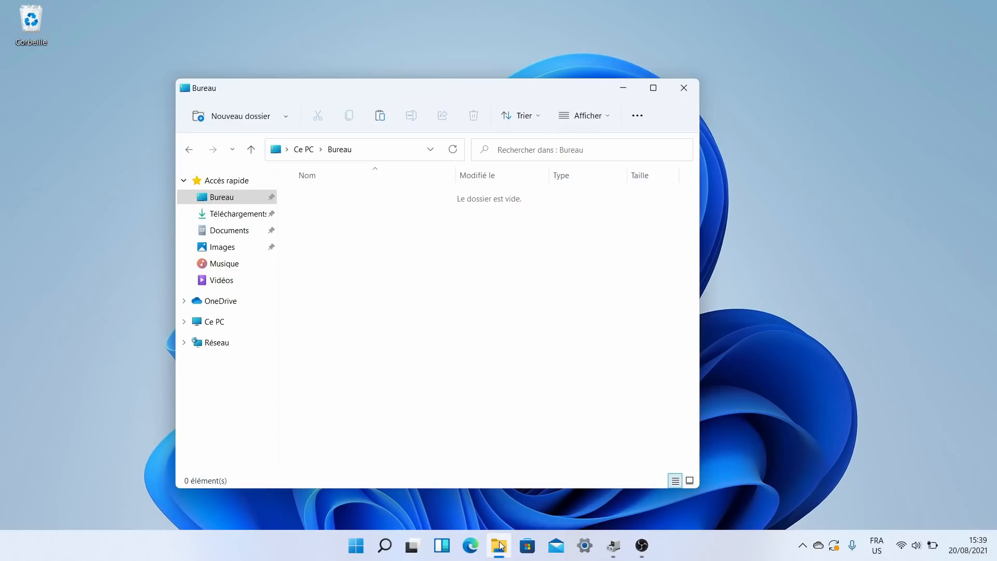
pyautogui.click(469, 545)
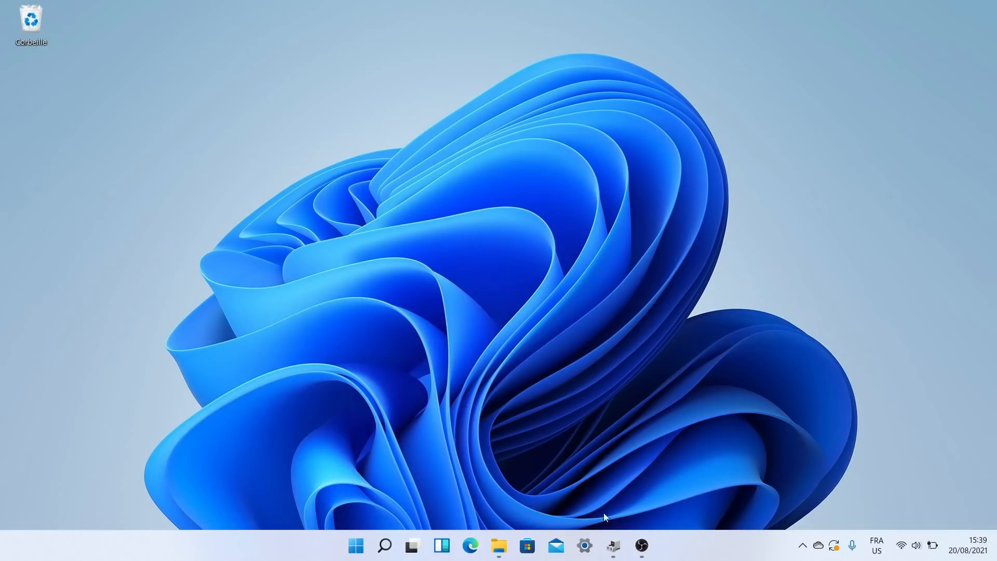
pyautogui.click(584, 545)
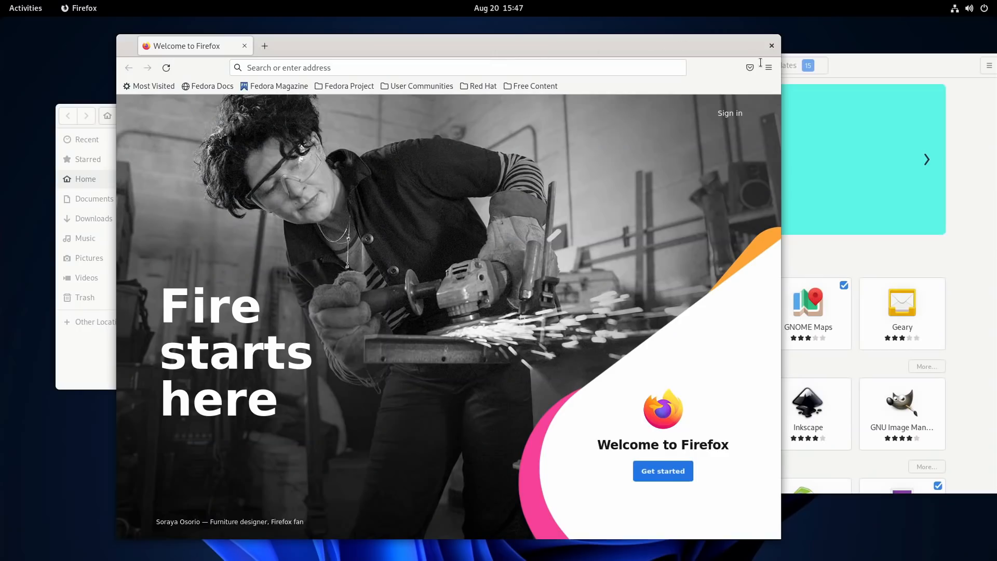
# Close the Firefox welcome window, leaving Files and Software open
pyautogui.click(772, 45)
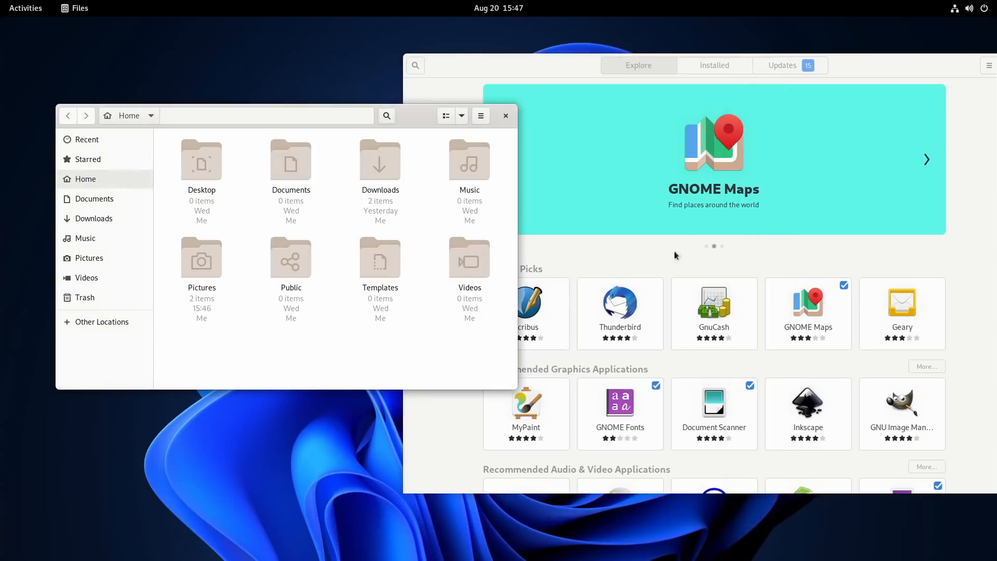
pyautogui.moveTo(302, 198)
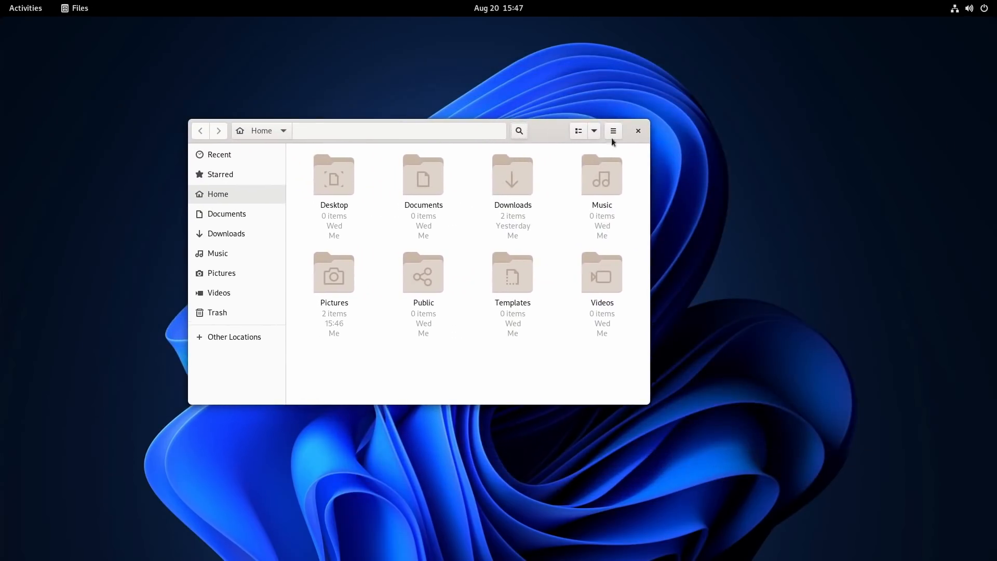
# Show the Files main menu and its header-bar window menu, then dismiss them
pyautogui.click(613, 130)
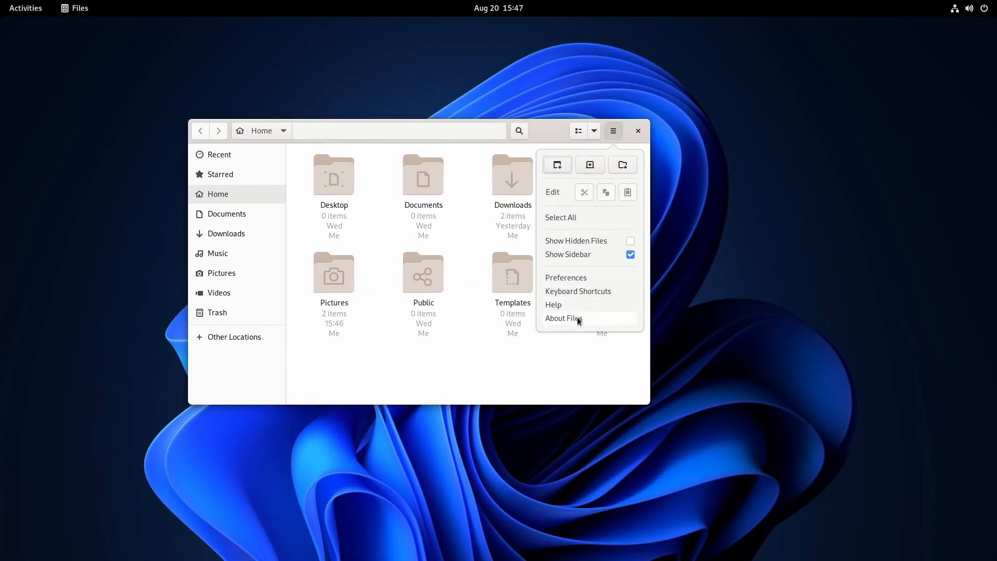
pyautogui.click(613, 131)
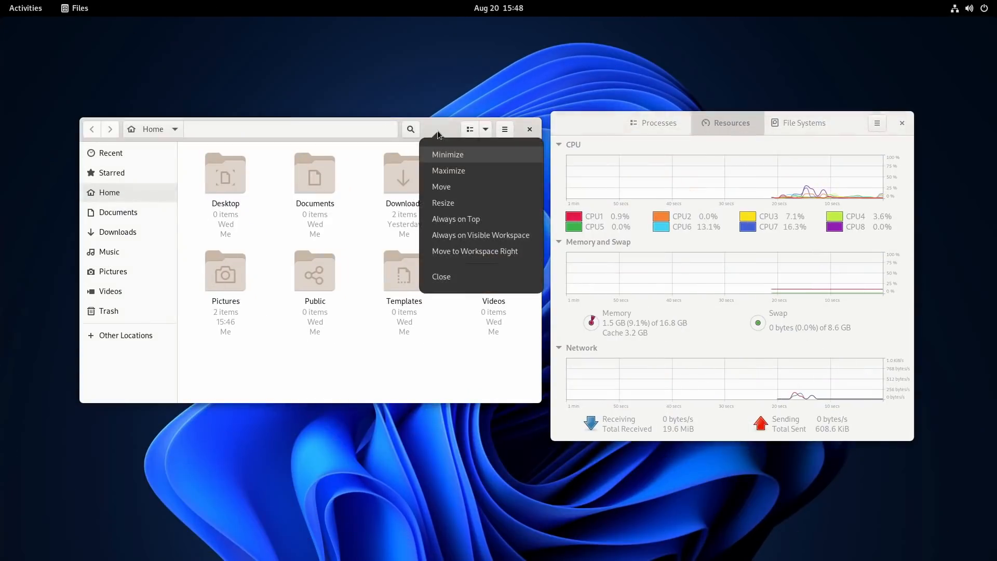
pyautogui.click(448, 170)
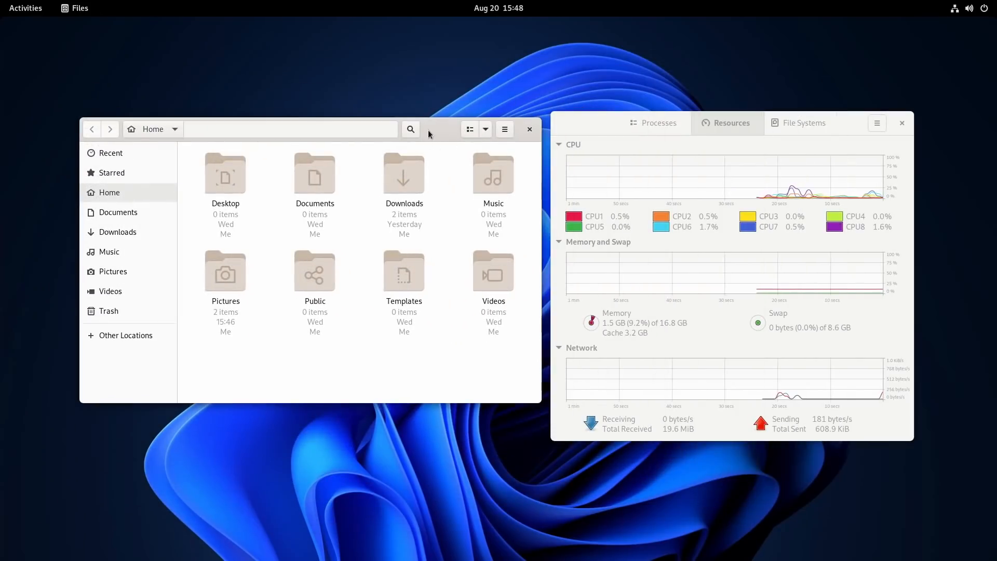
pyautogui.moveTo(821, 65)
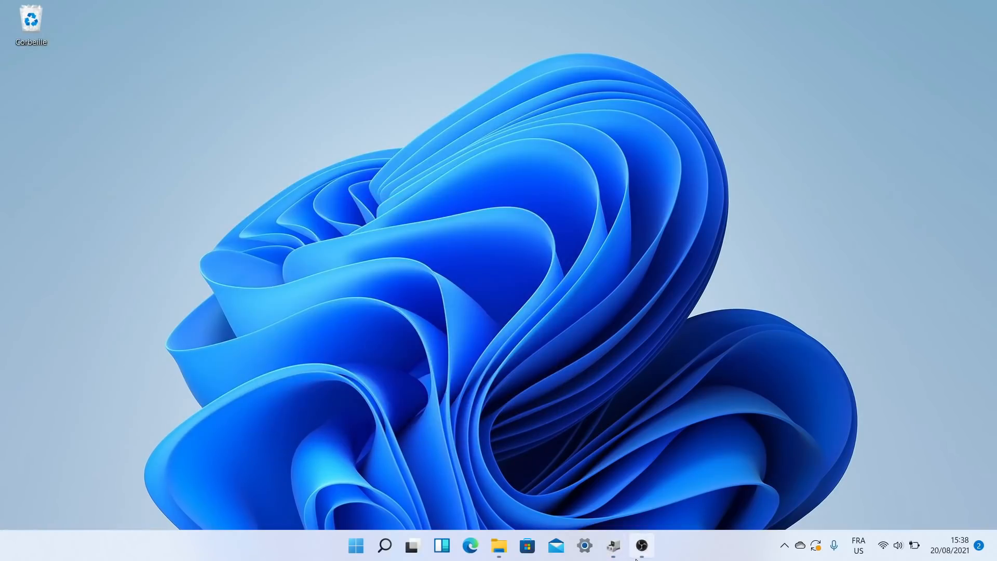
pyautogui.moveTo(706, 554)
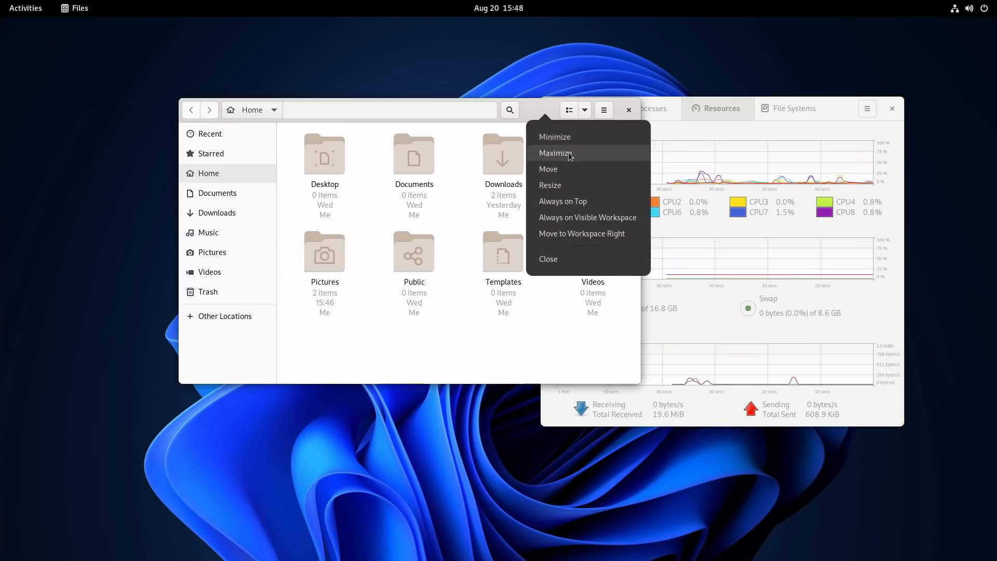
# Maximize the Files window from its title-bar menu
pyautogui.click(547, 259)
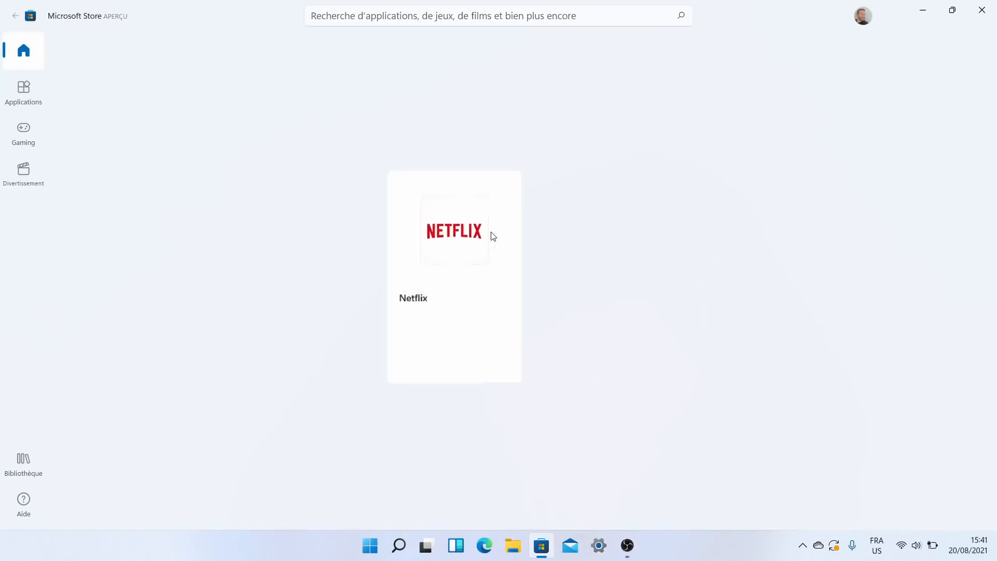
# Open Netflix's Microsoft Store page and start installing it
pyautogui.click(454, 231)
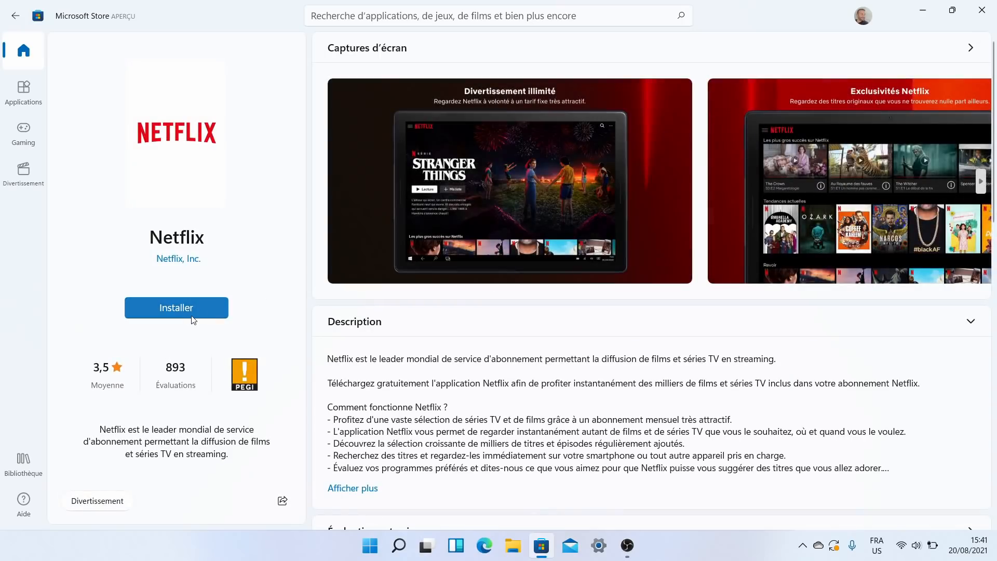
pyautogui.click(177, 308)
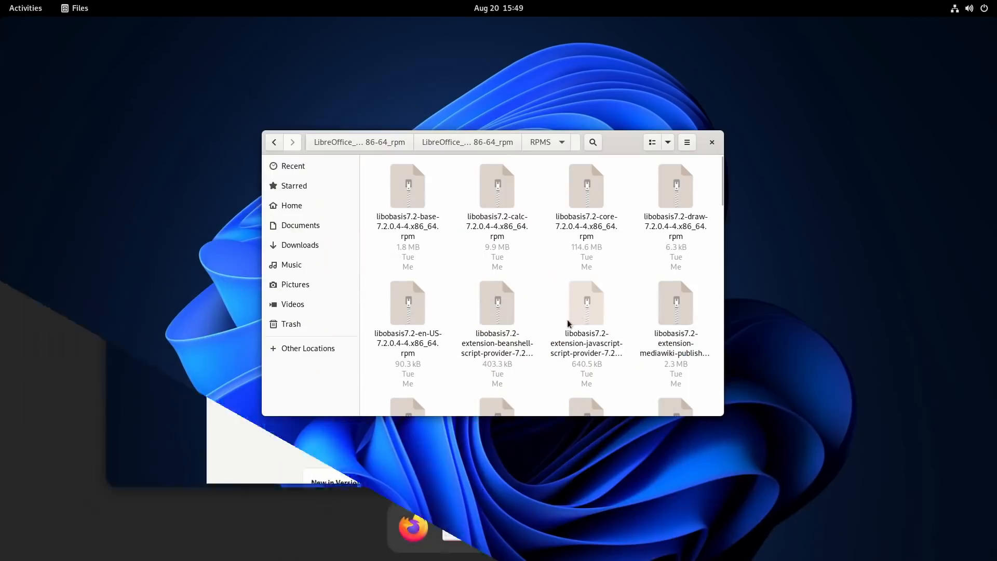
# Open libobasis7.2-base-7.2.0.4-4.x86_64.rpm from the RPMS folder in Software for installation
pyautogui.doubleClick(407, 186)
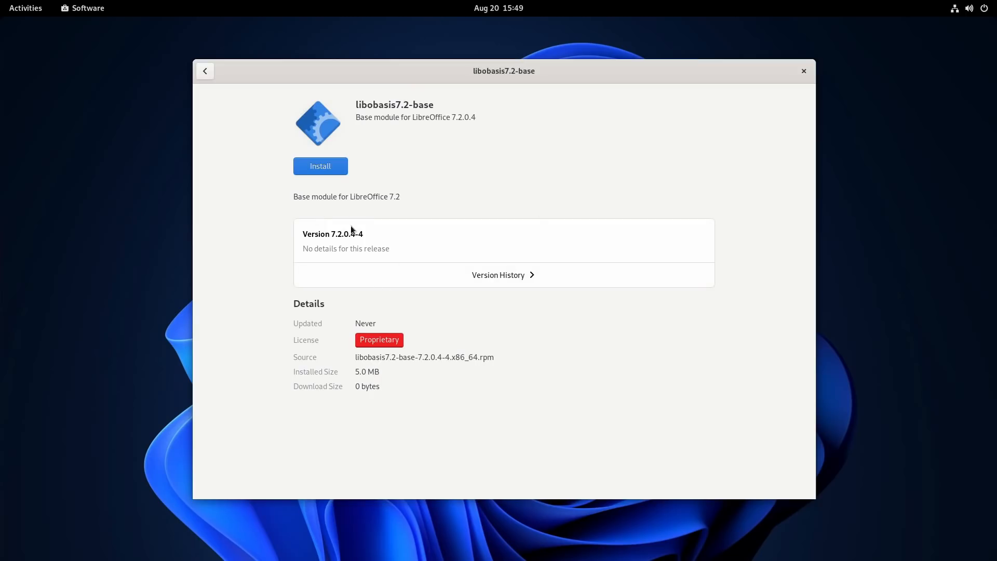
pyautogui.moveTo(373, 231)
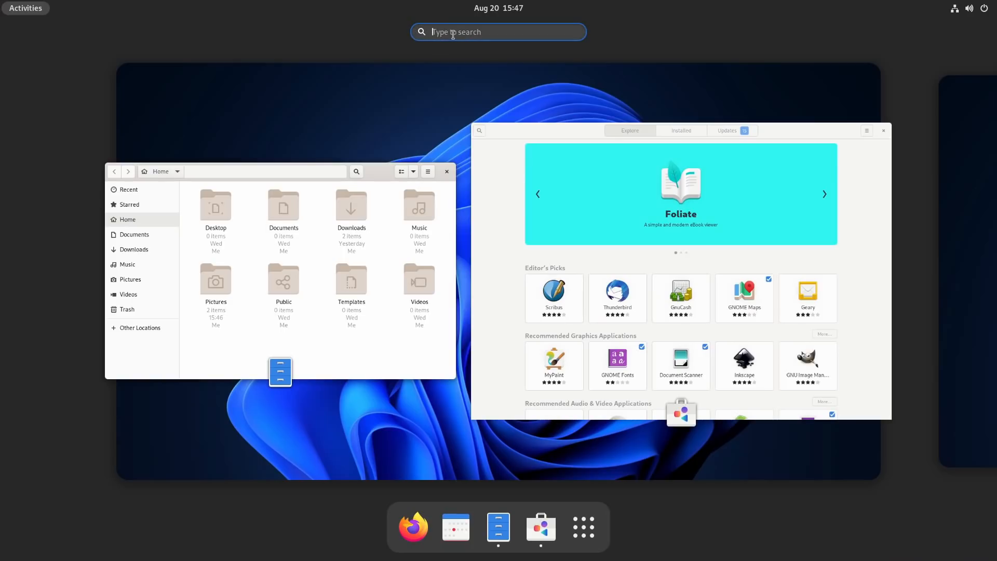
# Search the Activities overview for 'manager', then for 'browser'
pyautogui.write('manager')
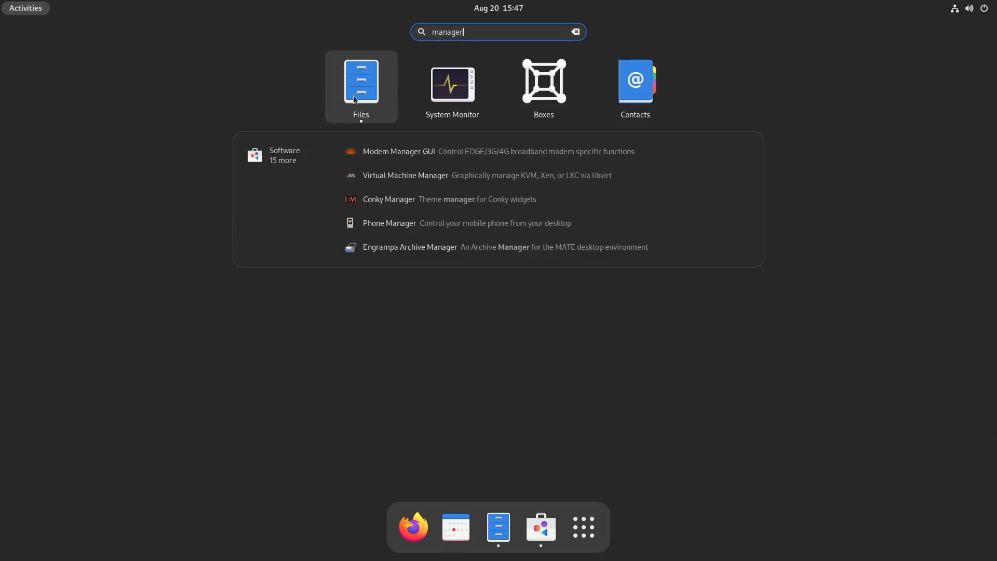
pyautogui.moveTo(515, 41)
pyautogui.write('b')
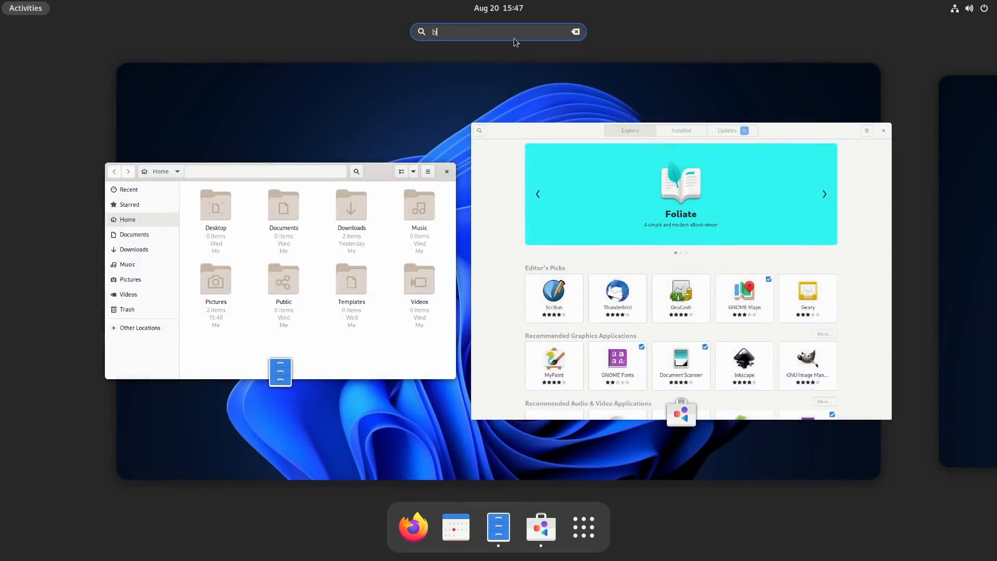
pyautogui.write('rowser')
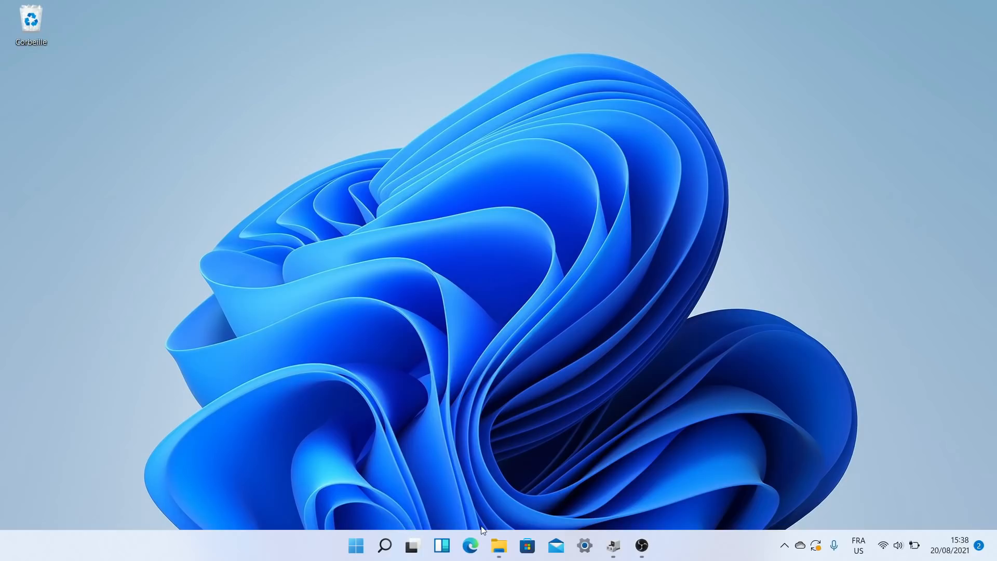
# Show the Start menu's pinned apps, then its full app list
pyautogui.click(355, 545)
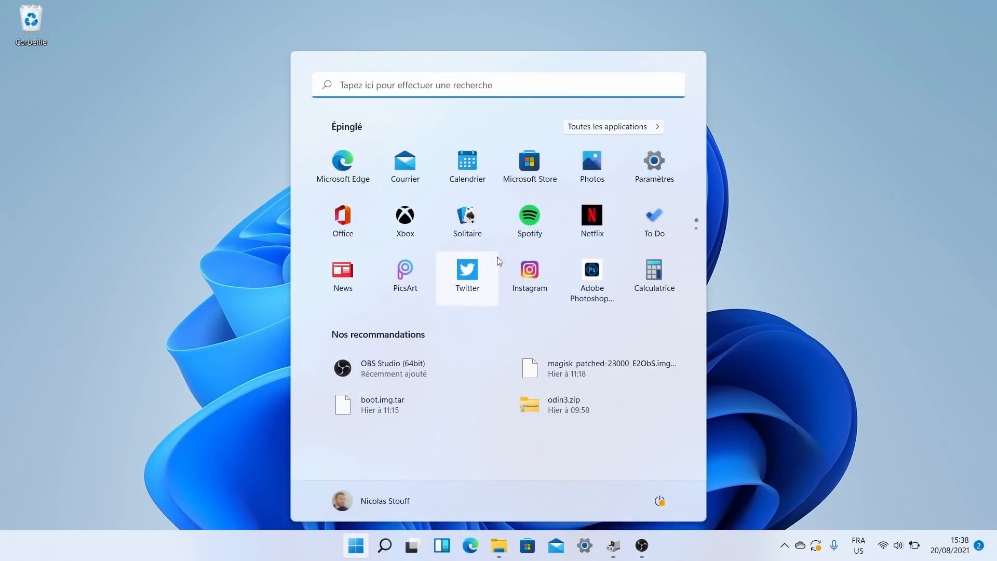
pyautogui.click(607, 127)
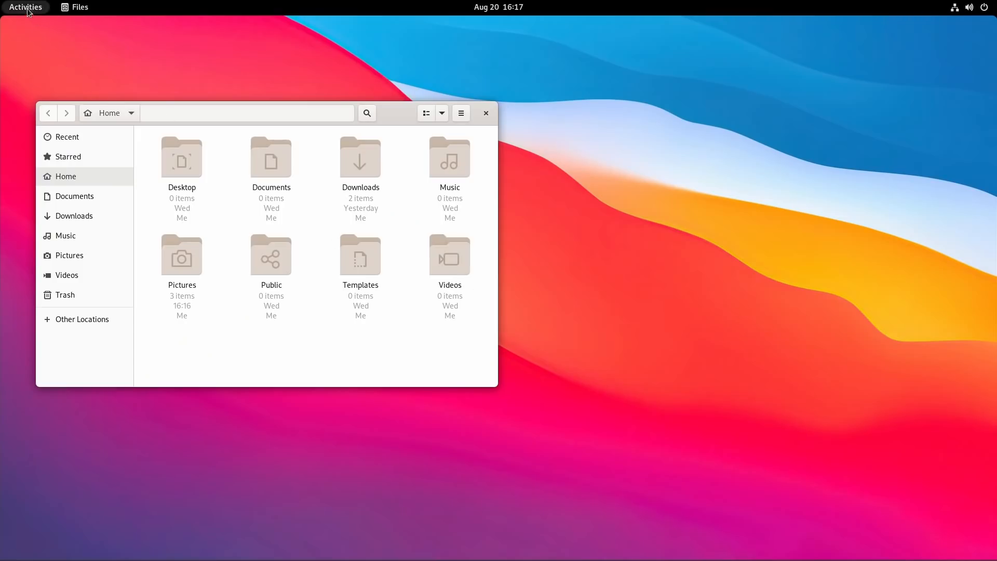
pyautogui.moveTo(61, 61)
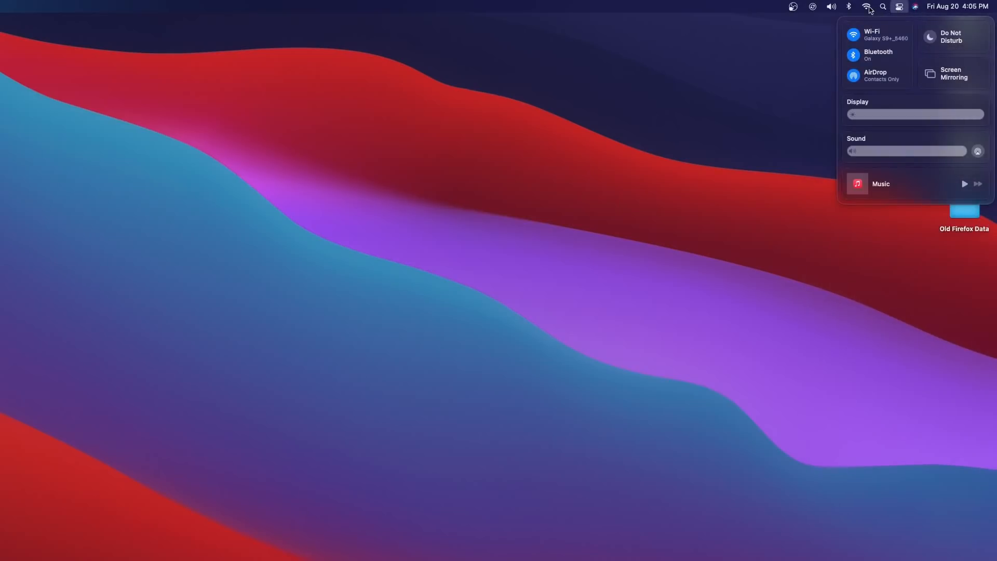
pyautogui.click(848, 7)
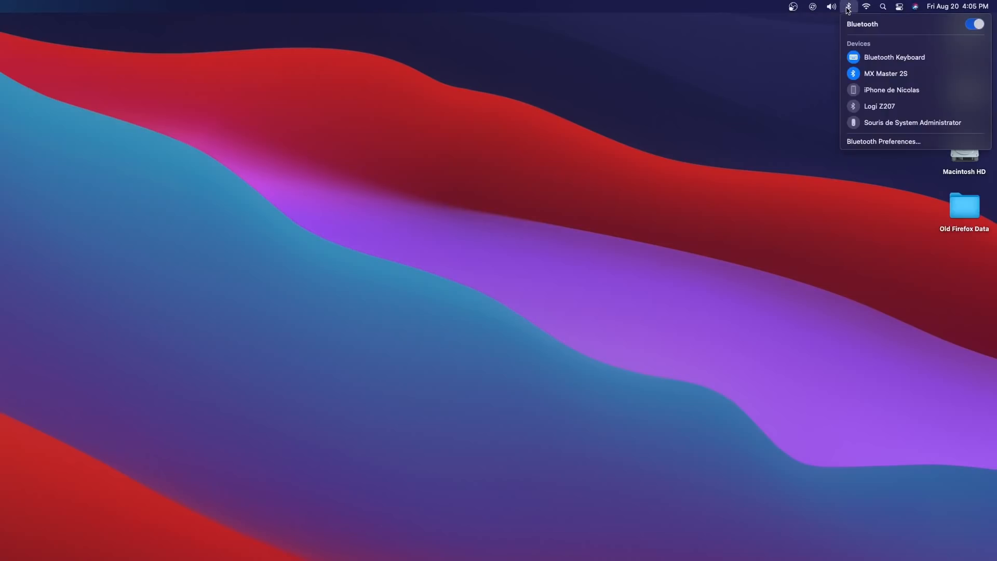
pyautogui.click(41, 6)
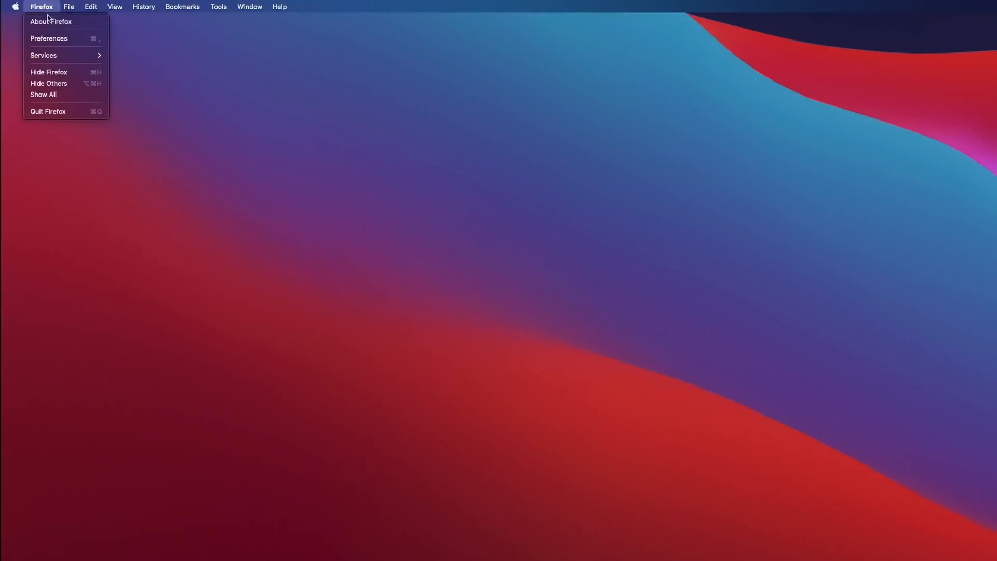
pyautogui.click(68, 6)
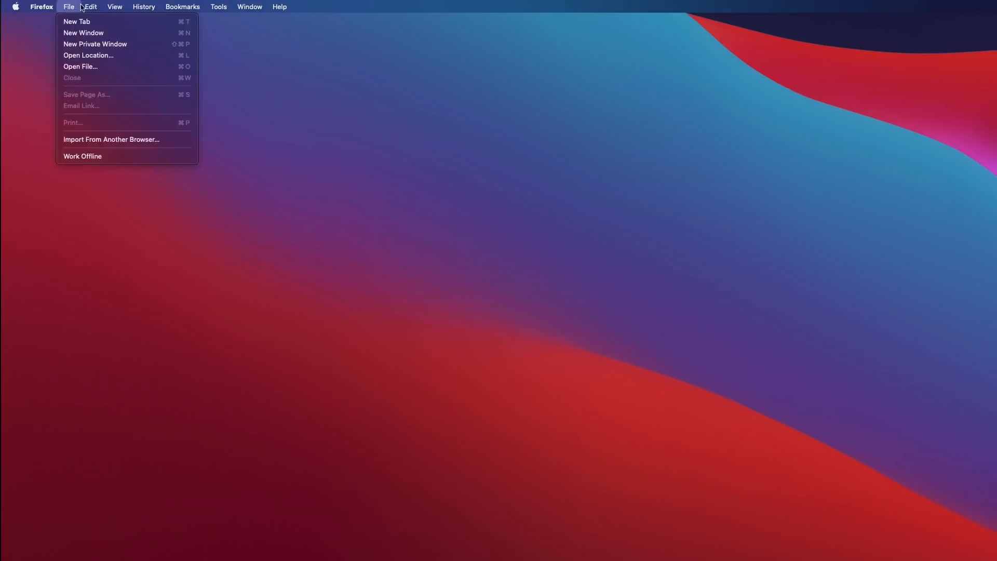
pyautogui.click(219, 6)
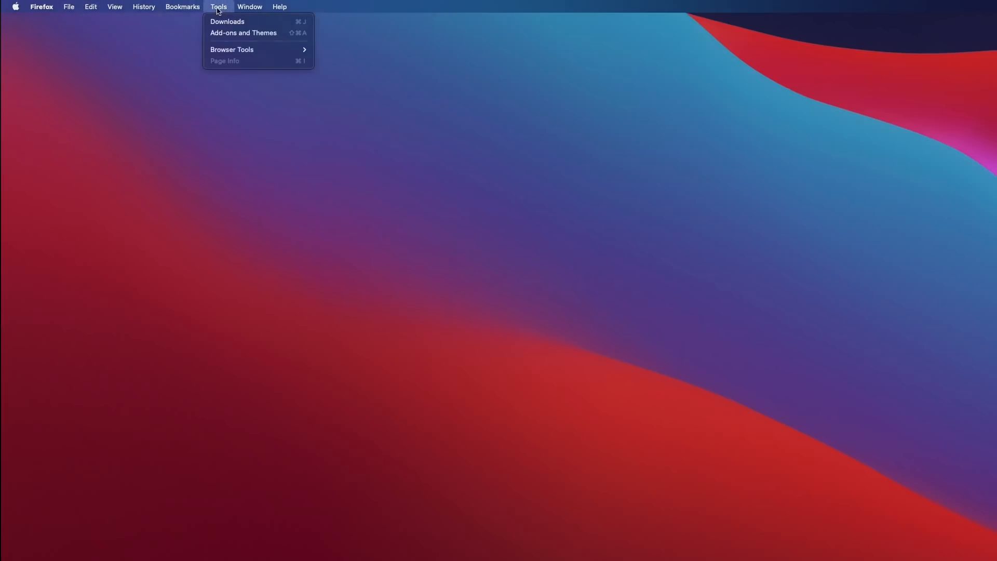
pyautogui.click(91, 6)
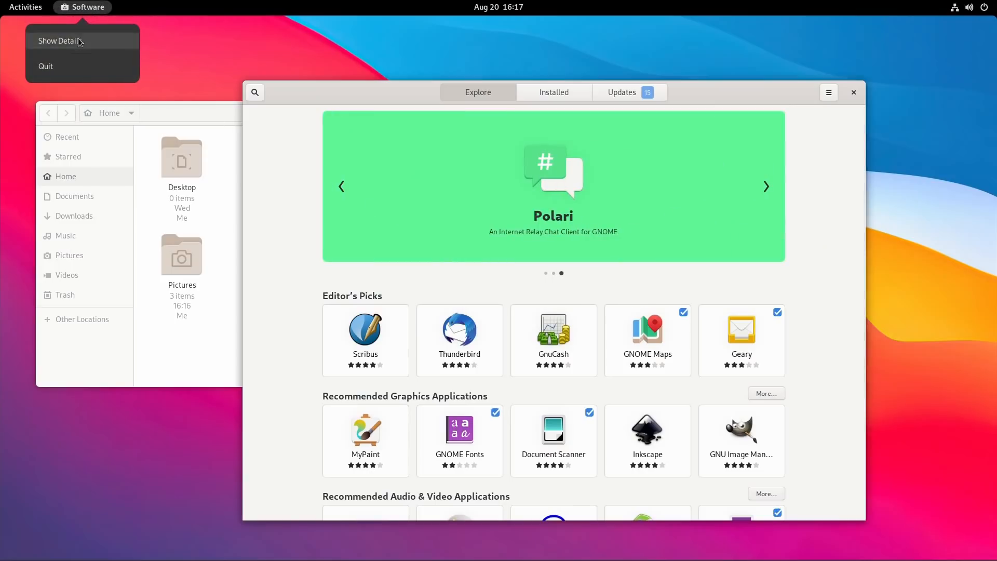
# Raise the Files home folder window above Software and enter the Activities overview
pyautogui.click(152, 112)
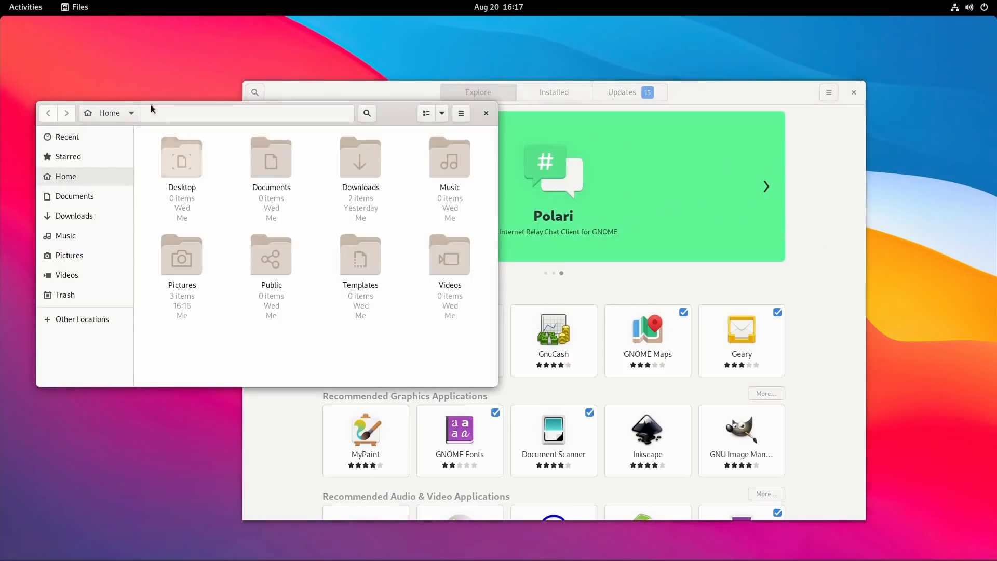
pyautogui.click(79, 7)
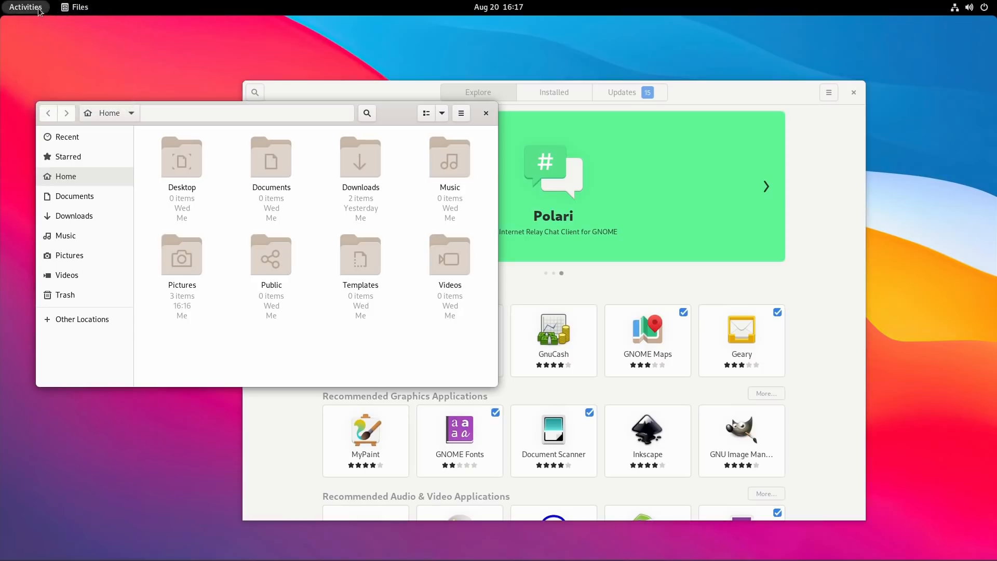
pyautogui.click(79, 7)
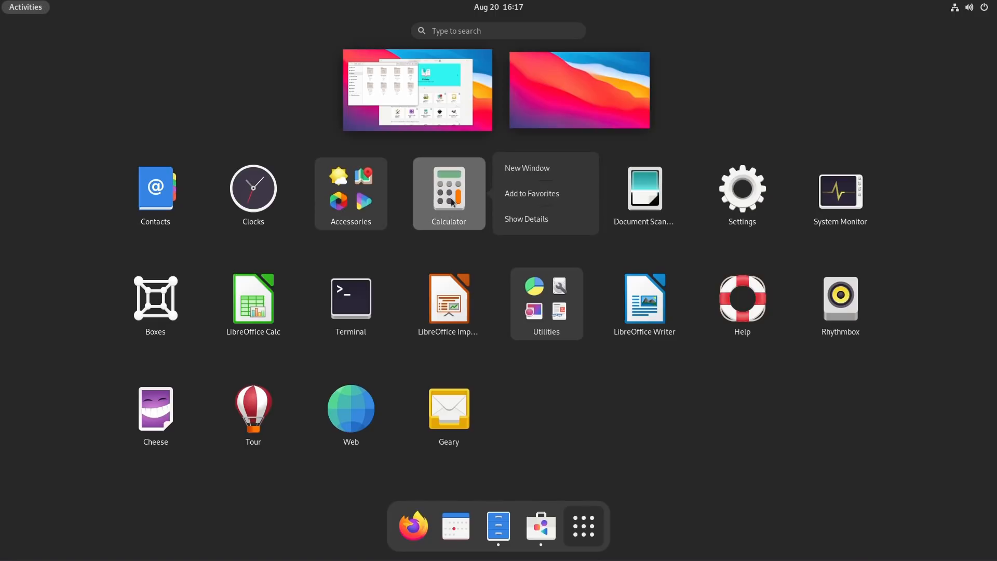
pyautogui.moveTo(526, 171)
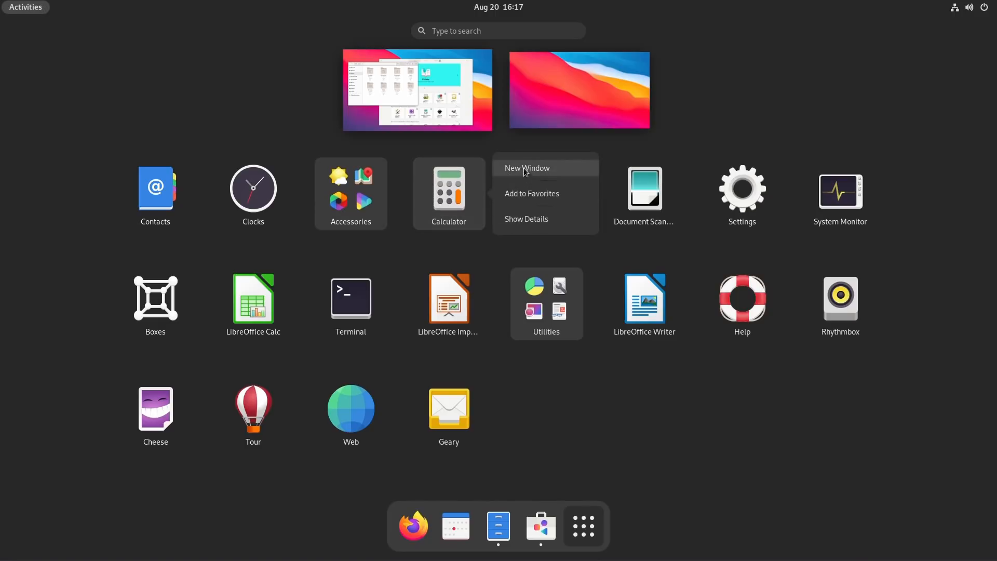
pyautogui.moveTo(535, 153)
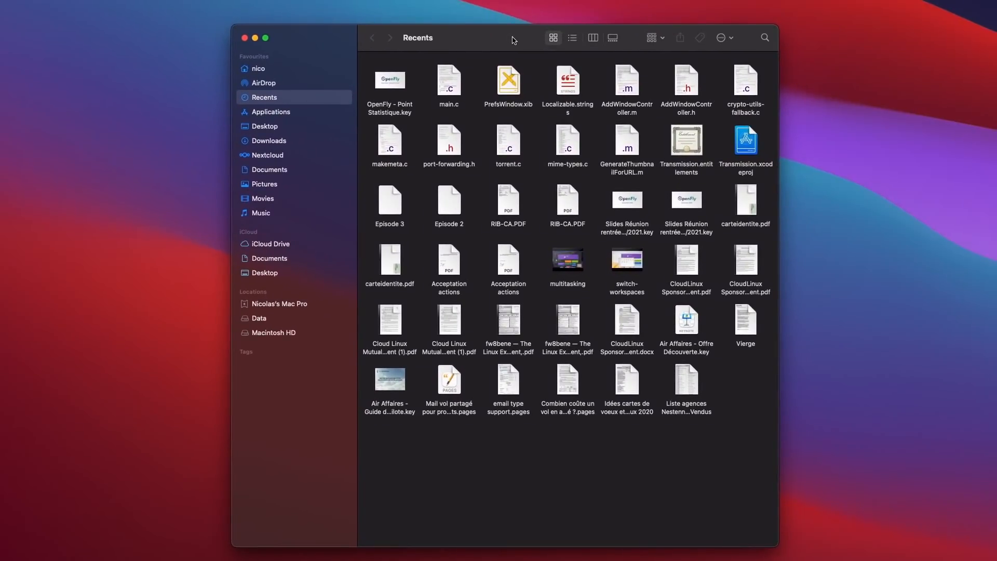
# Show the Finder action menu with view, grouping and sorting options for Recents
pyautogui.click(720, 37)
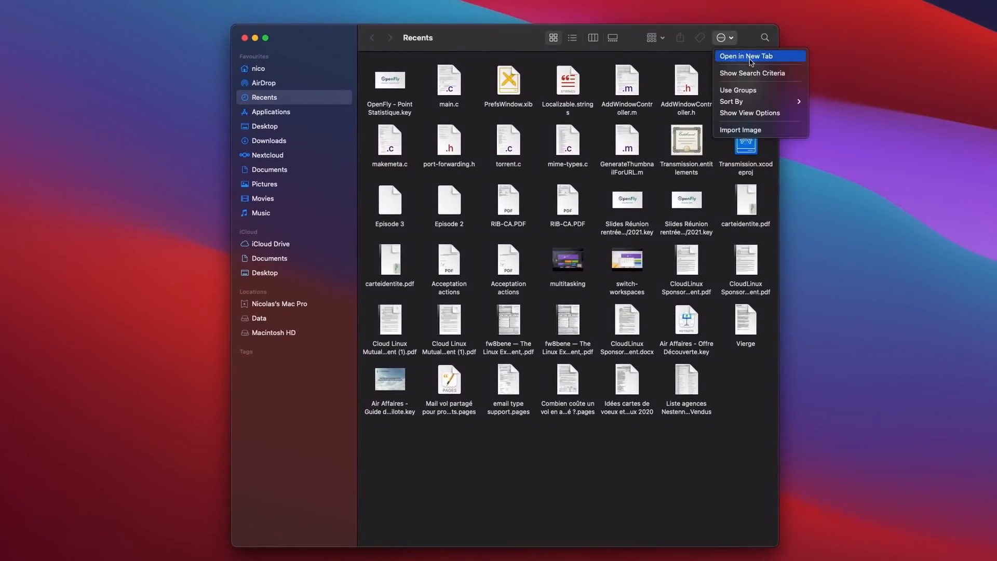
pyautogui.moveTo(760, 101)
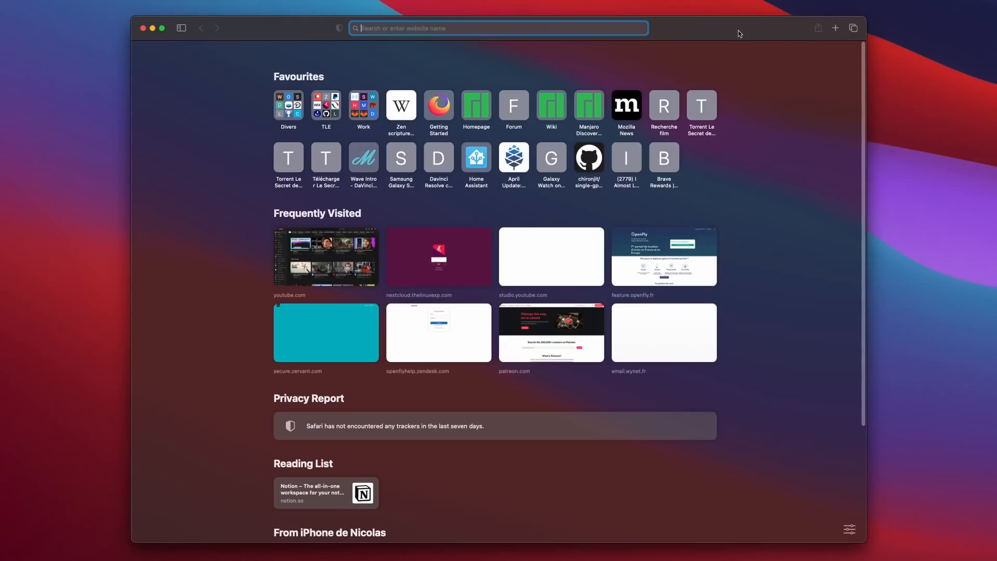
pyautogui.moveTo(290, 43)
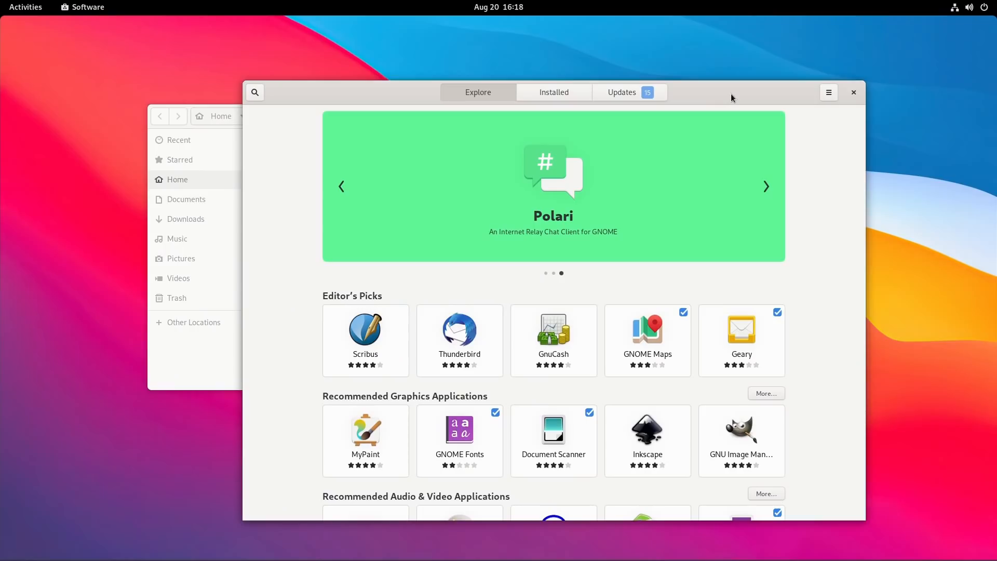
pyautogui.moveTo(741, 78)
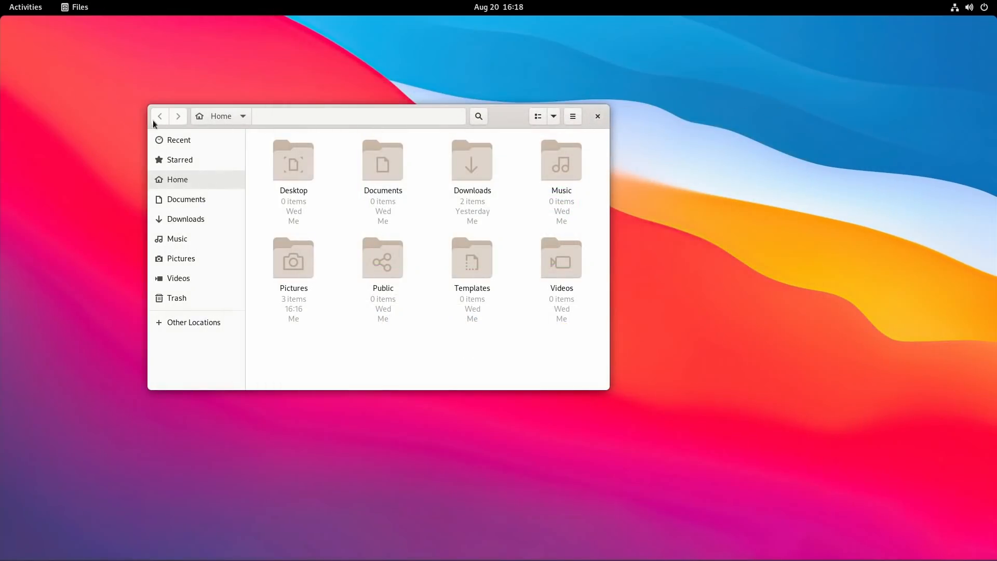
pyautogui.moveTo(538, 116)
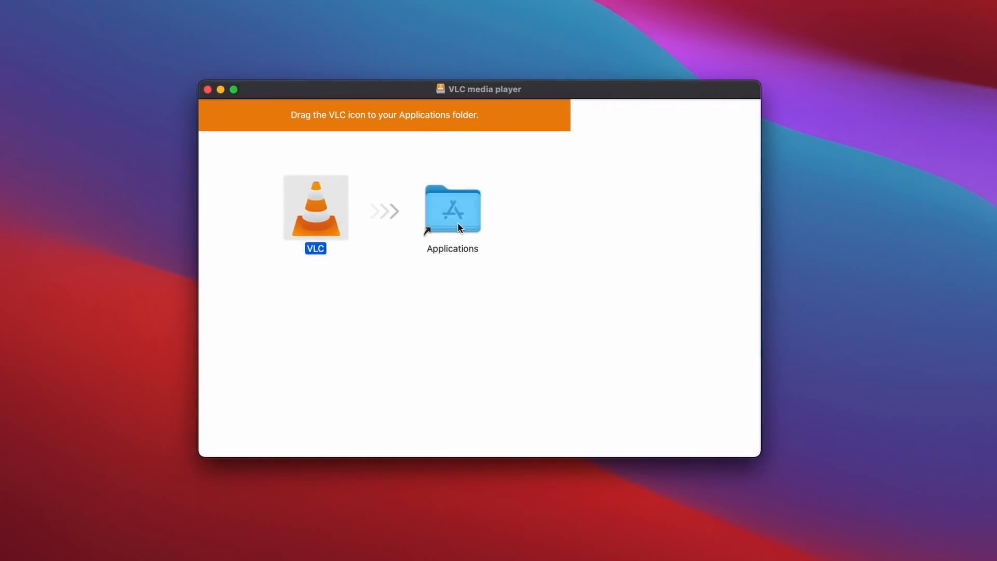
pyautogui.moveTo(485, 326)
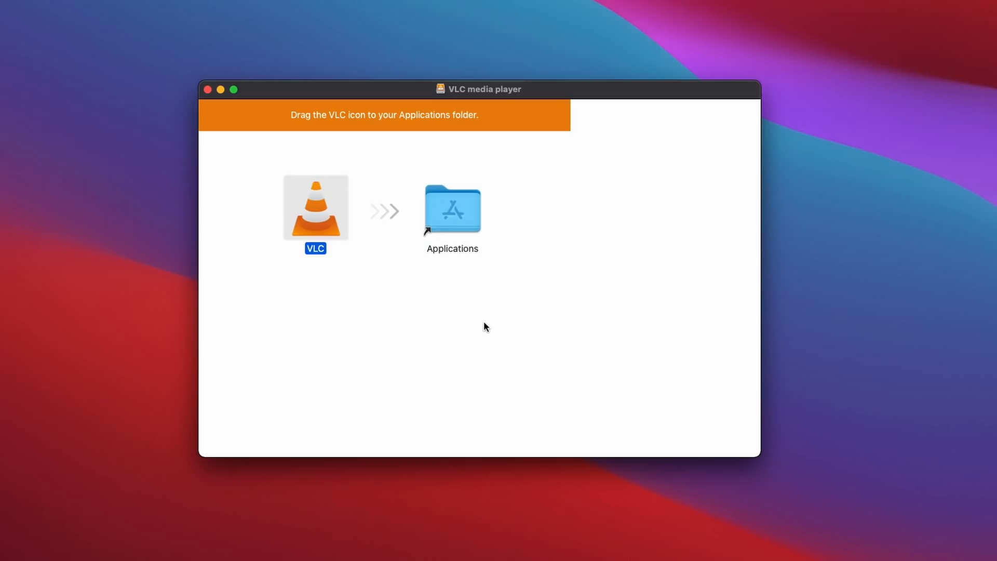
# Drop the VLC icon onto the Applications folder alias in the disk image window
pyautogui.moveTo(316, 206); pyautogui.dragTo(452, 207)
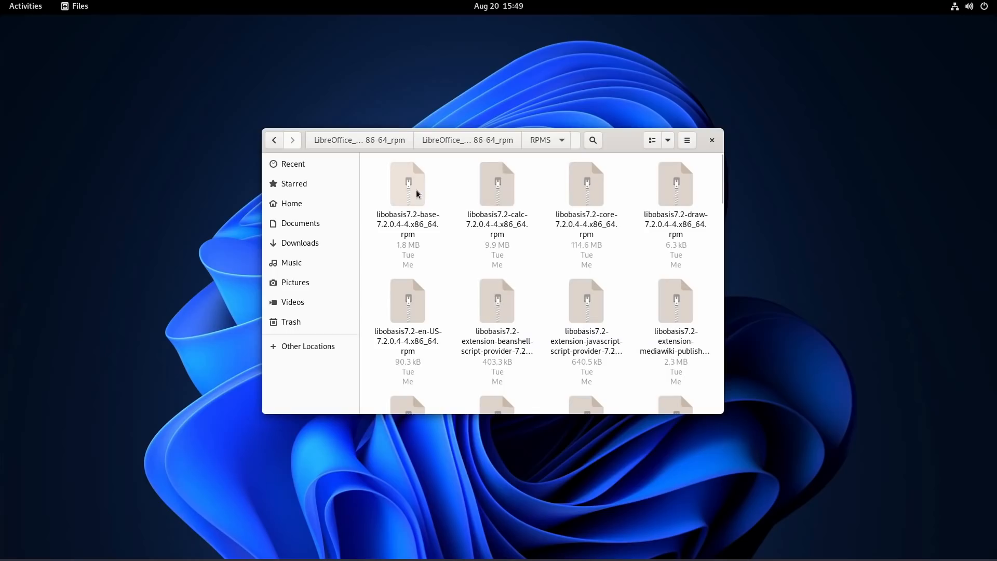
# Launch the libobasis7.2-base .rpm from Files into its GNOME Software details page
pyautogui.doubleClick(407, 185)
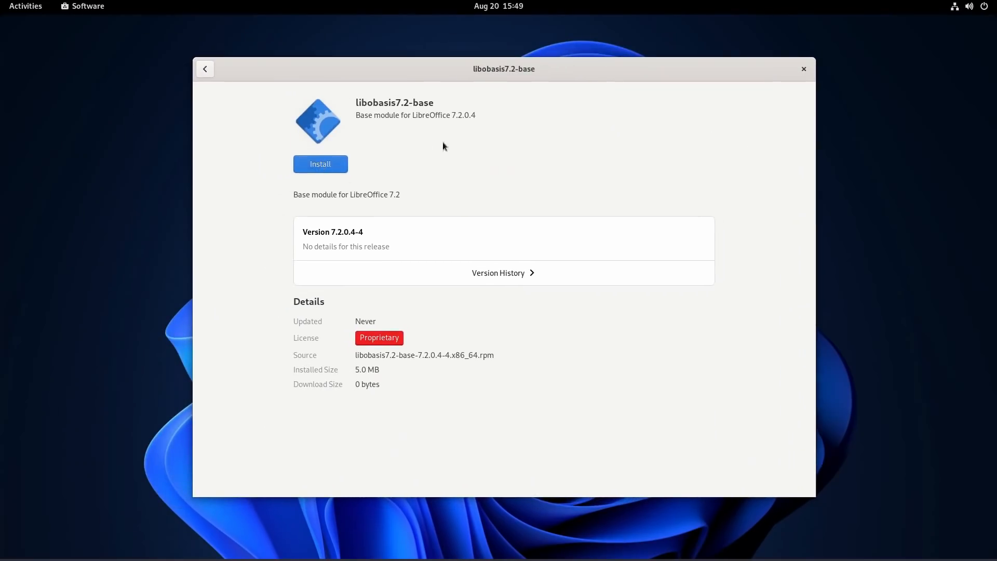
pyautogui.moveTo(305, 233)
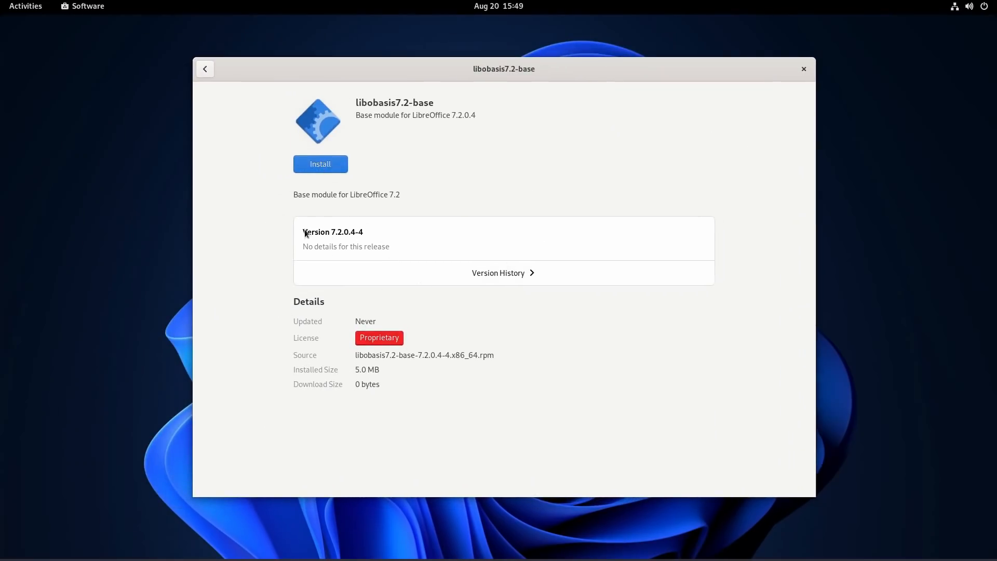
pyautogui.click(802, 69)
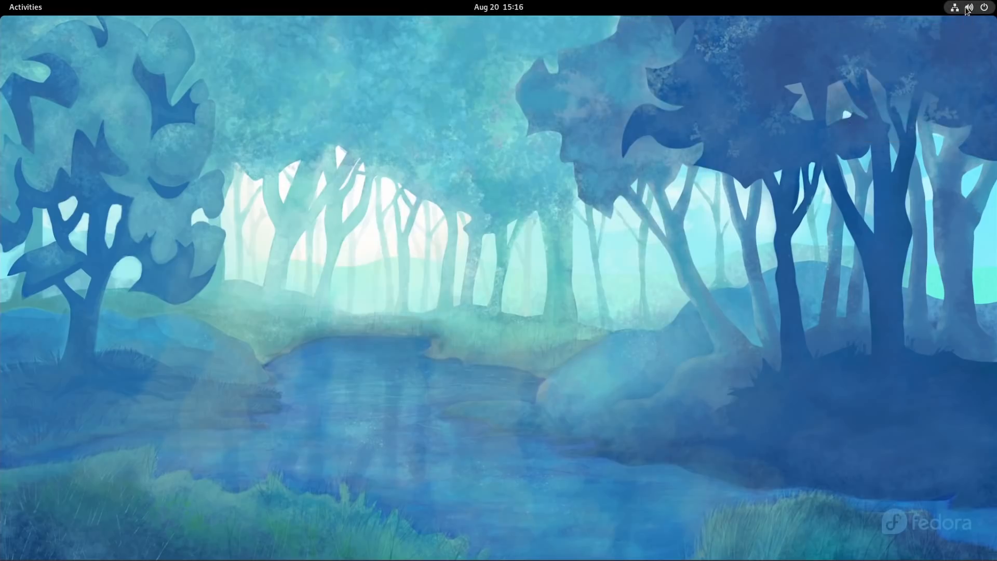
pyautogui.click(982, 7)
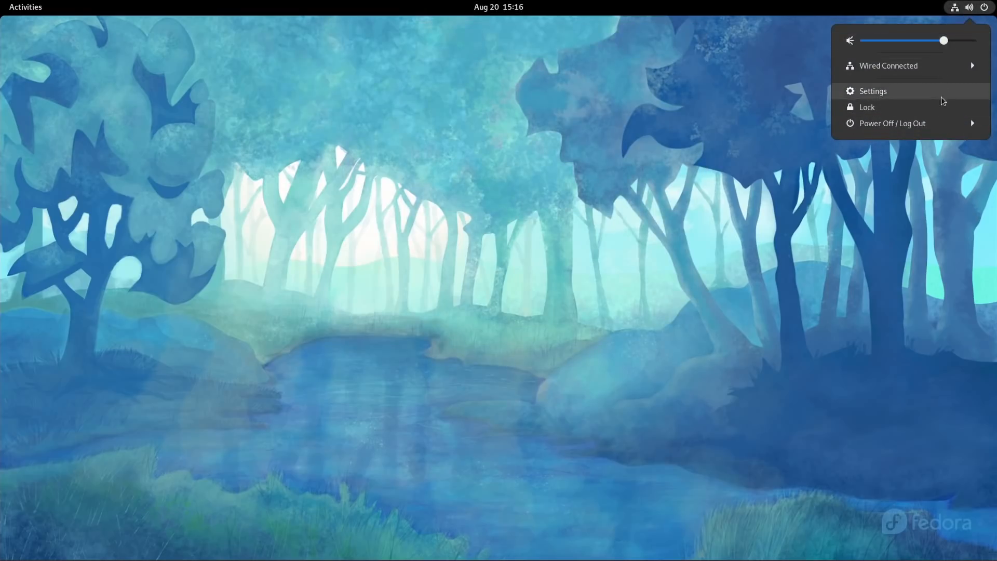
pyautogui.moveTo(478, 153)
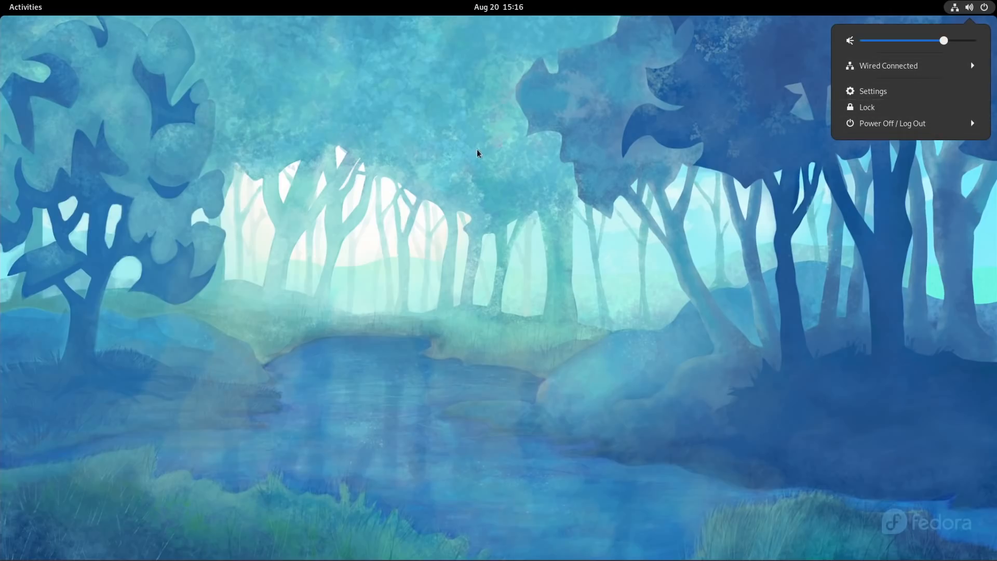
pyautogui.click(25, 7)
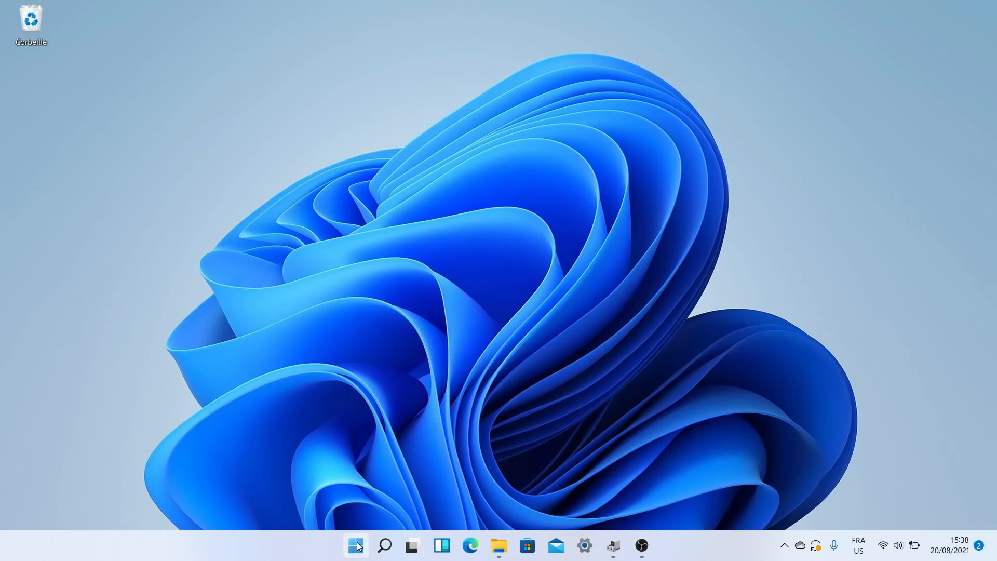
pyautogui.click(355, 545)
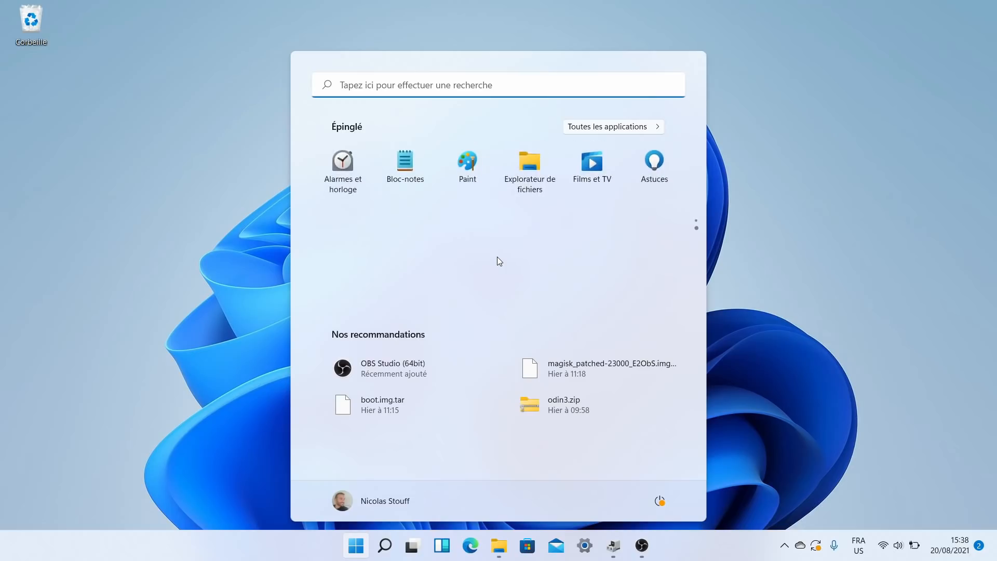
pyautogui.click(609, 127)
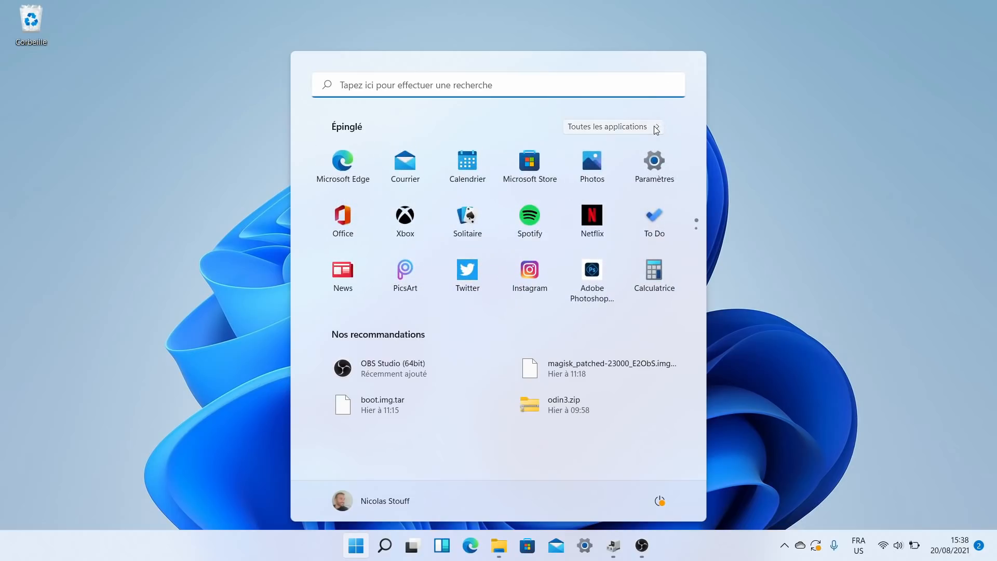
pyautogui.moveTo(489, 372)
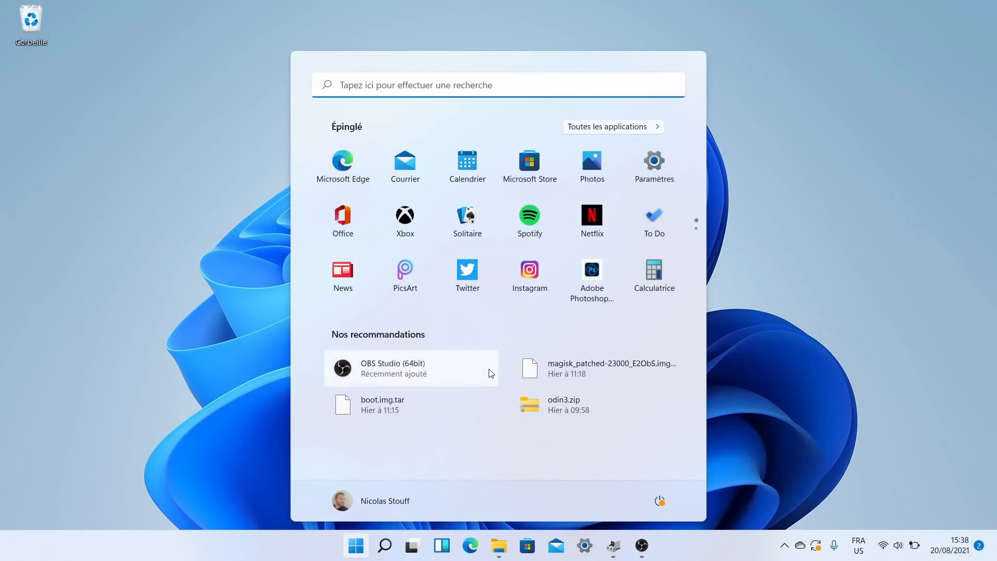
pyautogui.click(355, 545)
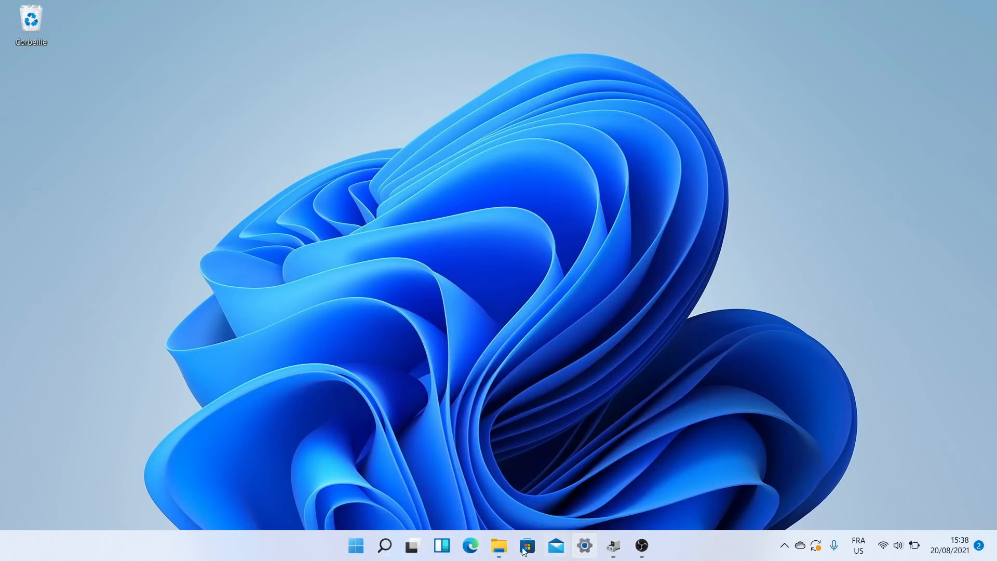